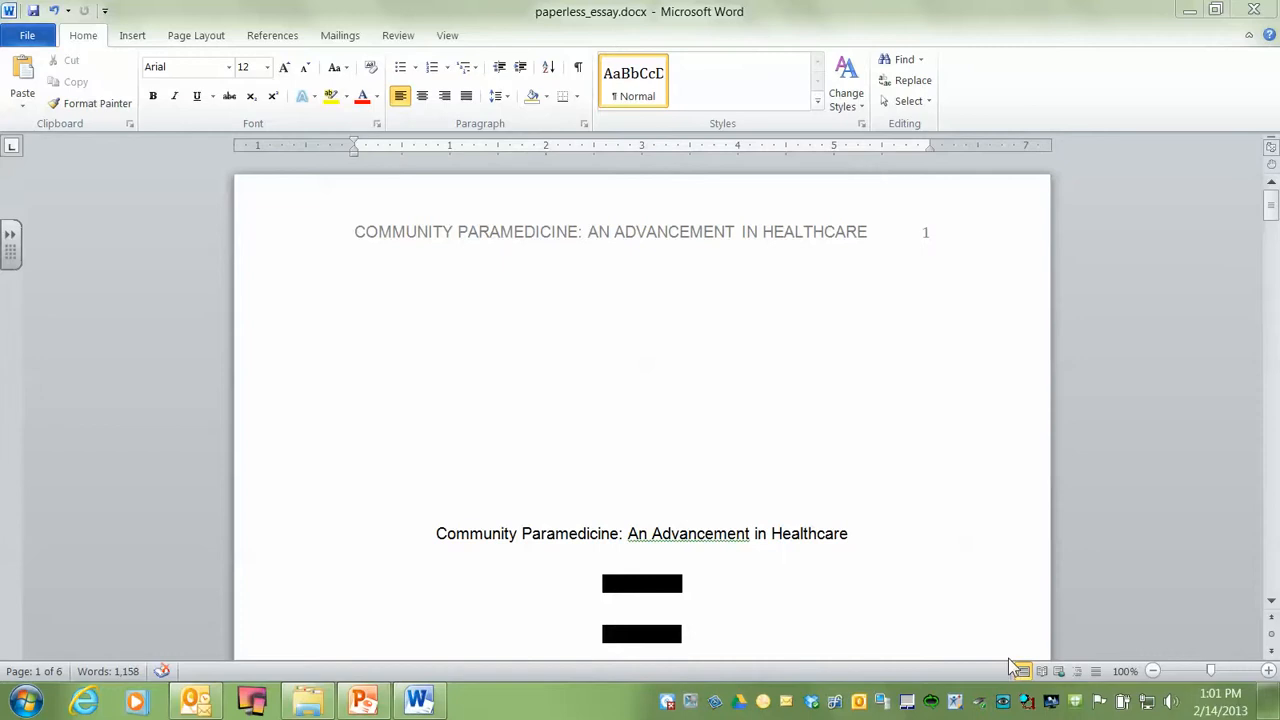
mouse_move(1008, 670)
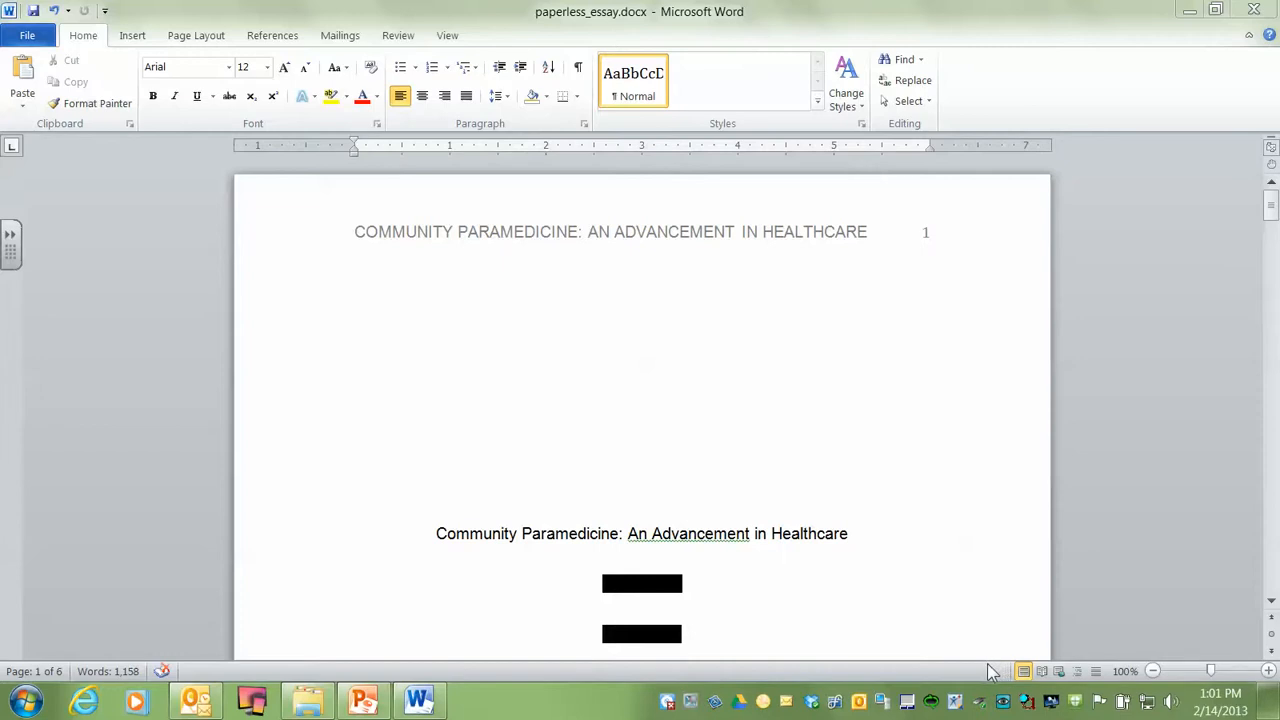
mouse_move(970, 684)
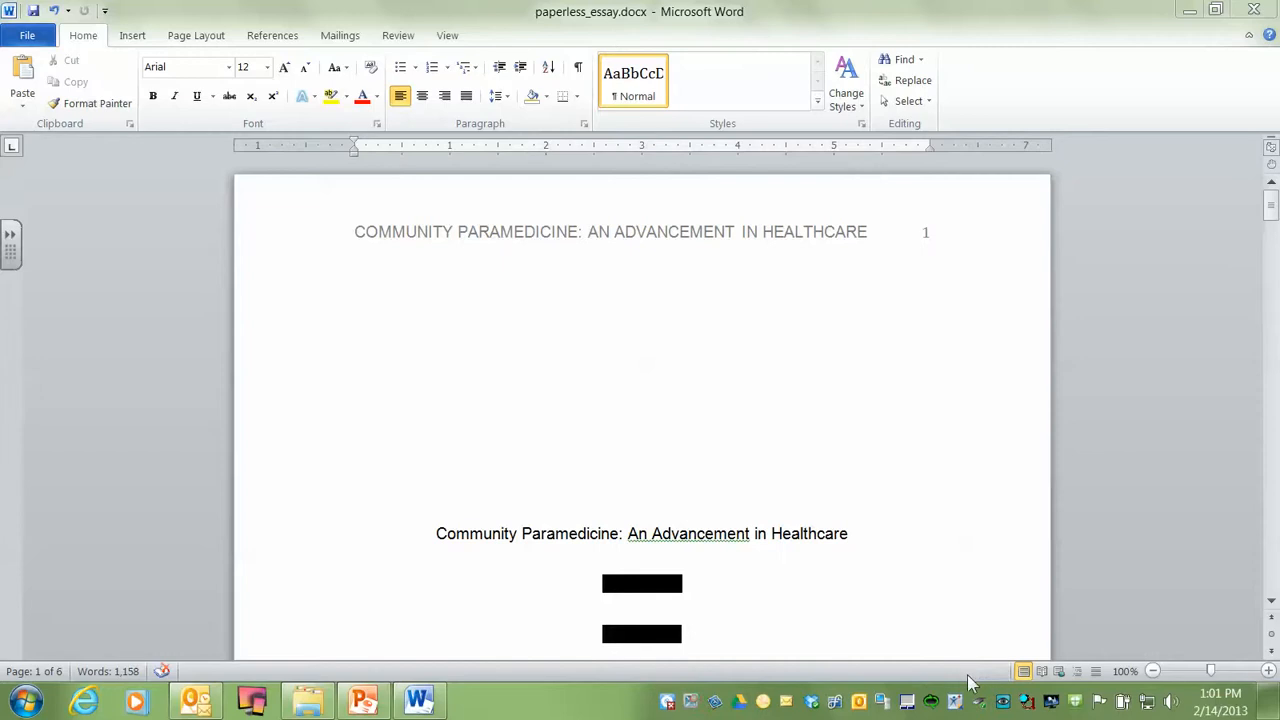
mouse_move(956, 696)
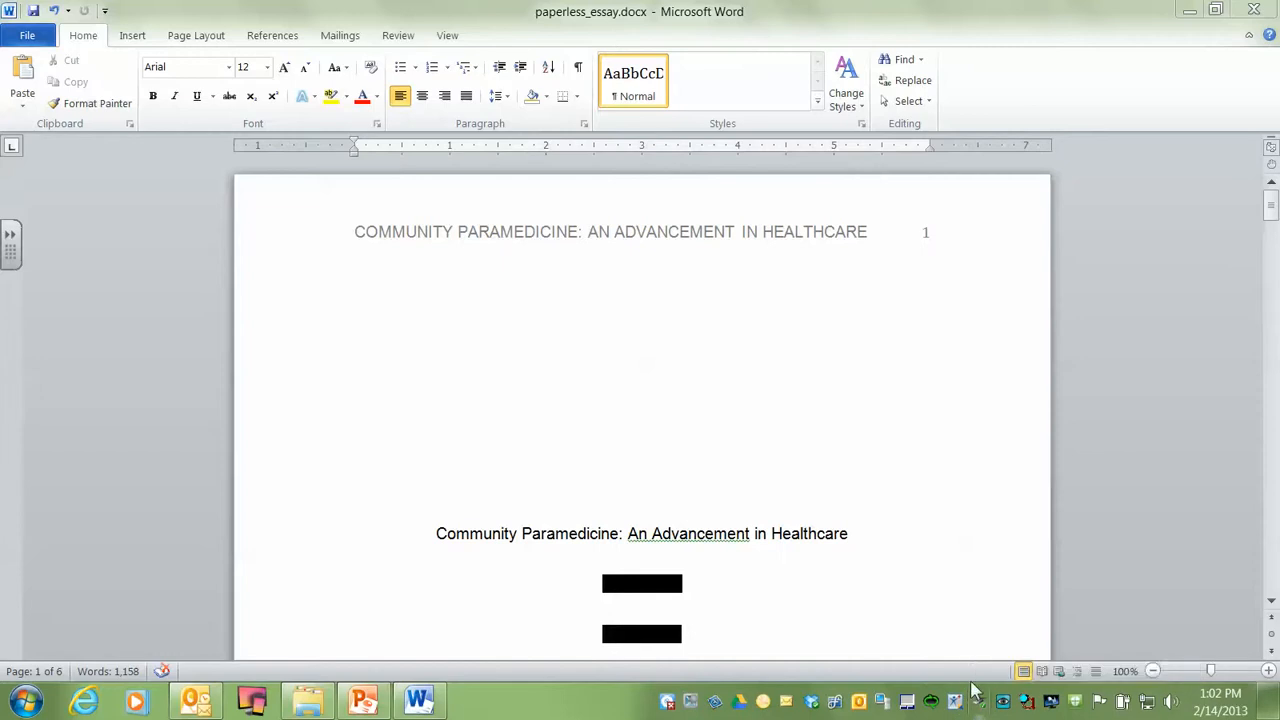
mouse_move(976, 700)
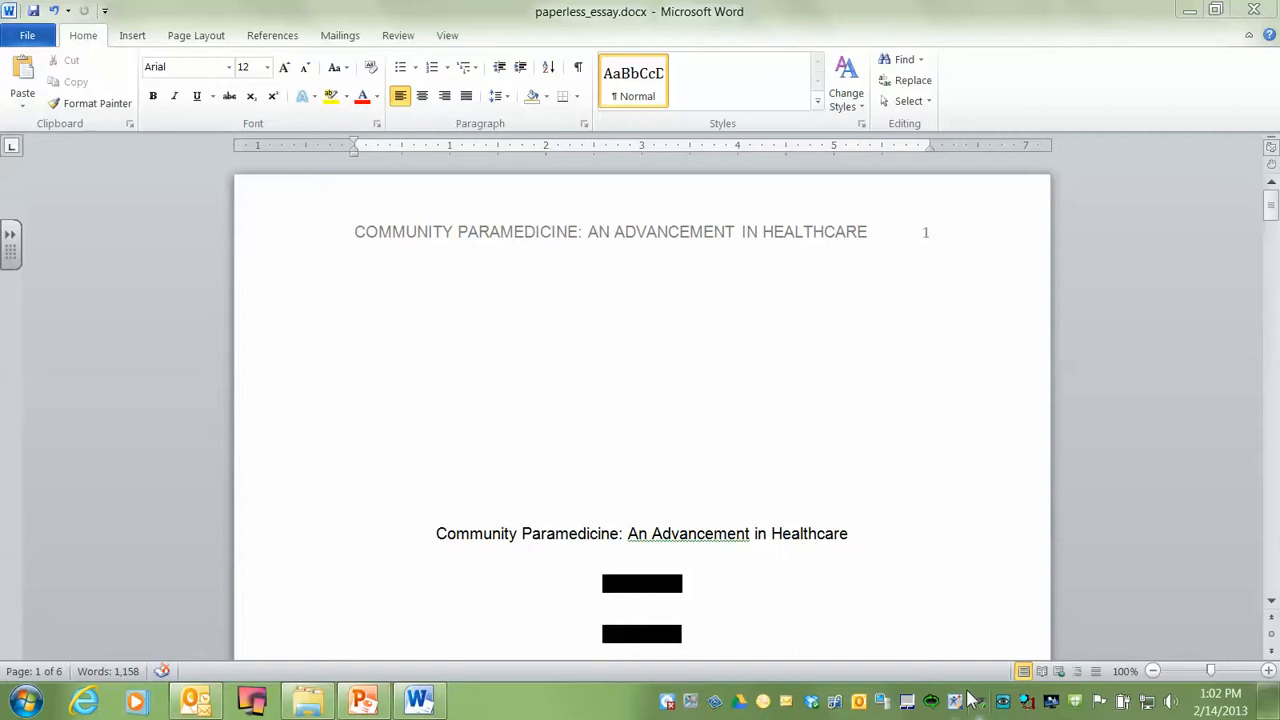
mouse_move(724, 472)
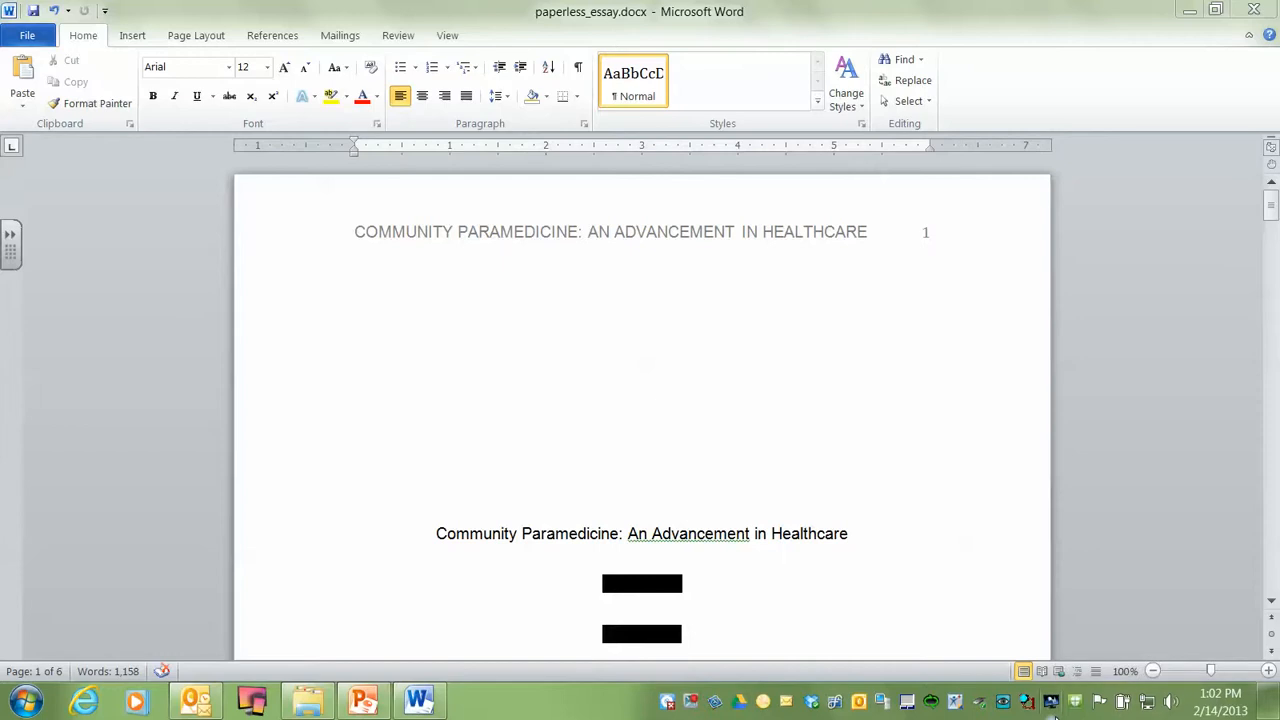
mouse_move(1096, 696)
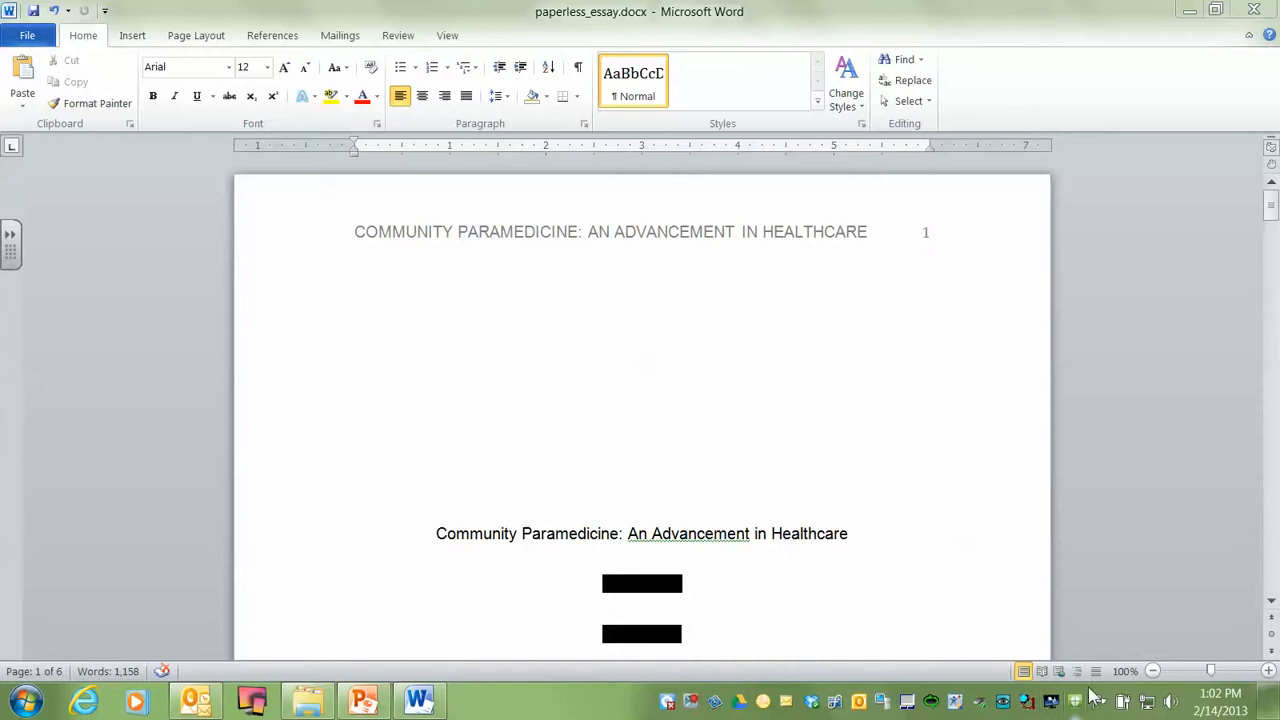
mouse_move(1076, 698)
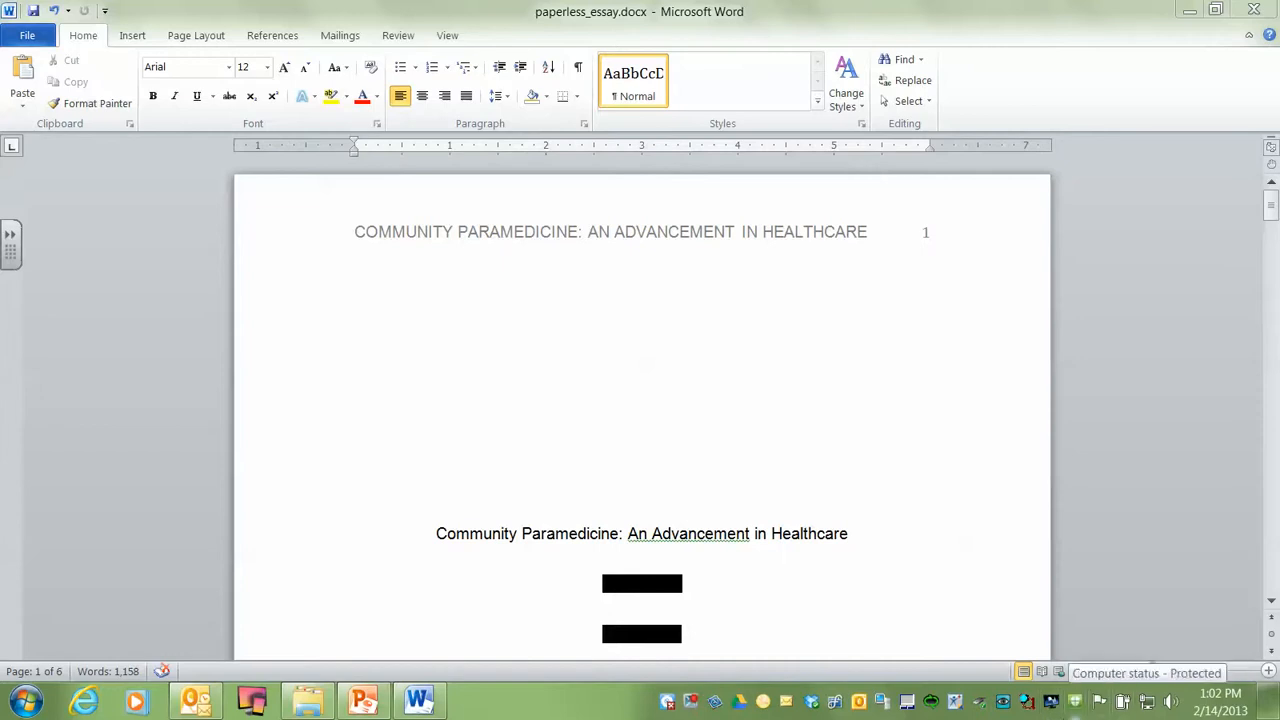
mouse_move(1080, 710)
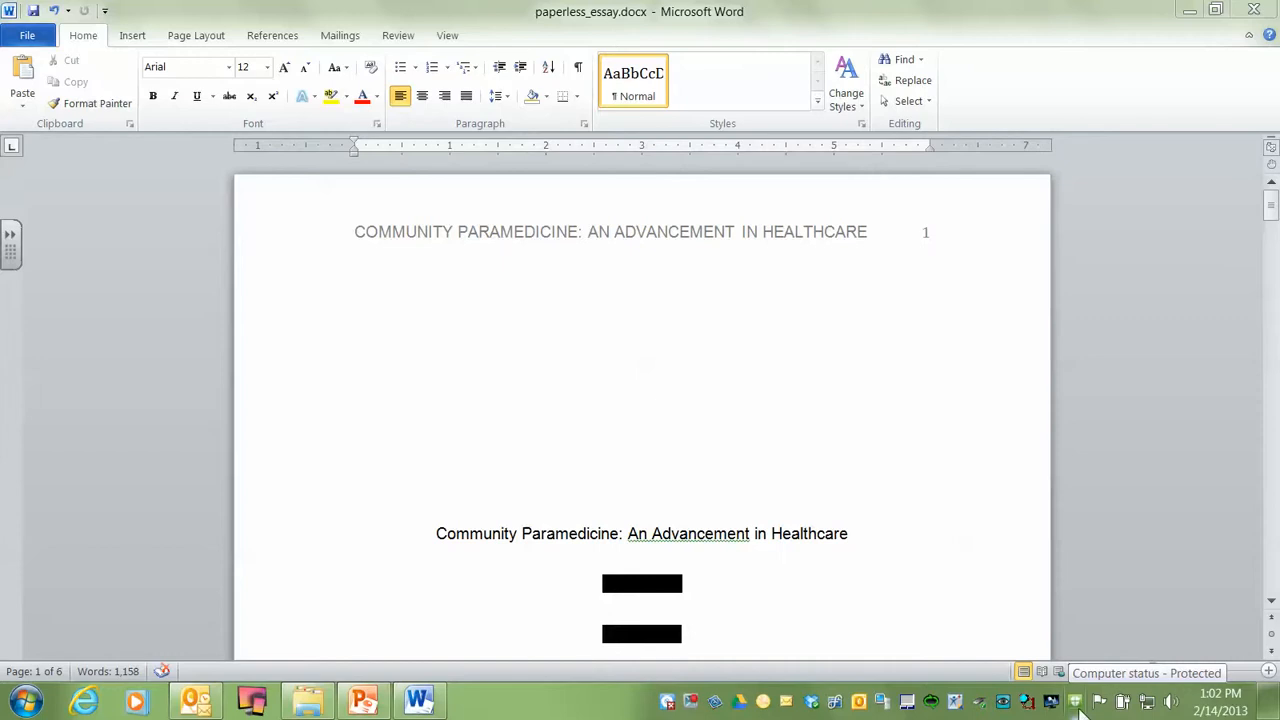
mouse_move(948, 528)
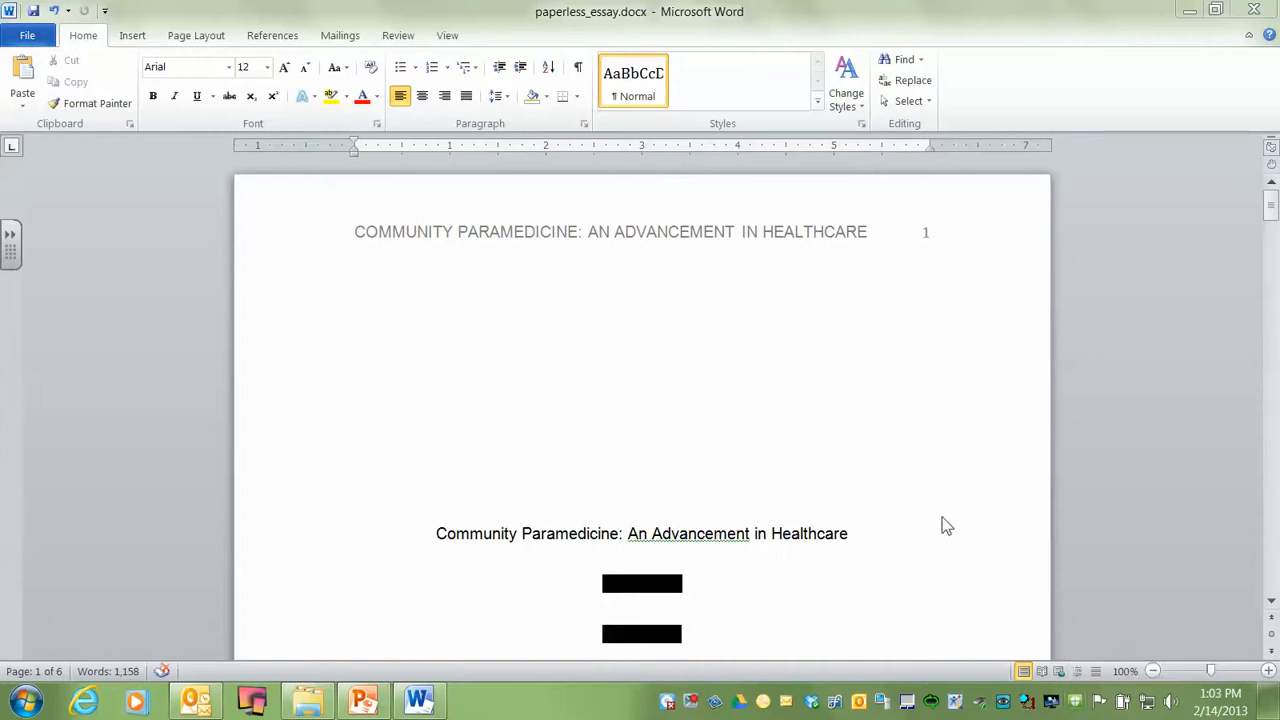
Scroll to page 2 so the introductory paragraph with the Nolan 2011 citation is in view
scroll(down, 3)
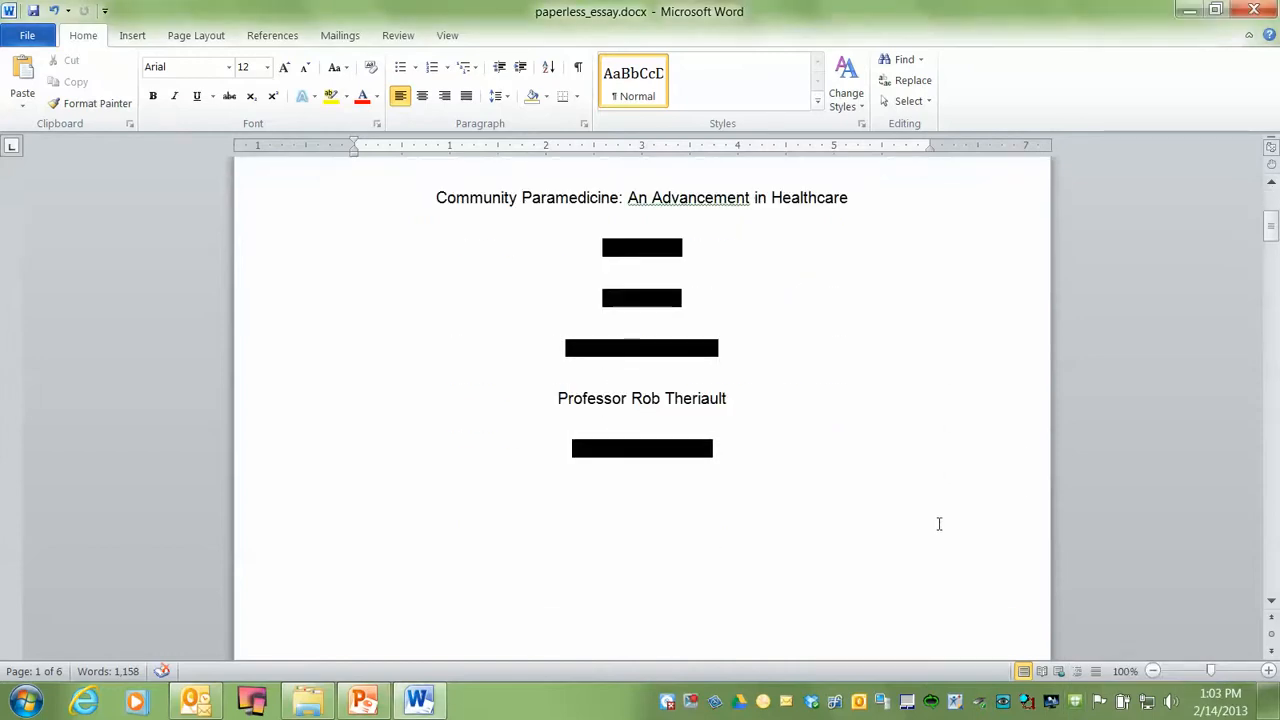
scroll(down, 3)
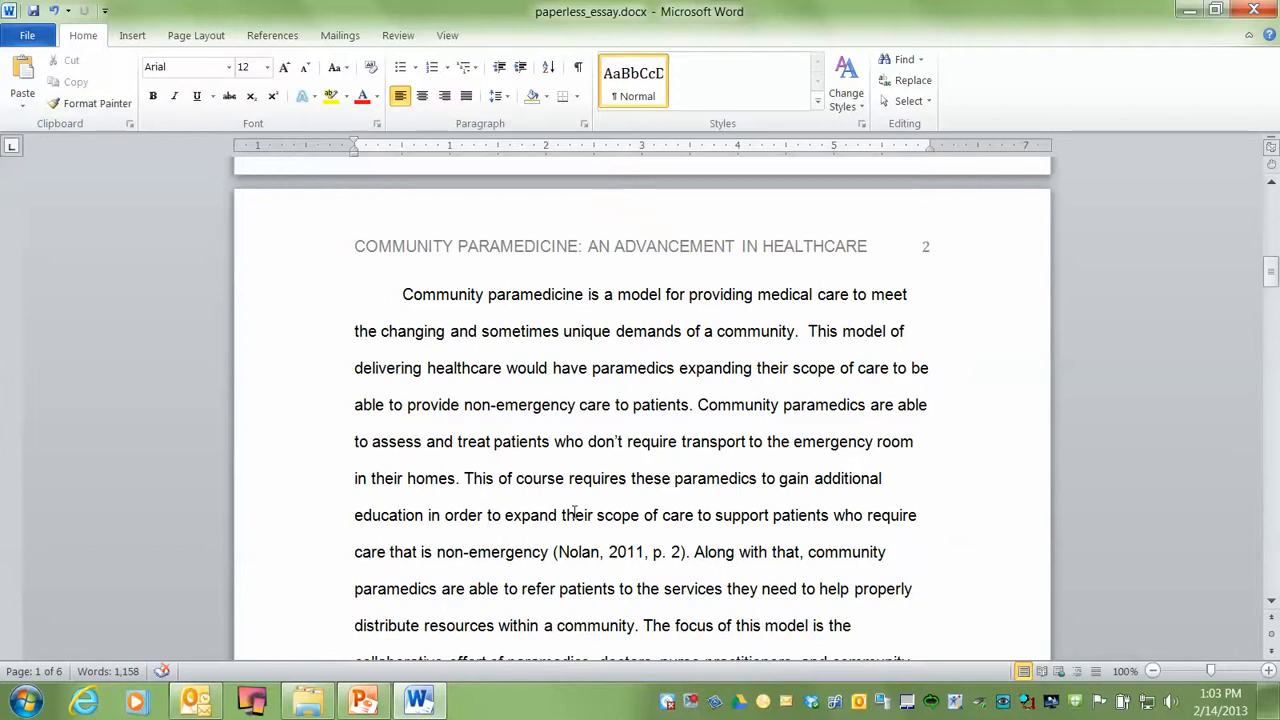
scroll(down, 3)
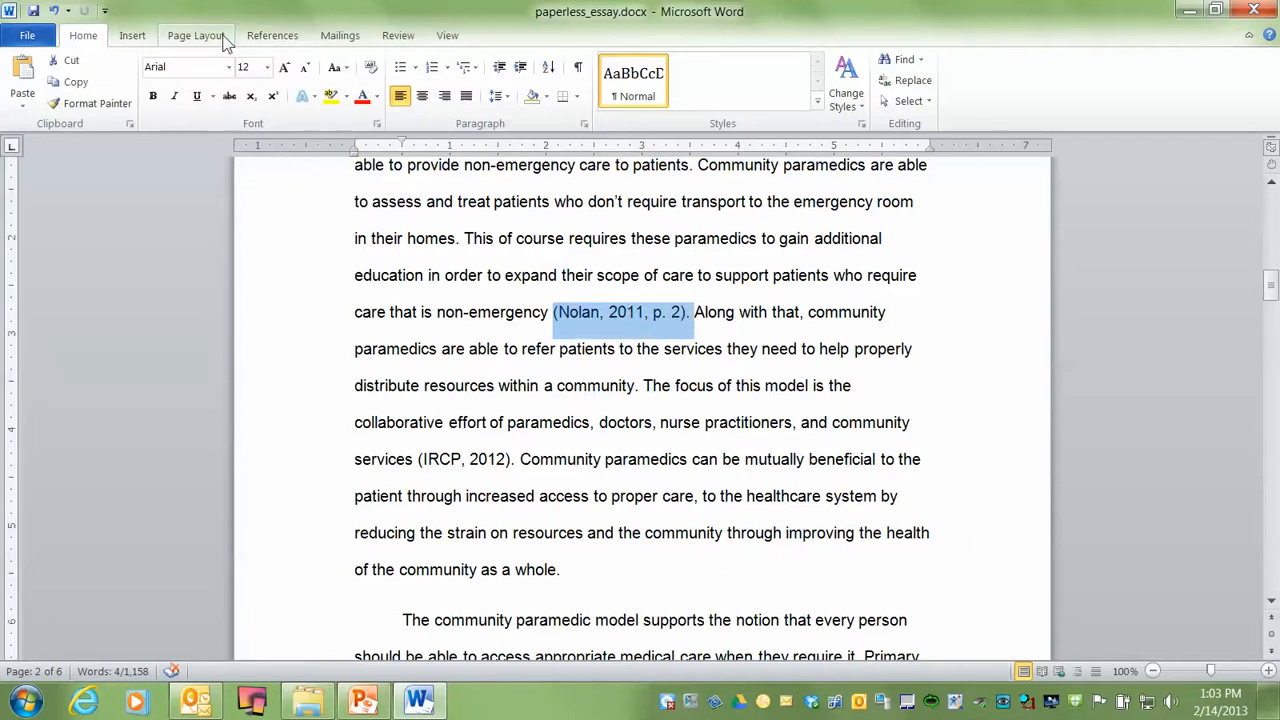
mouse_move(398, 36)
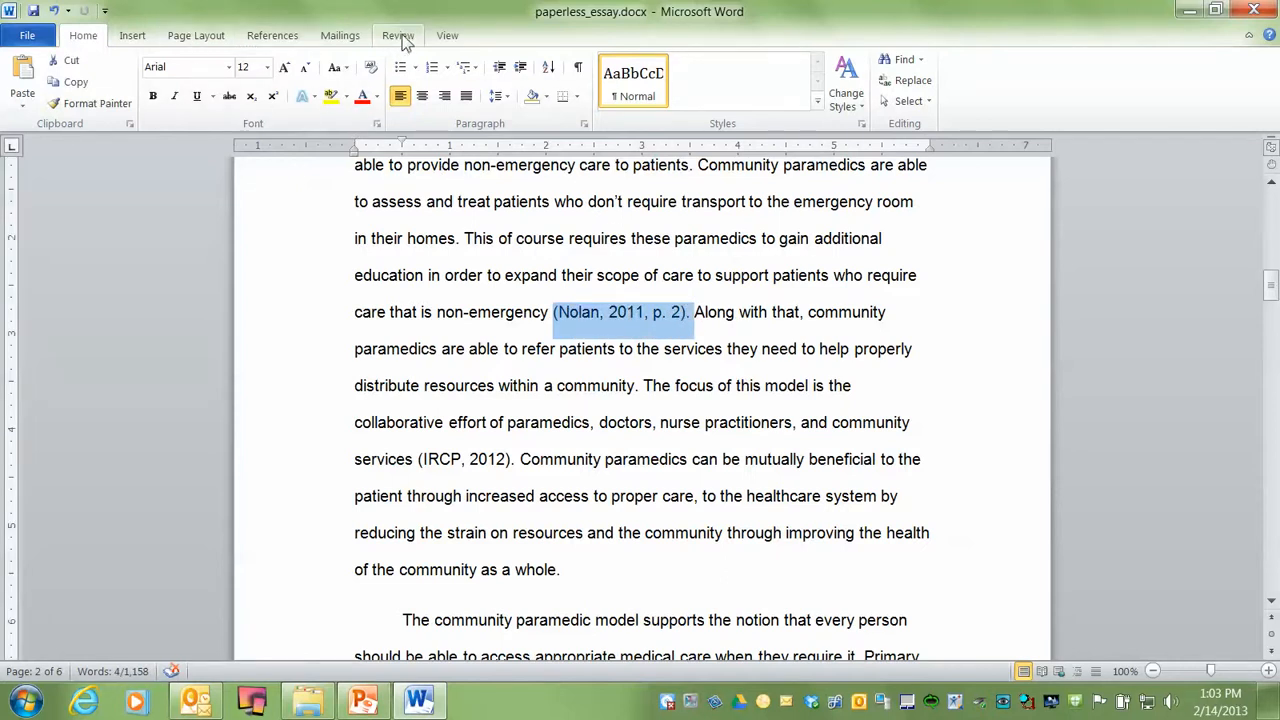
Add a Review comment reading 'Blah, blah, blah' on the (Nolan, 2011, p. 2) citation
click(398, 36)
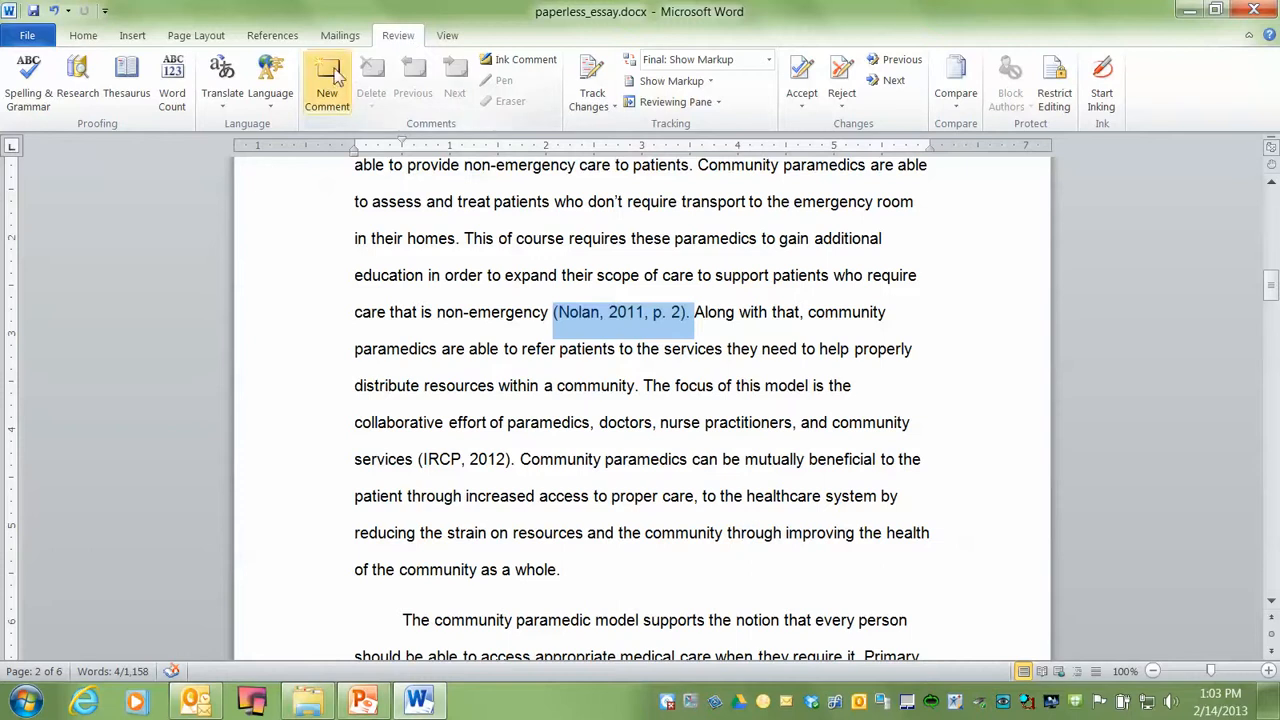
click(328, 84)
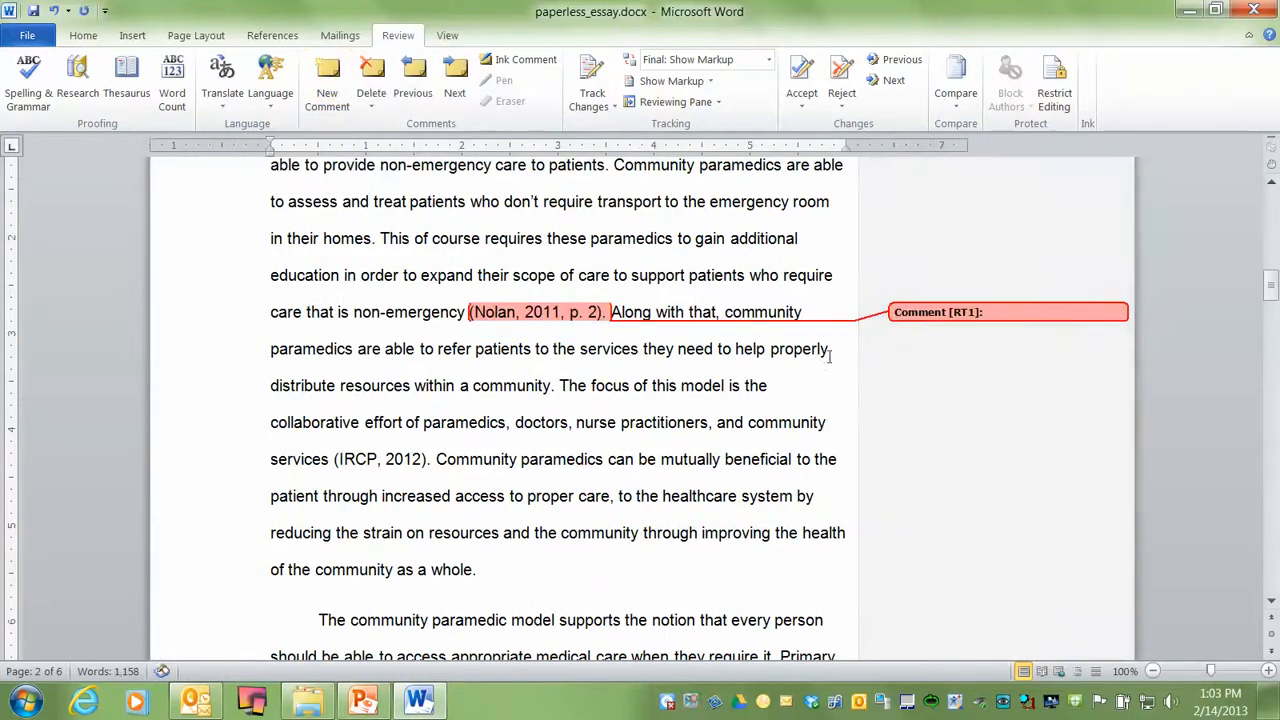
mouse_move(1036, 288)
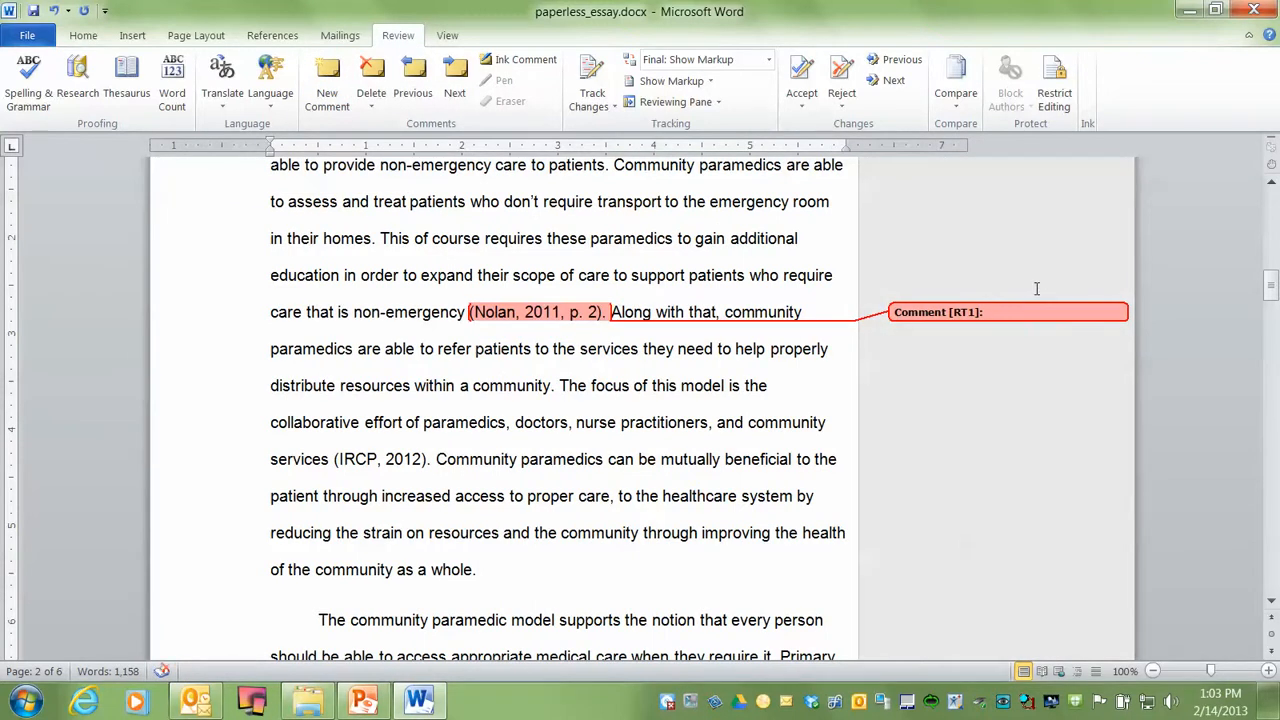
text(b)
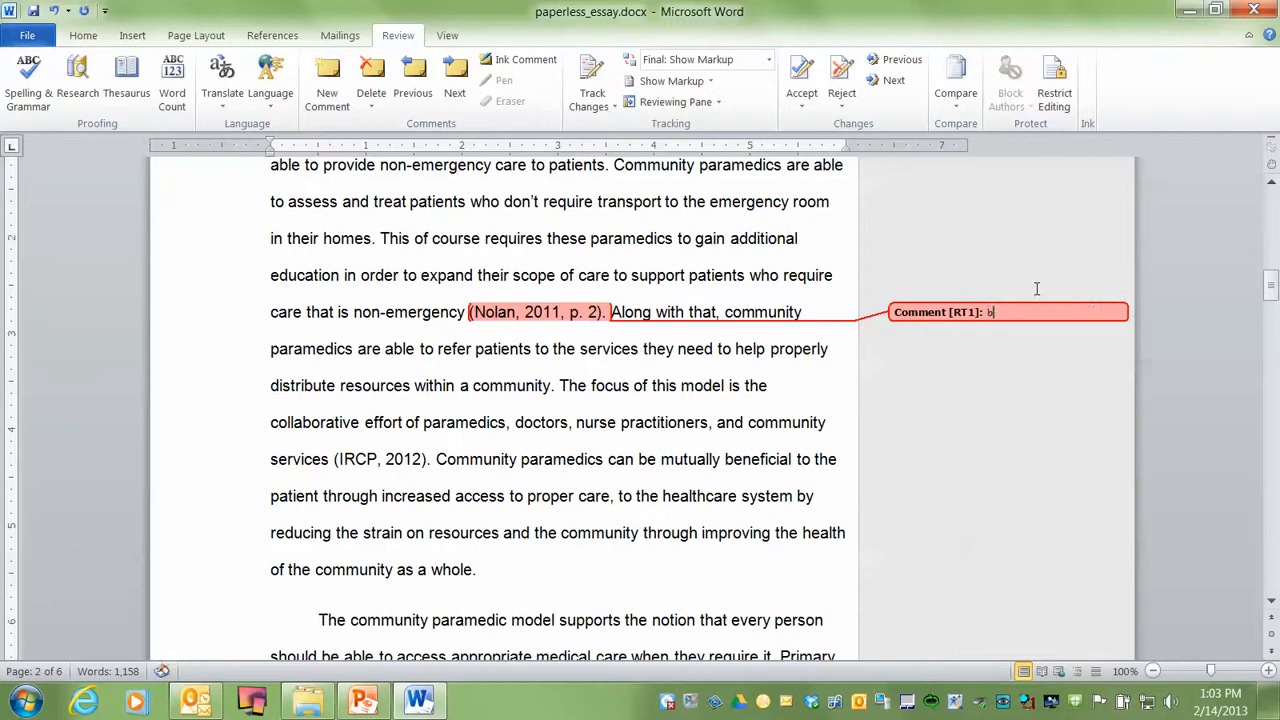
text(lah, blah, blah)
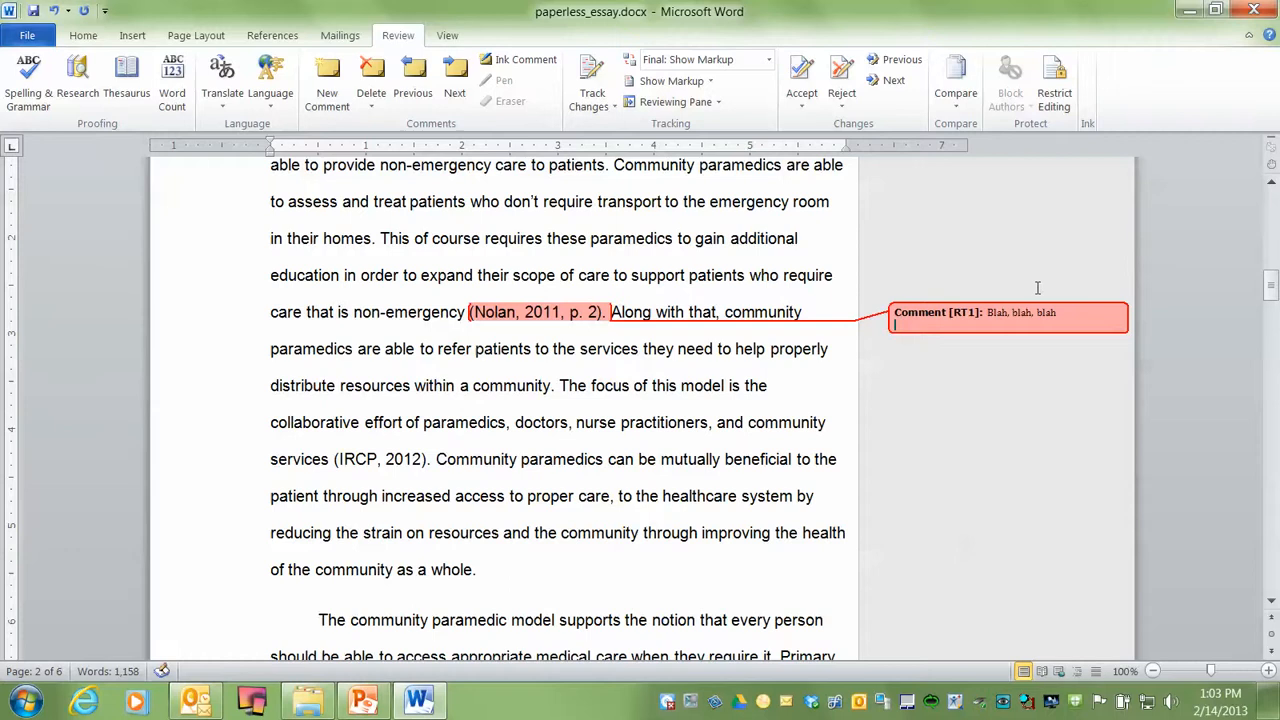
mouse_move(1184, 392)
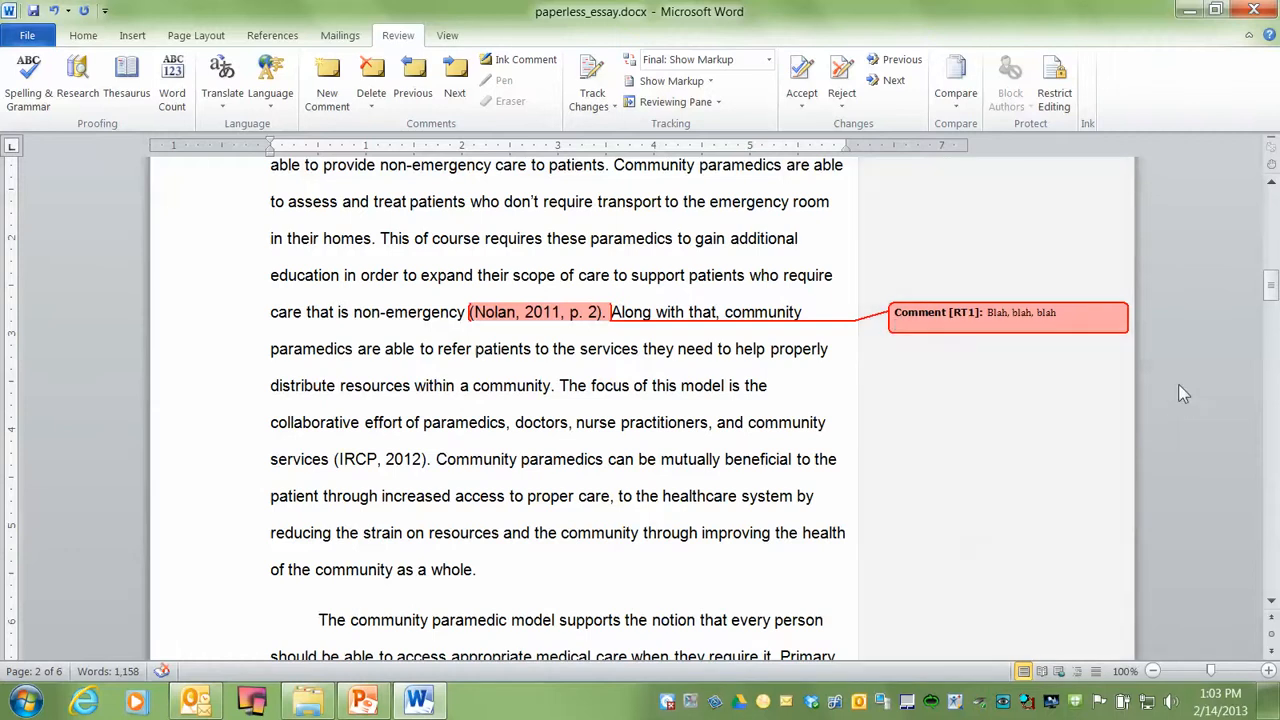
mouse_move(1160, 386)
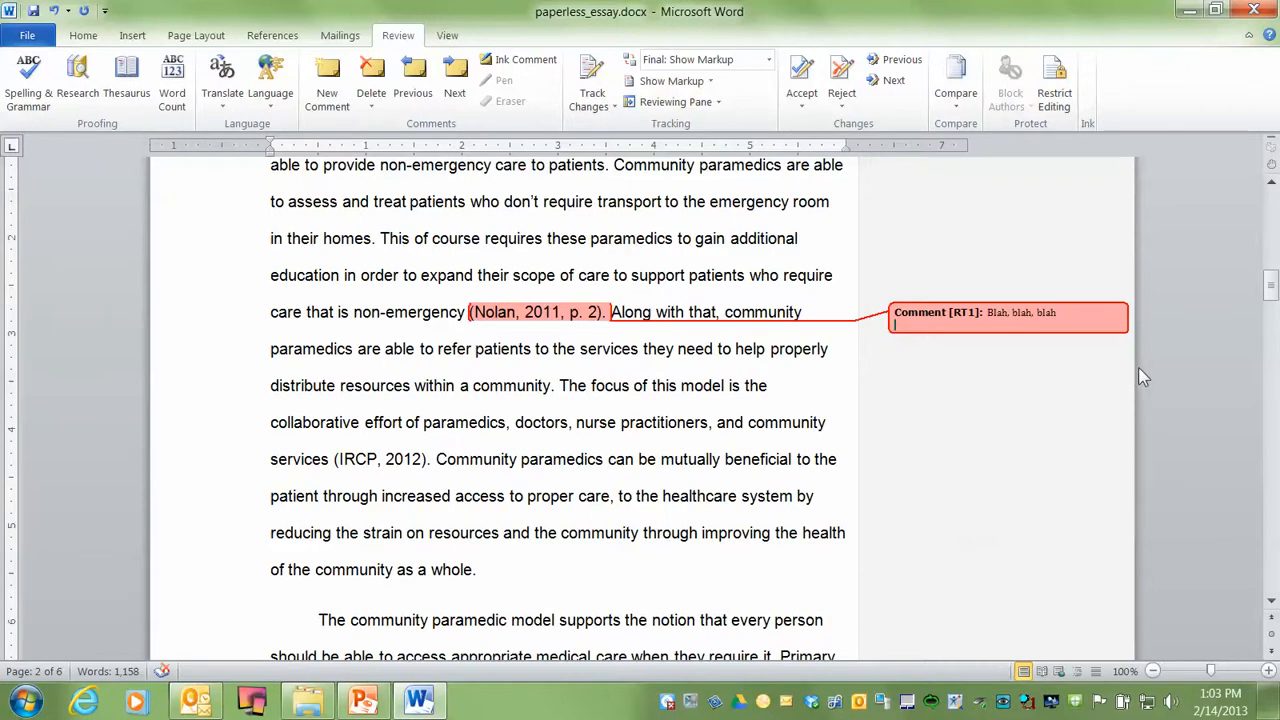
mouse_move(1108, 370)
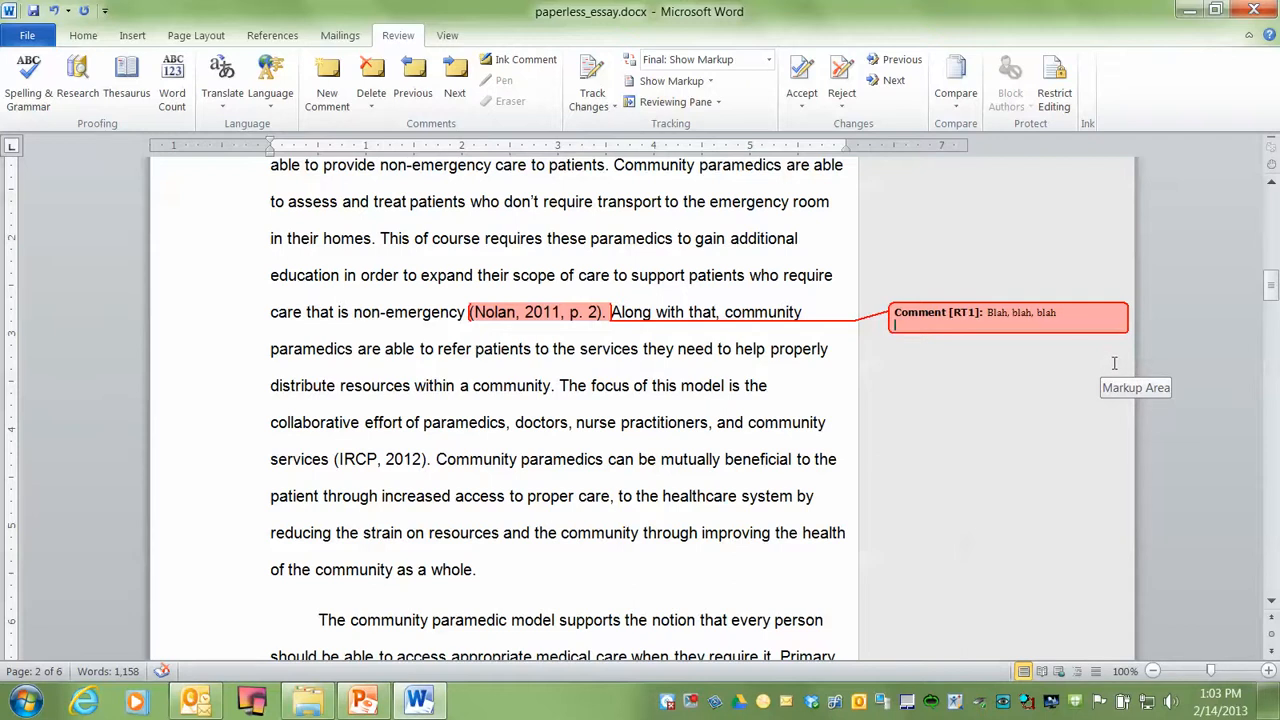
mouse_move(1120, 362)
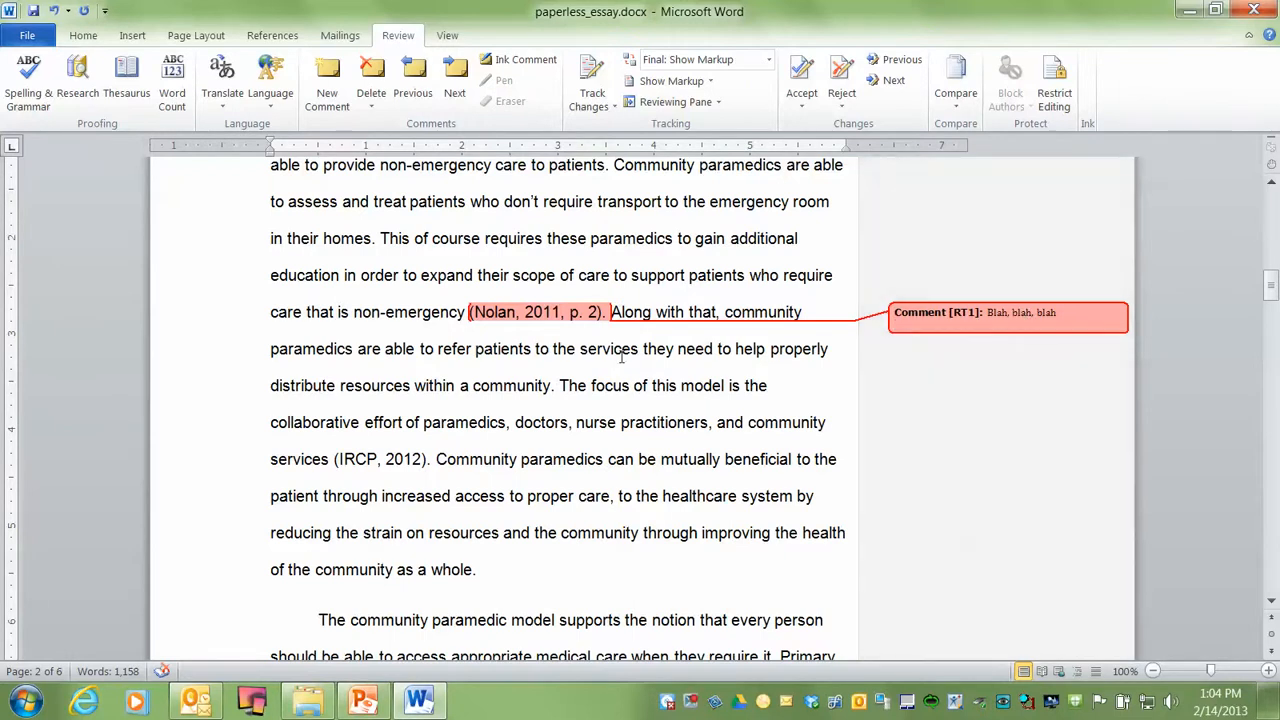
Add a 'Blah, blah, blah' comment after the Nolan, p. 4, 2011 citation
scroll(down, 3)
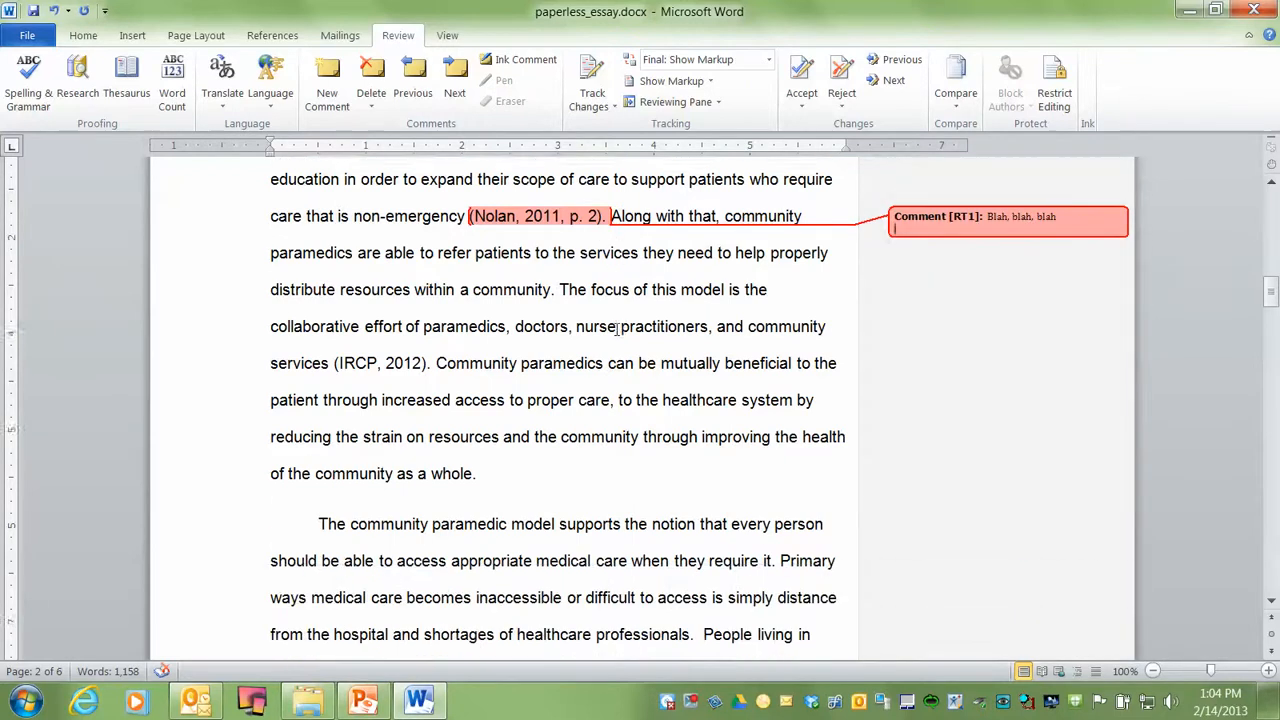
scroll(down, 3)
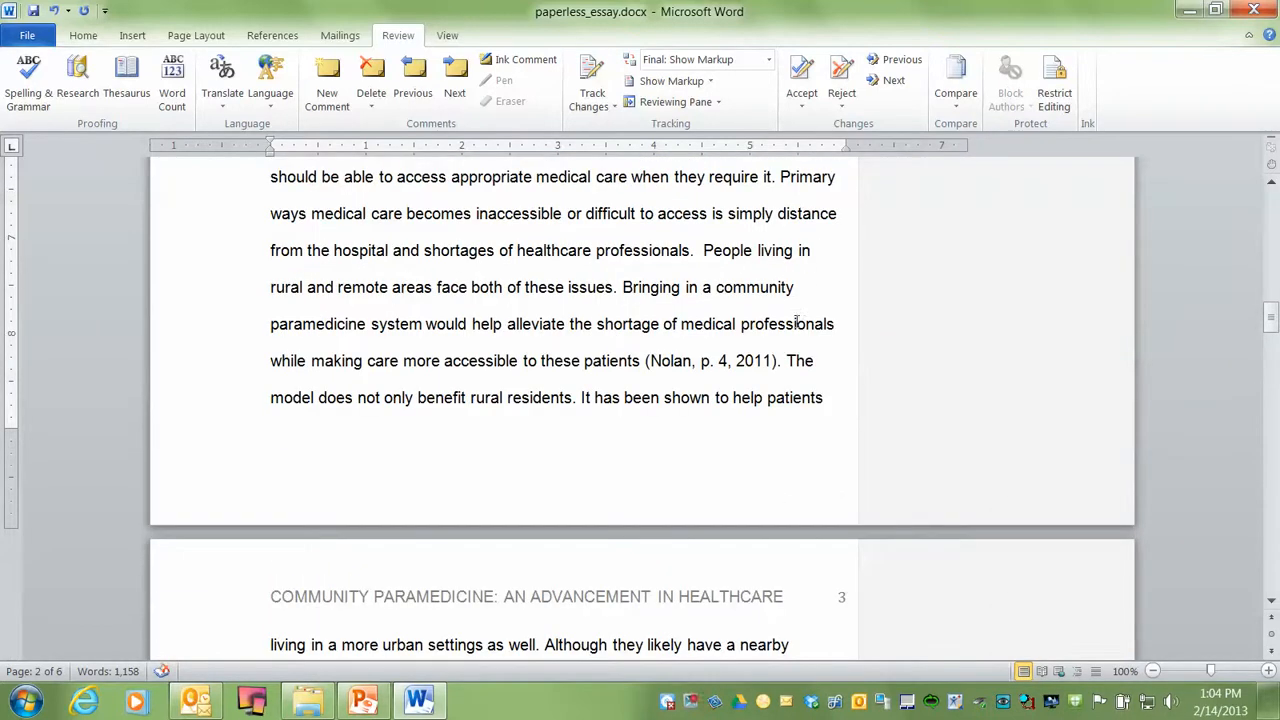
click(780, 360)
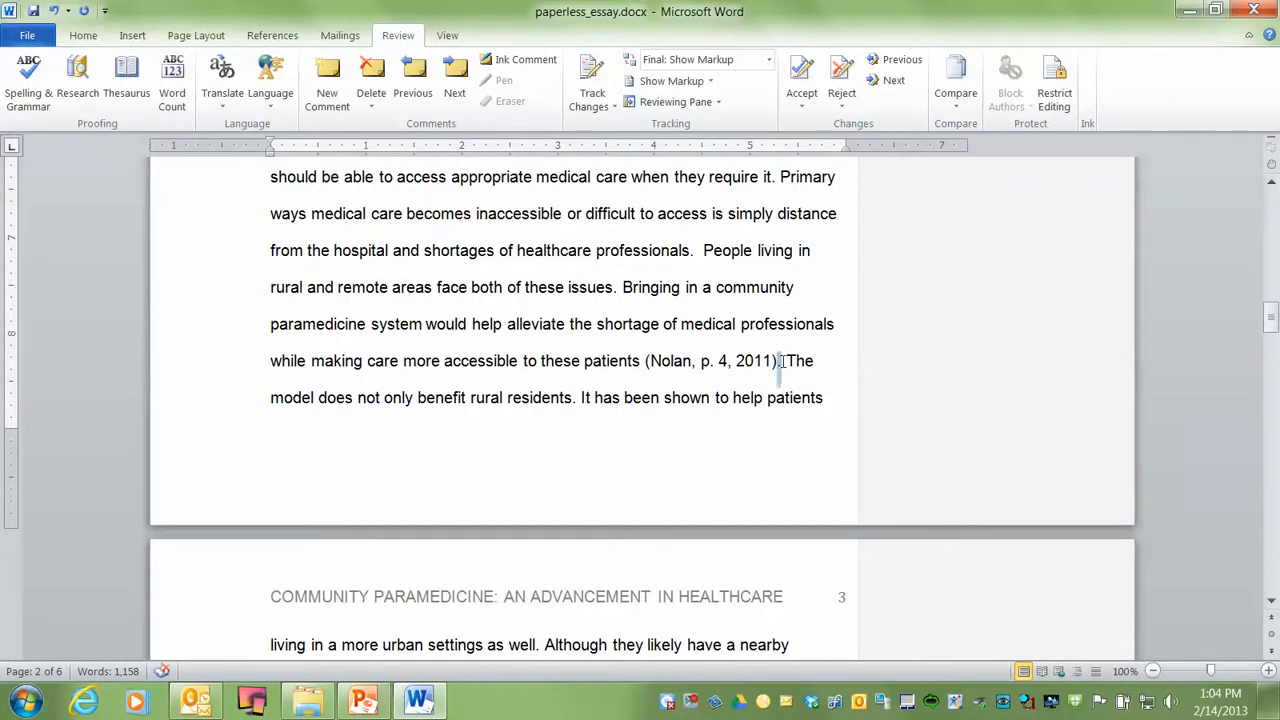
click(328, 76)
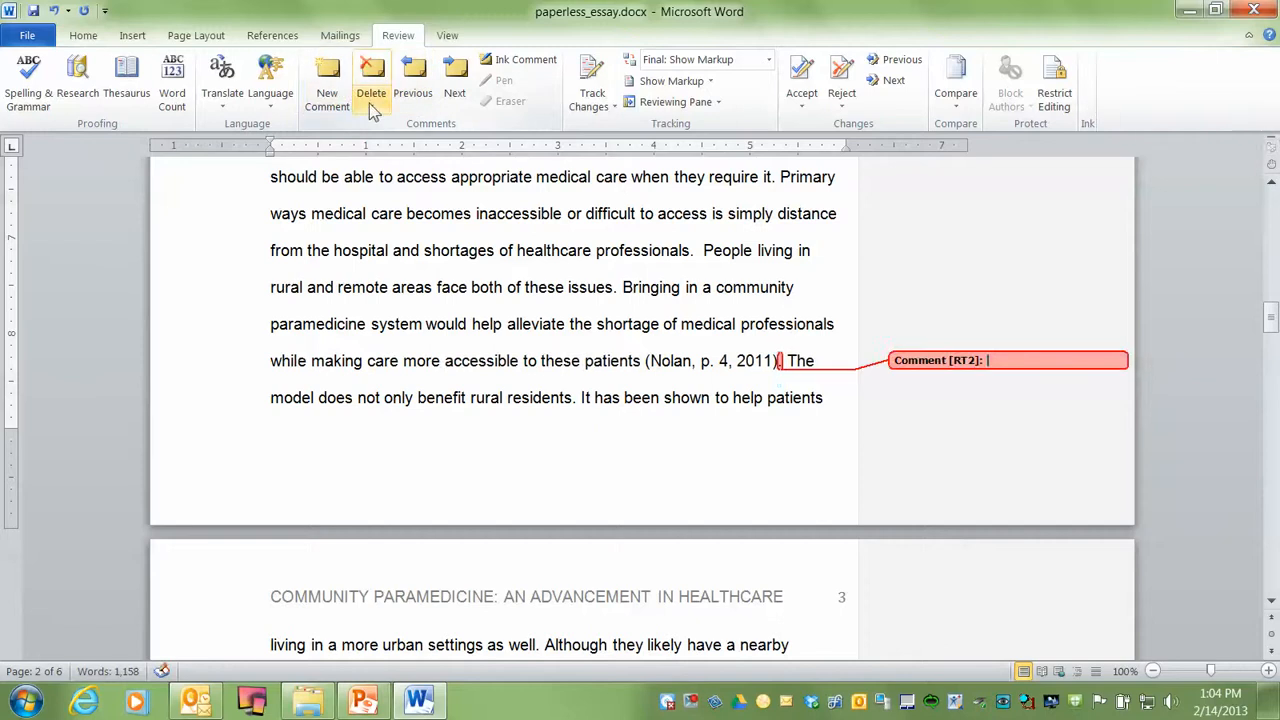
text(Blah, n)
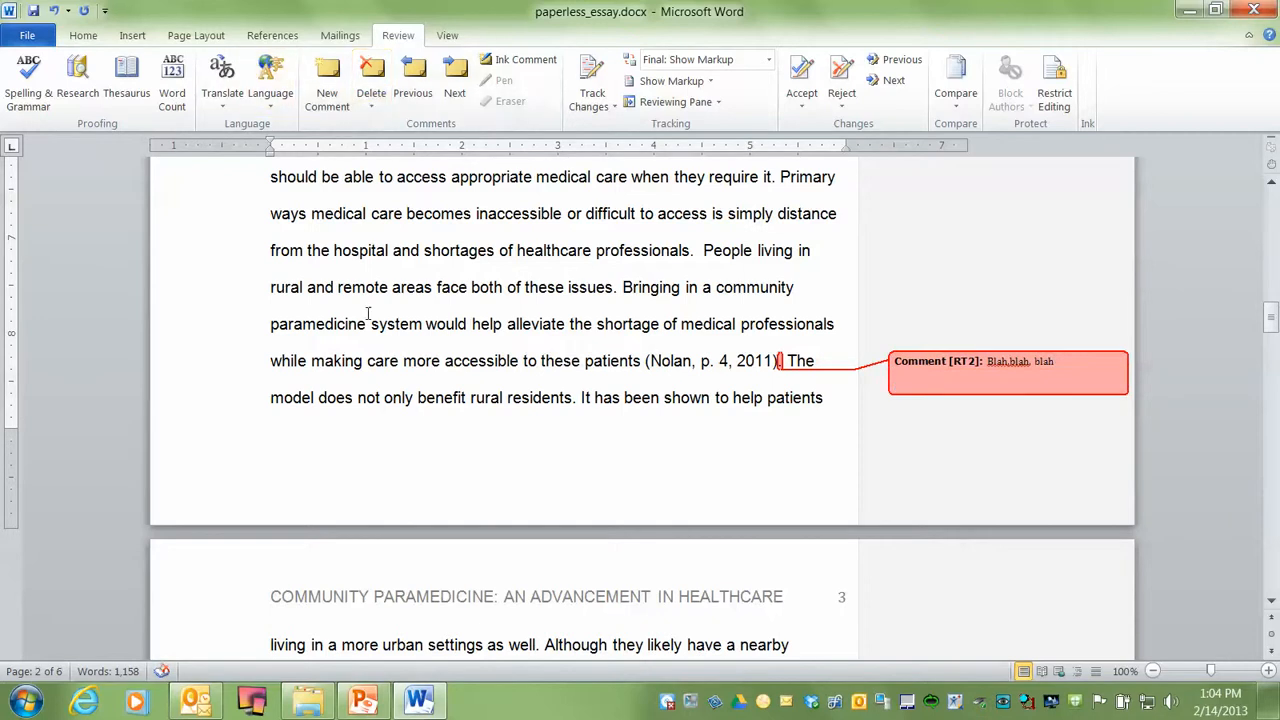
Add another placeholder comment just after the highlighted word 'care' on page 3
scroll(down, 3)
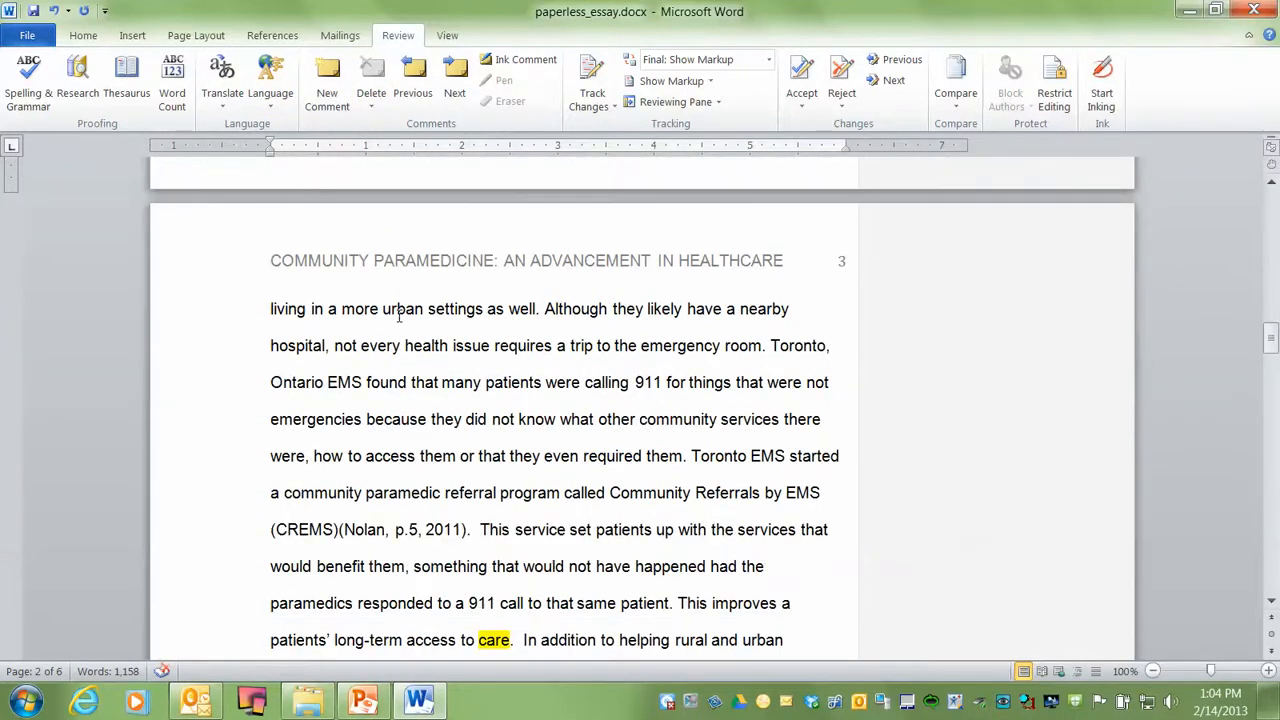
scroll(down, 3)
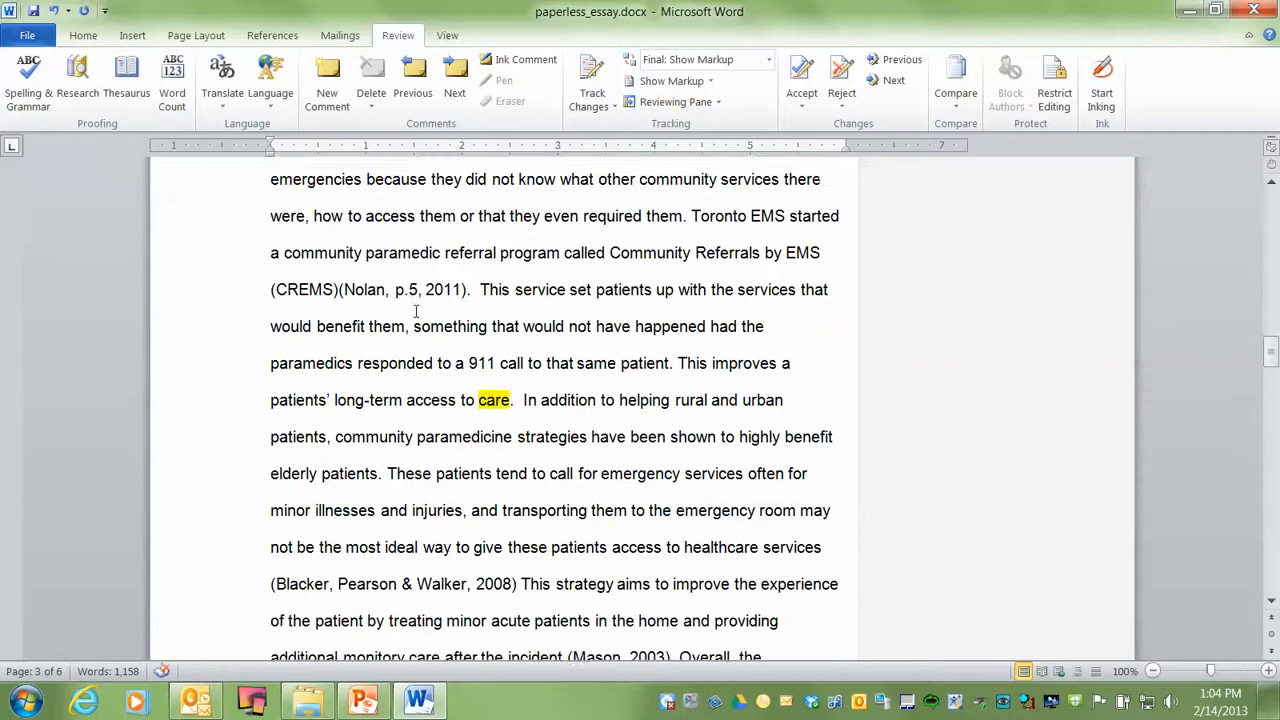
scroll(down, 3)
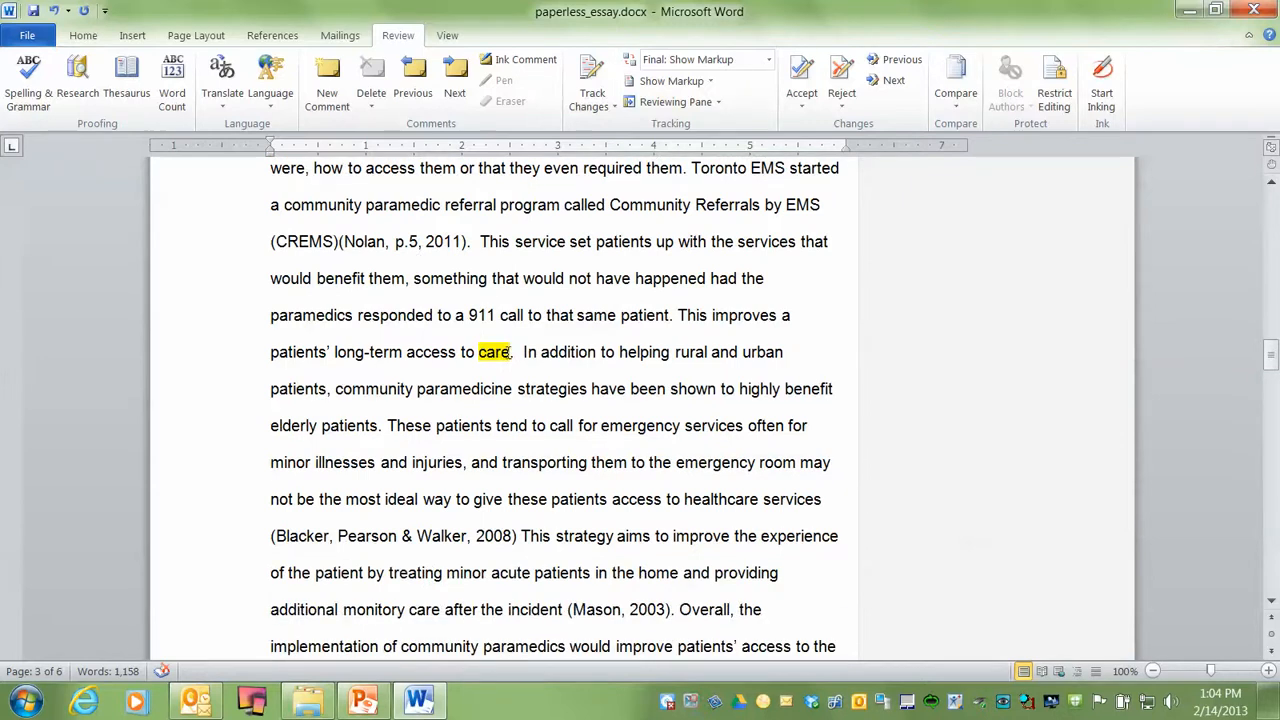
click(328, 76)
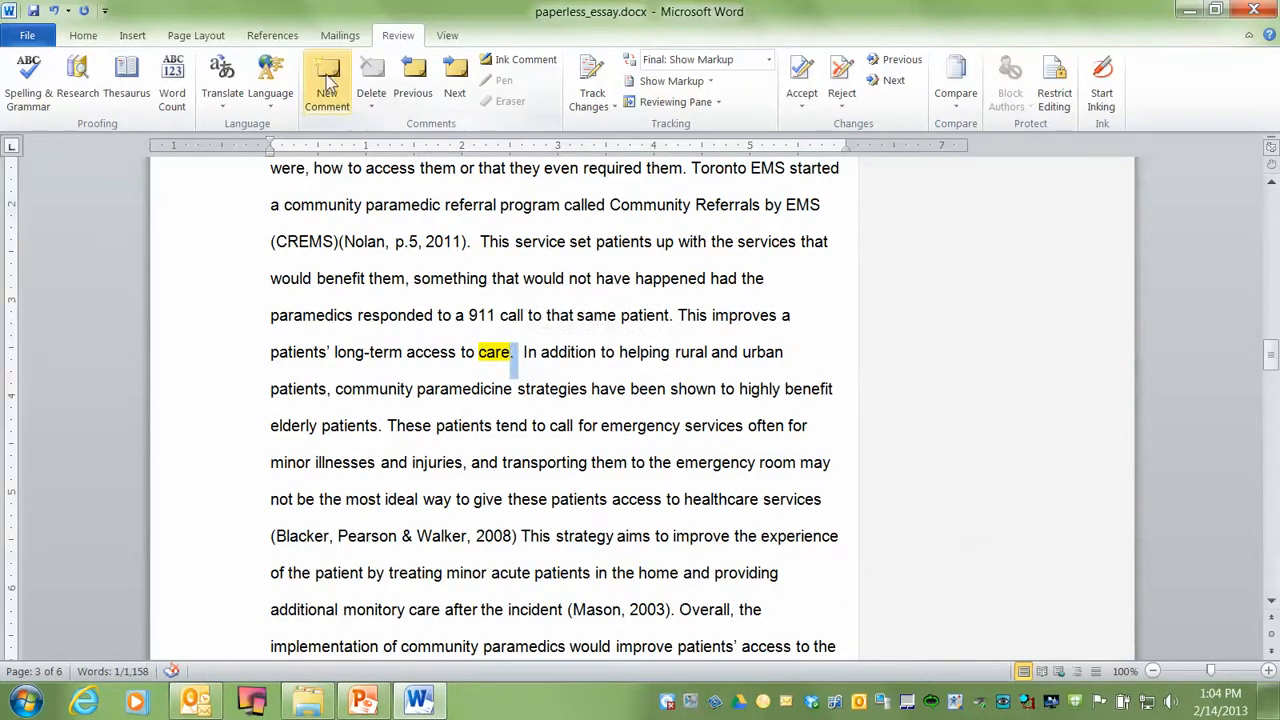
click(328, 84)
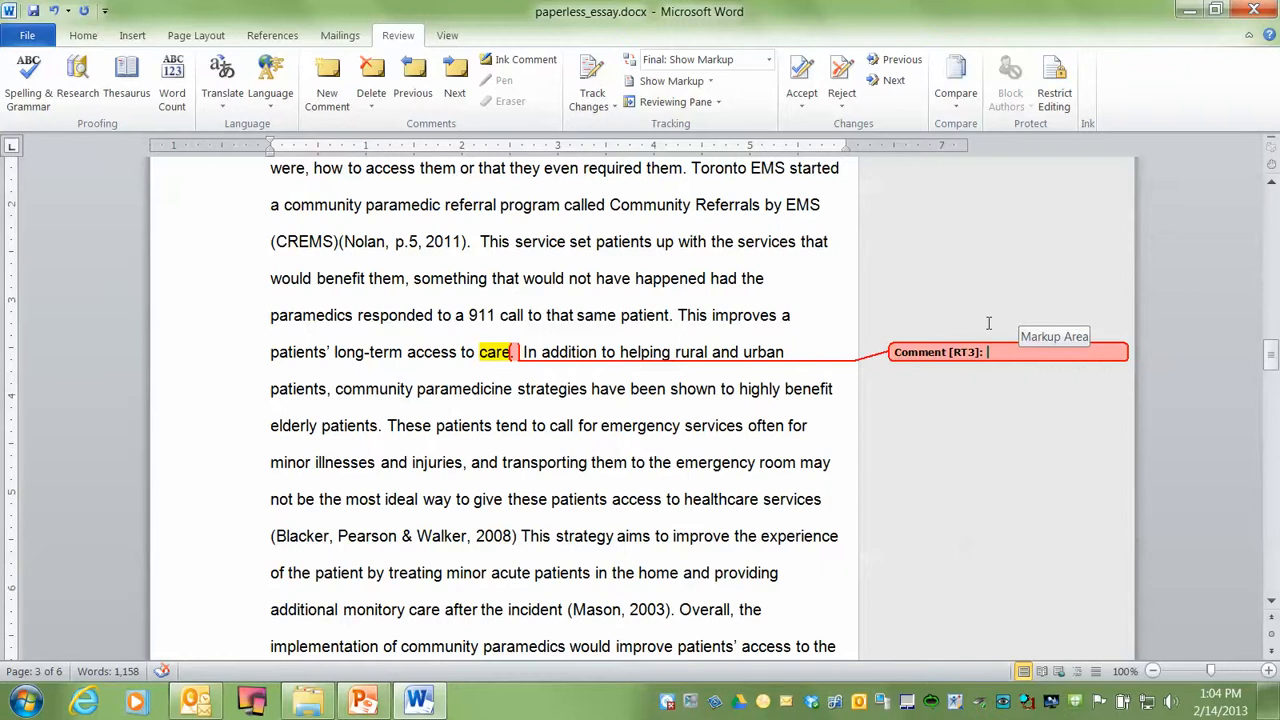
text(Blah.)
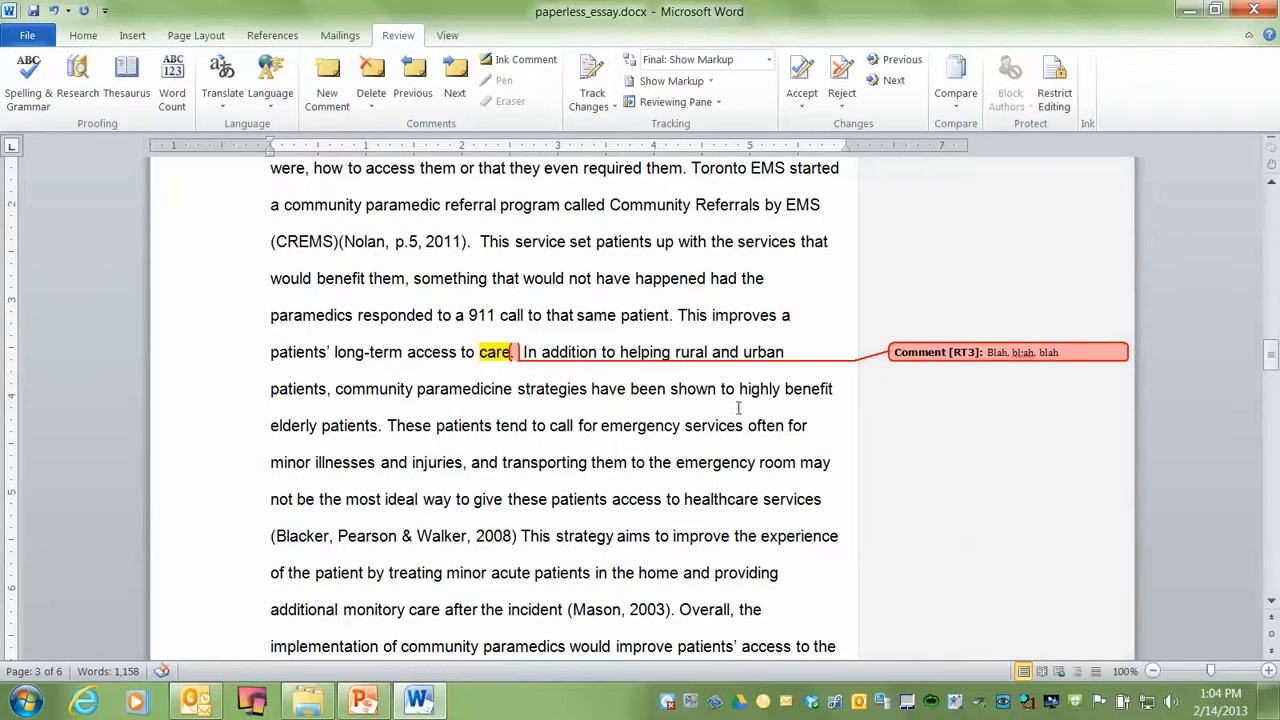
Highlight 'referral system mentioned earlier' on page 4 in yellow from the Home tab
scroll(down, 3)
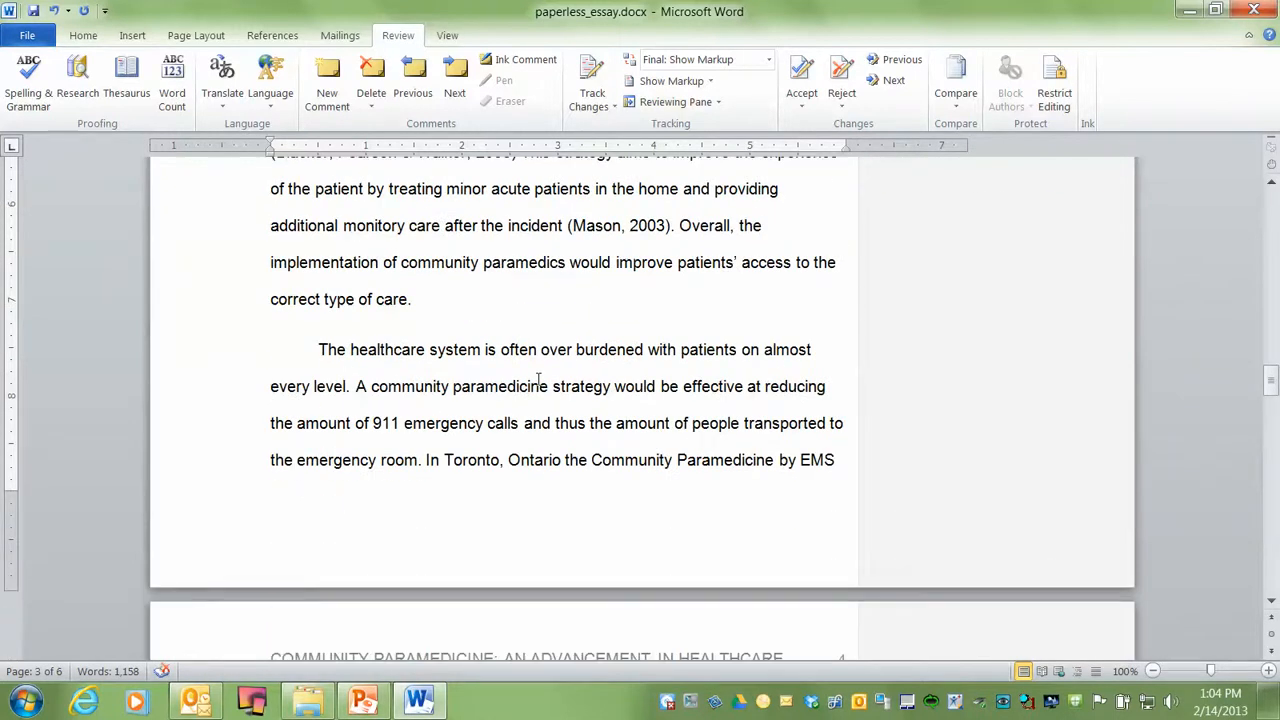
scroll(down, 3)
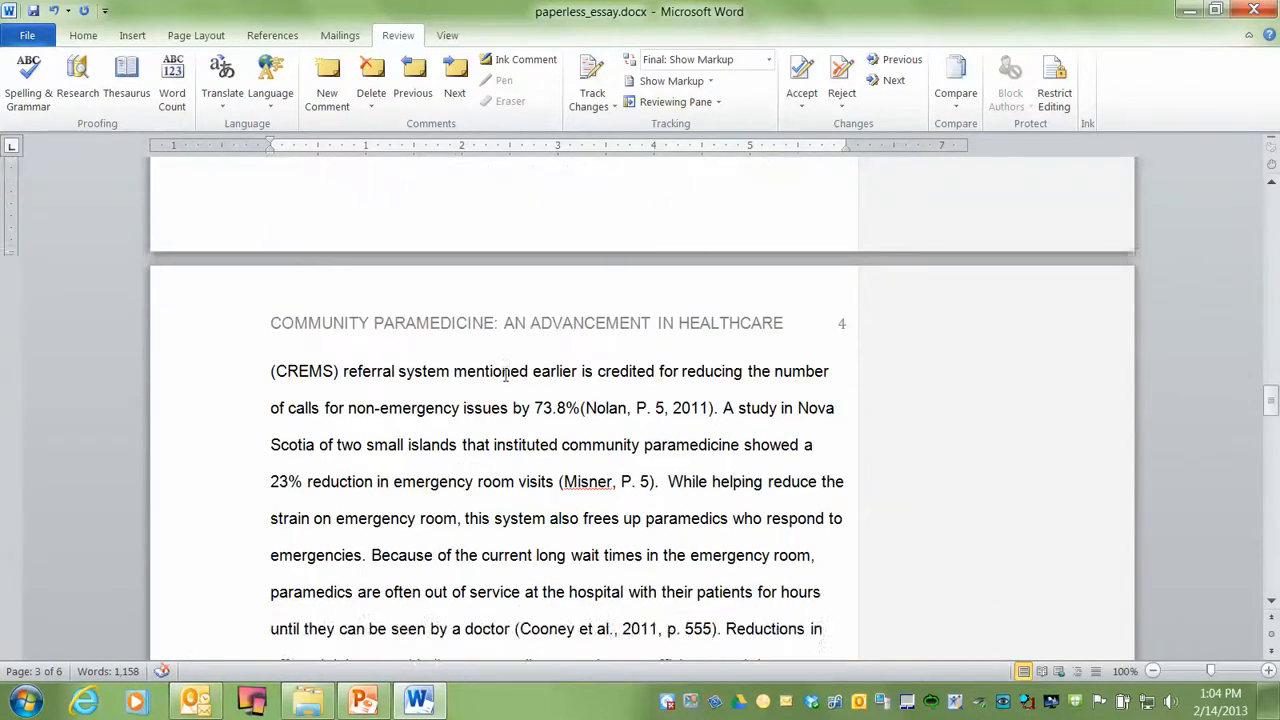
scroll(down, 3)
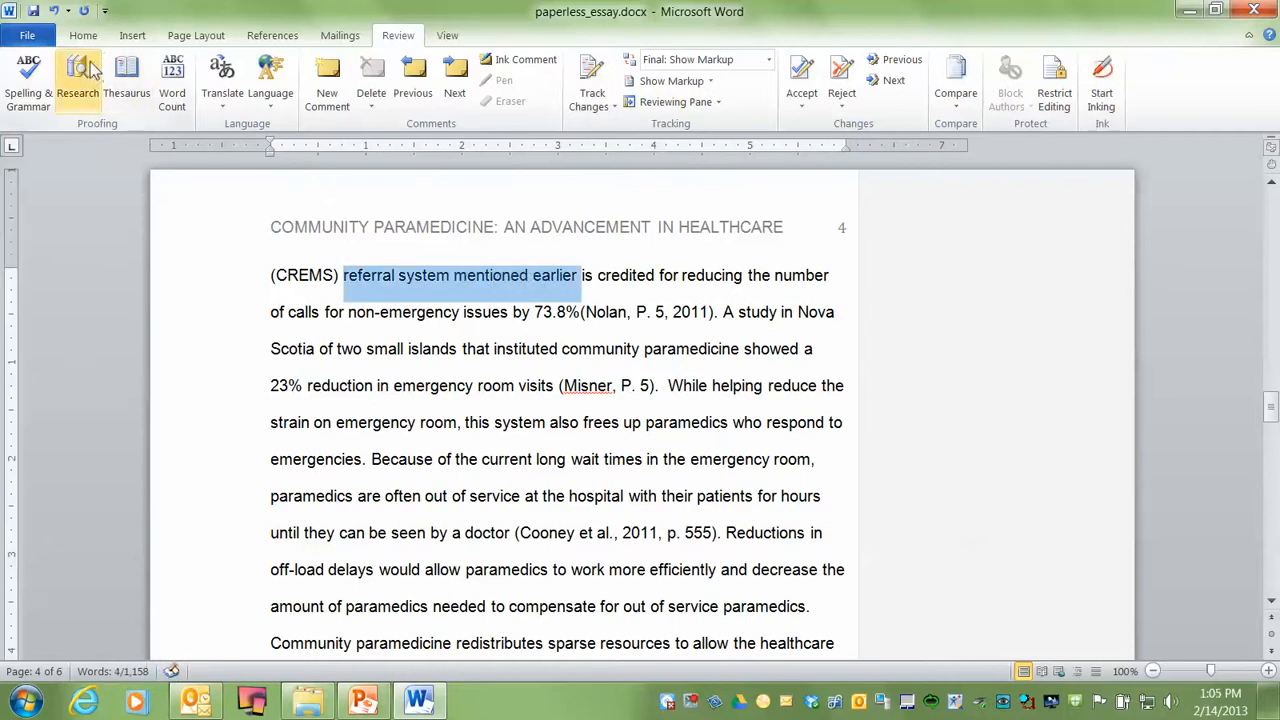
click(84, 36)
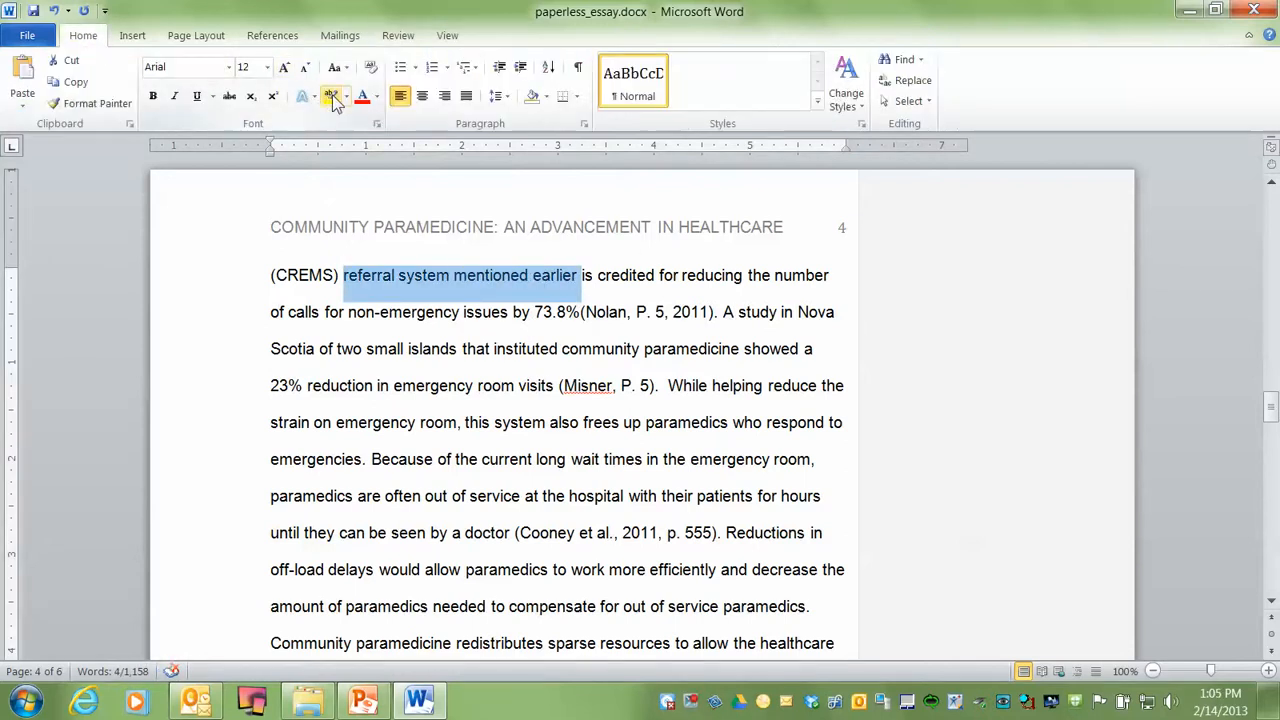
click(332, 96)
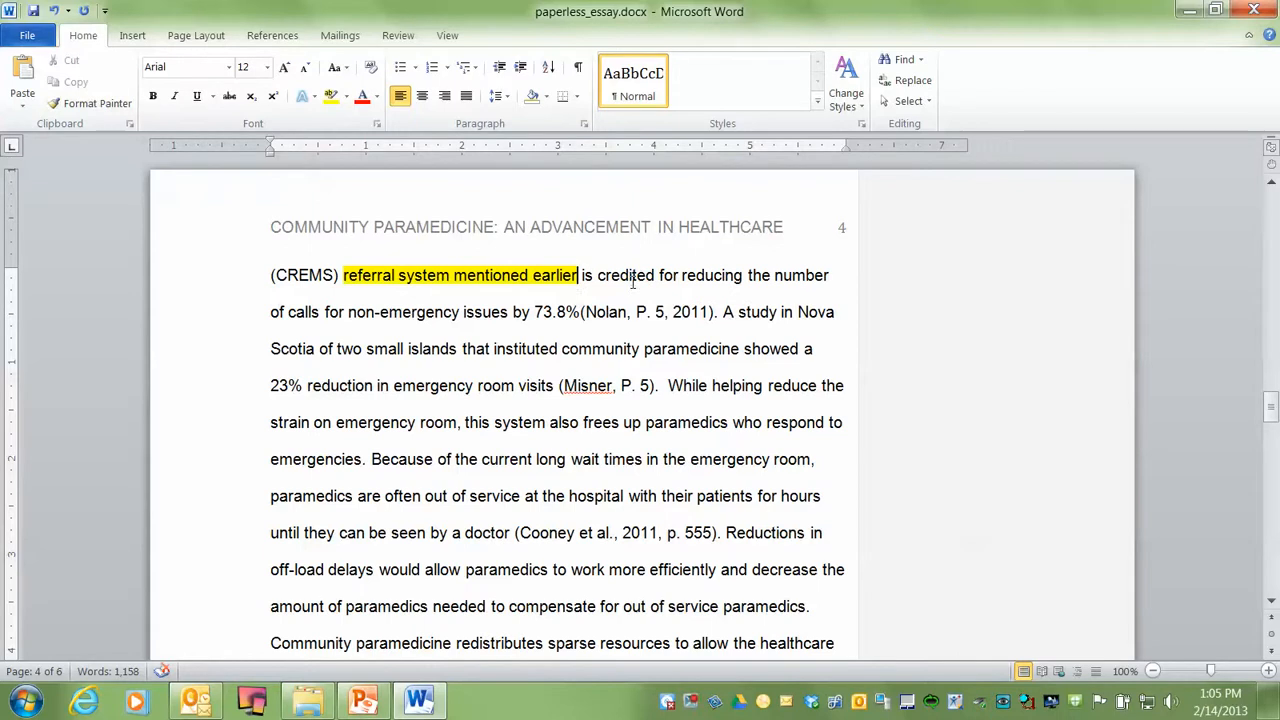
mouse_move(368, 276)
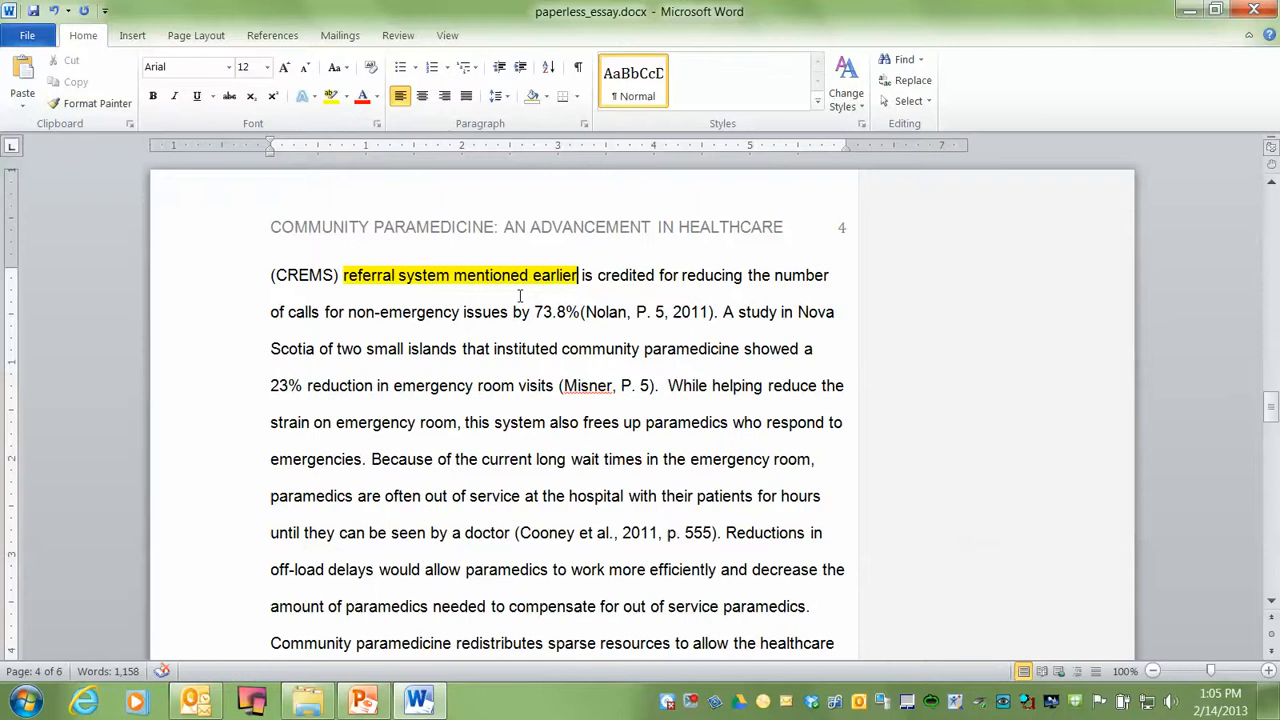
Comment 'Blah, blah, blah' on the line about community paramedicine redistributing sparse resources
scroll(down, 3)
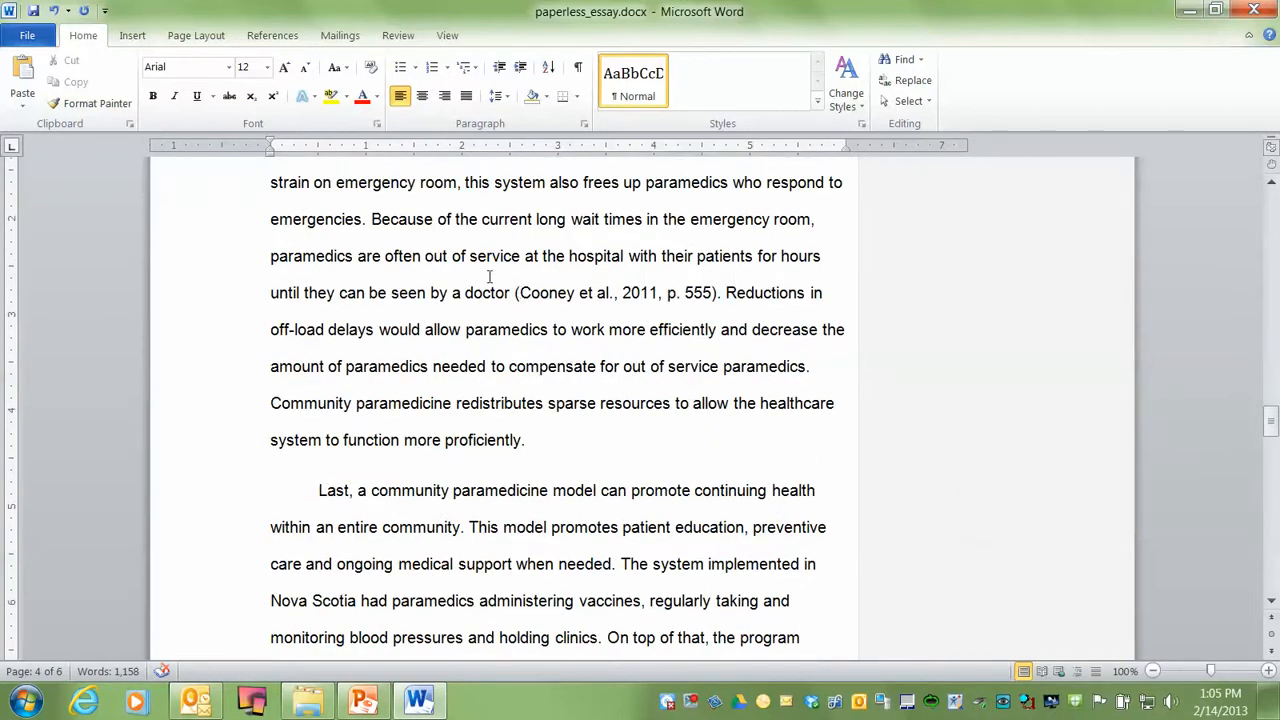
mouse_move(480, 344)
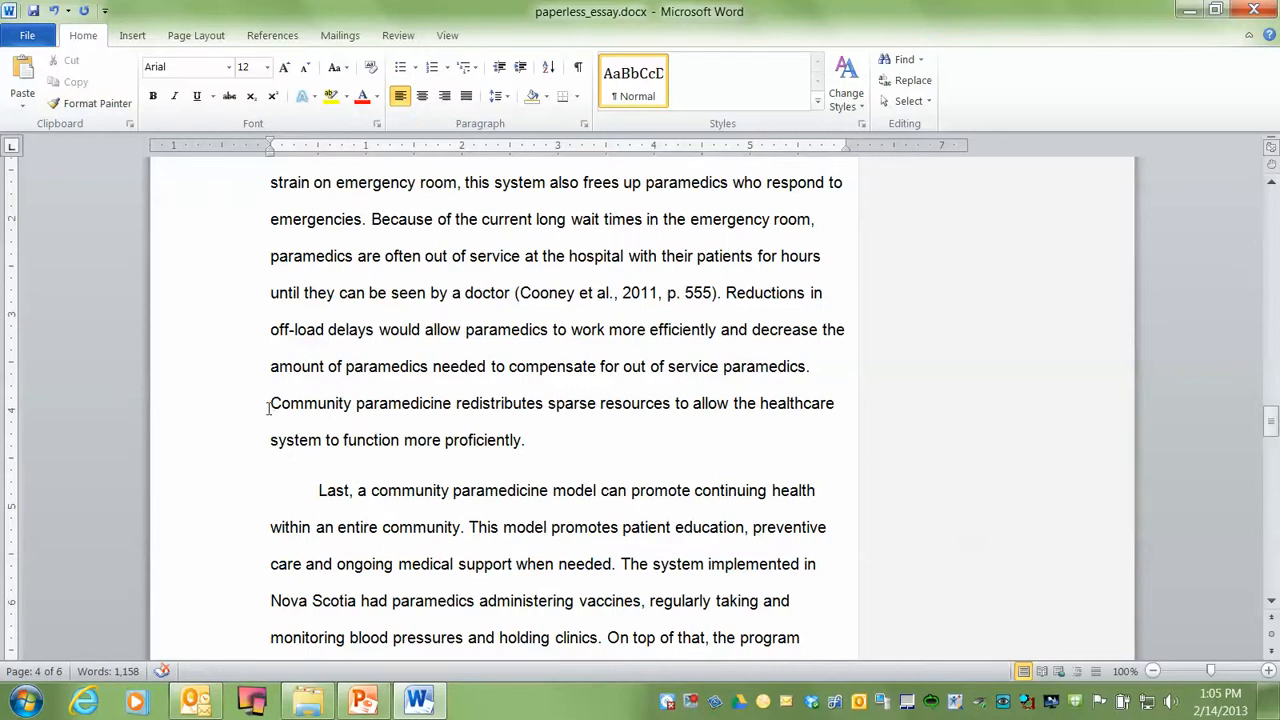
drag(270, 404, 730, 404)
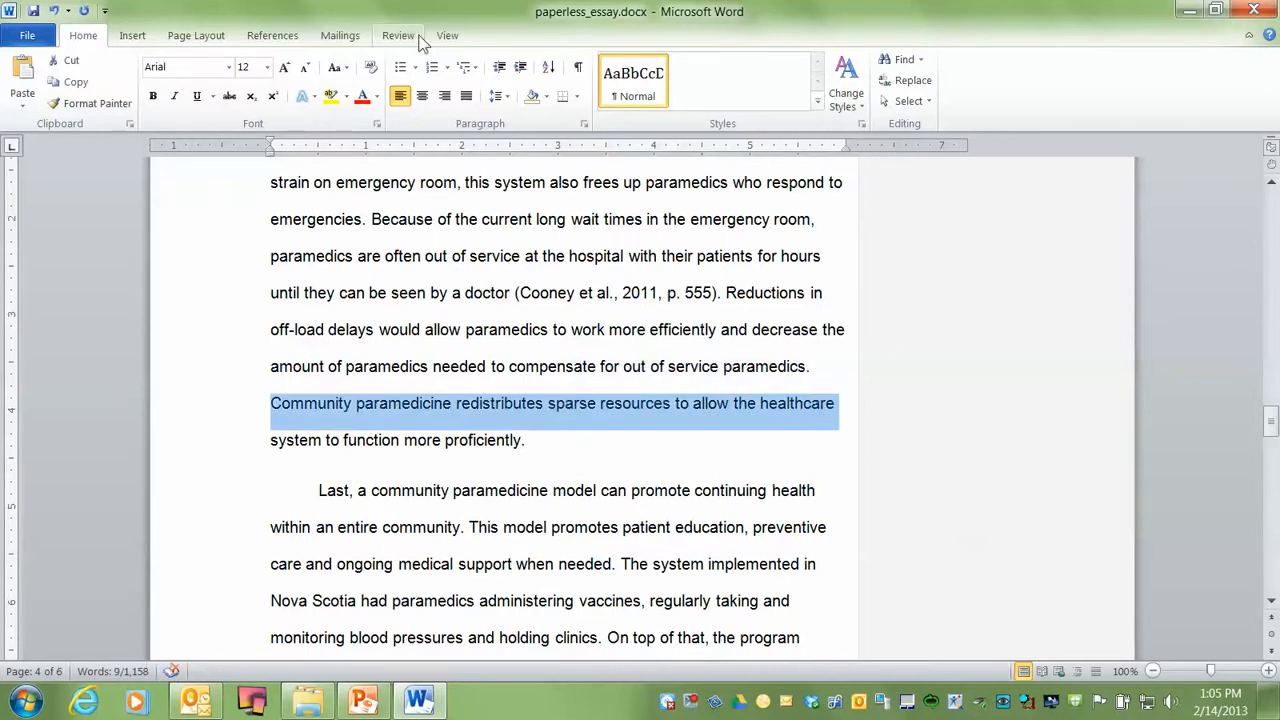
click(398, 36)
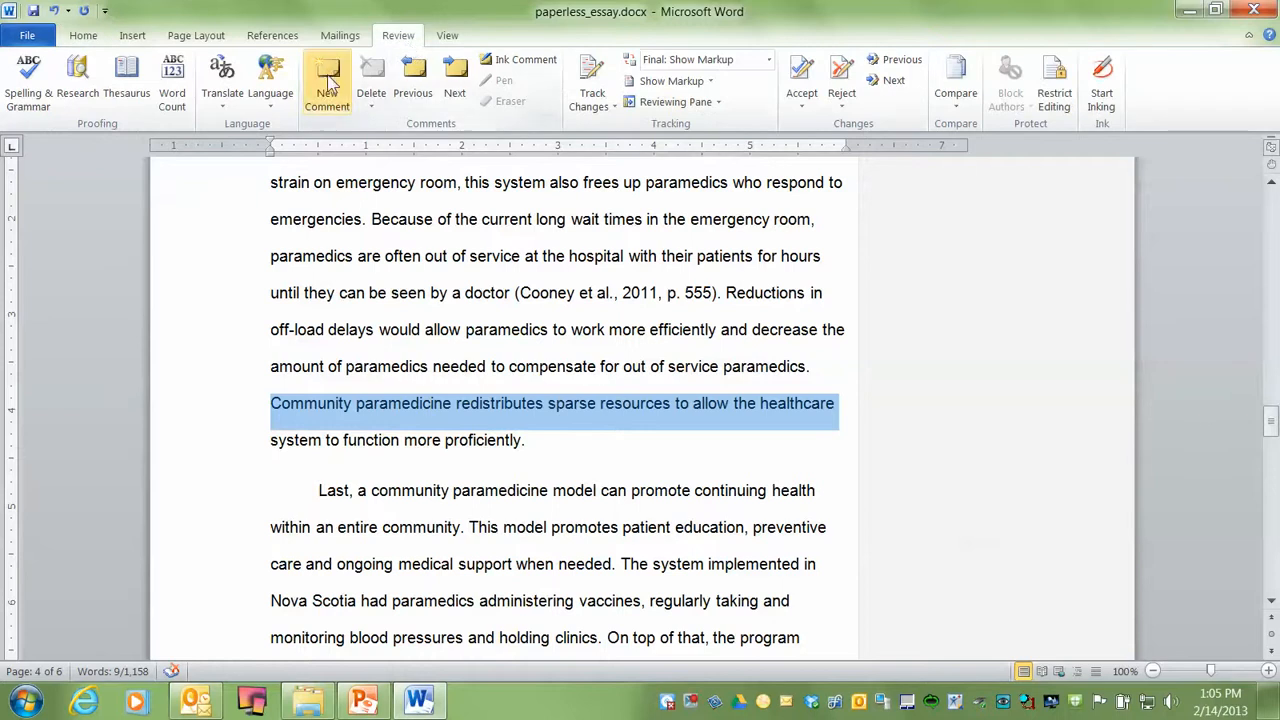
click(328, 80)
text(Blah)
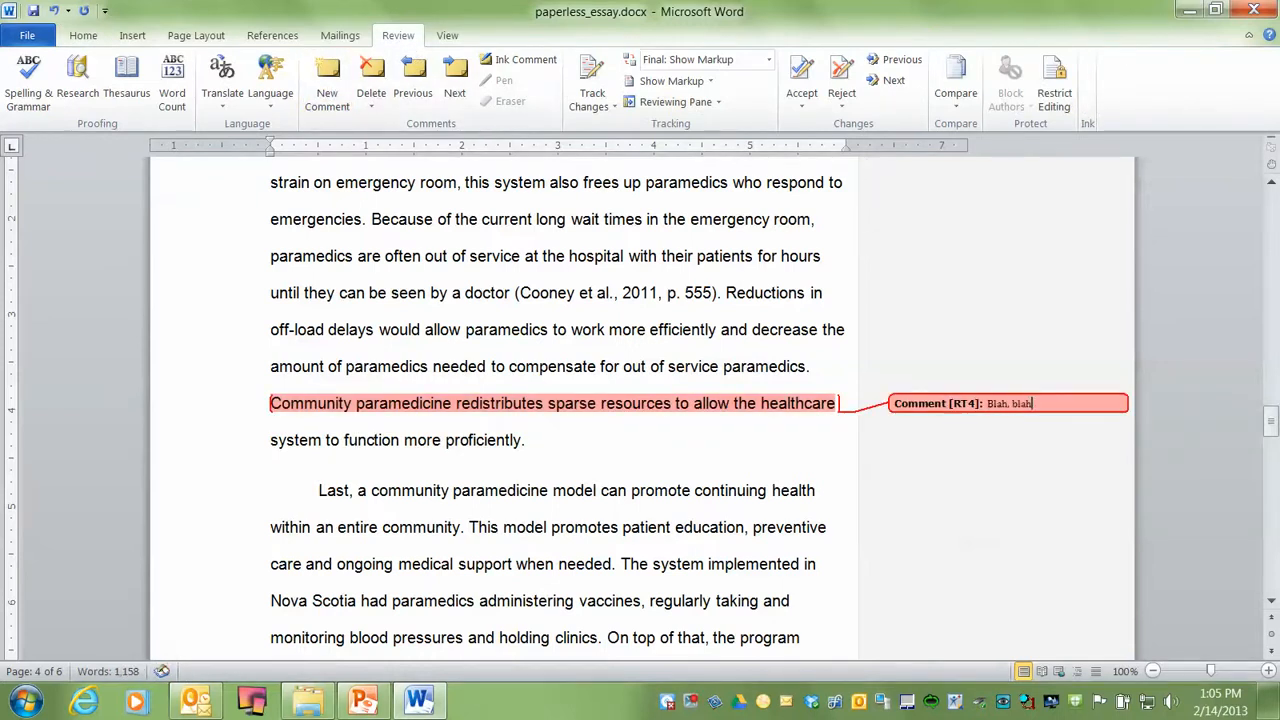
text(, blah.)
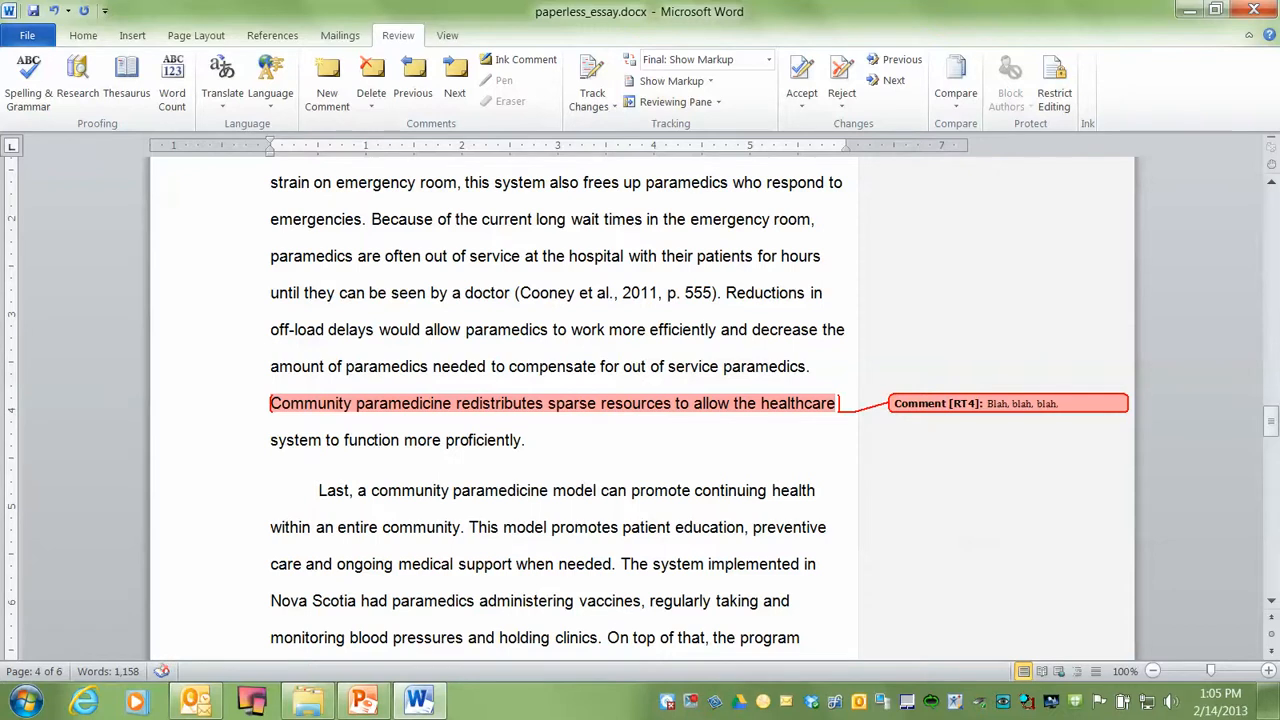
mouse_move(464, 338)
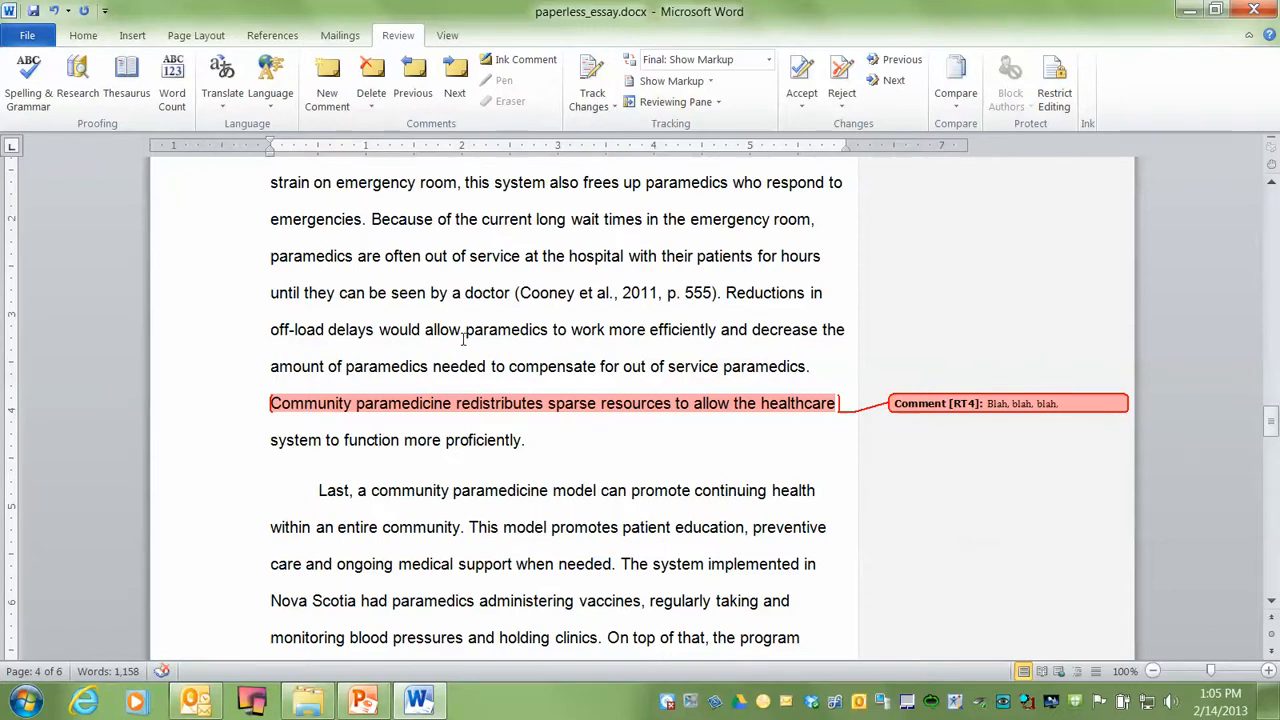
On the References page, add a comment reading 'Blah' after the Cooney et al. entry
scroll(down, 3)
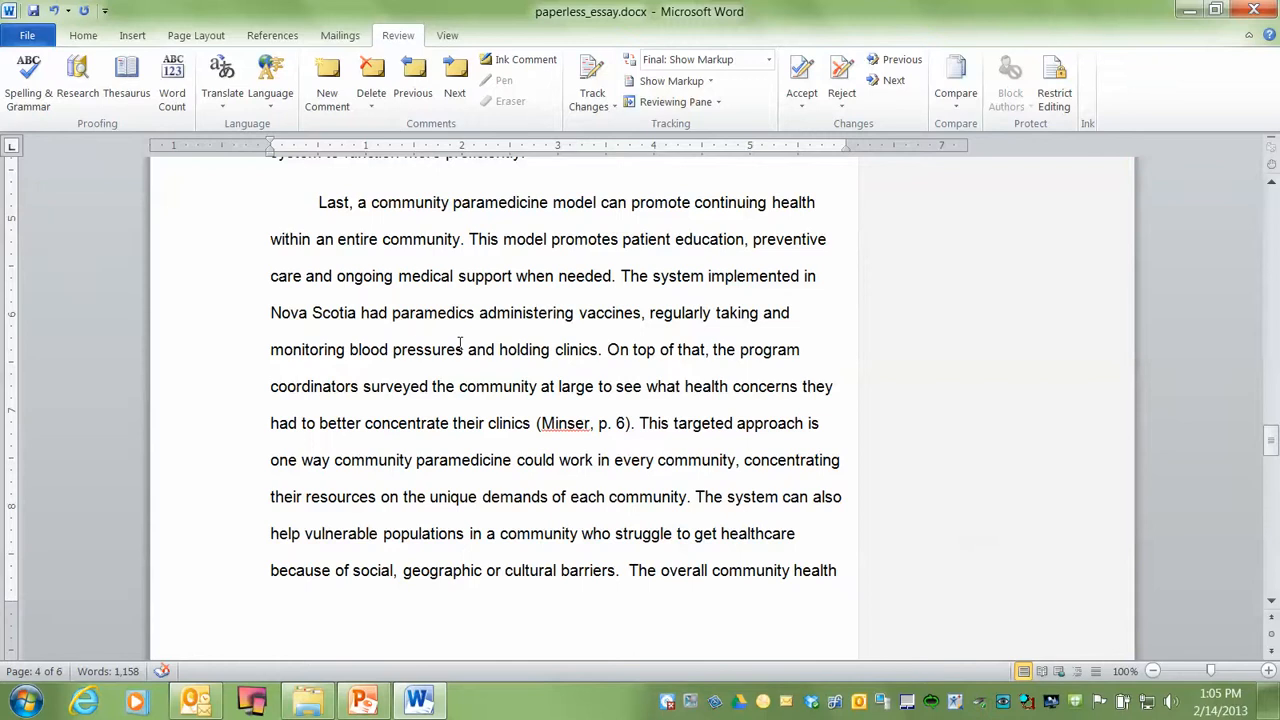
scroll(down, 3)
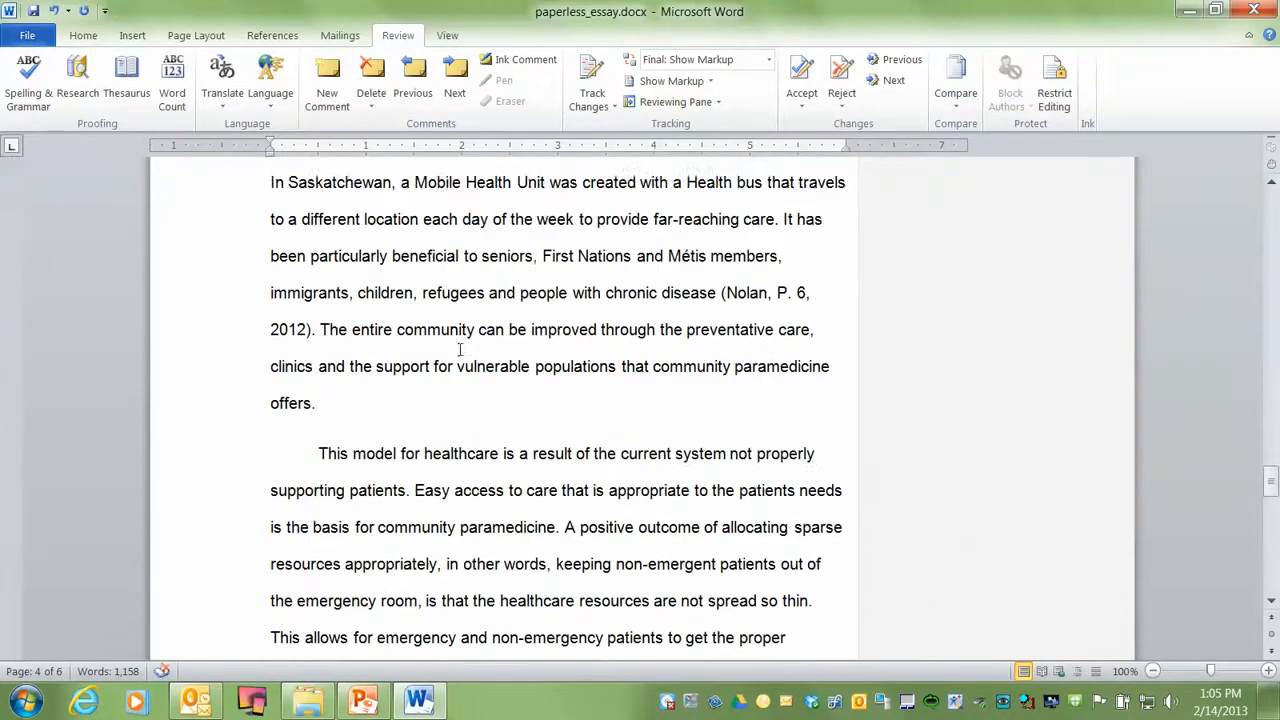
scroll(down, 3)
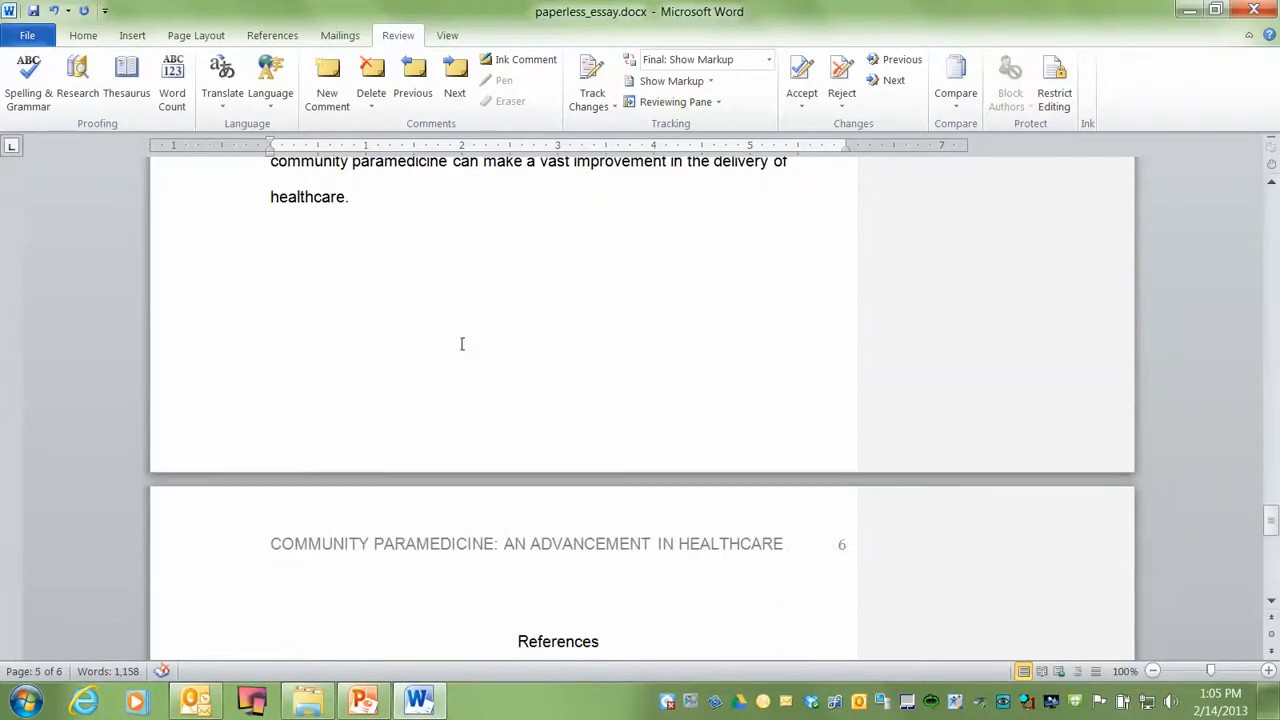
scroll(down, 3)
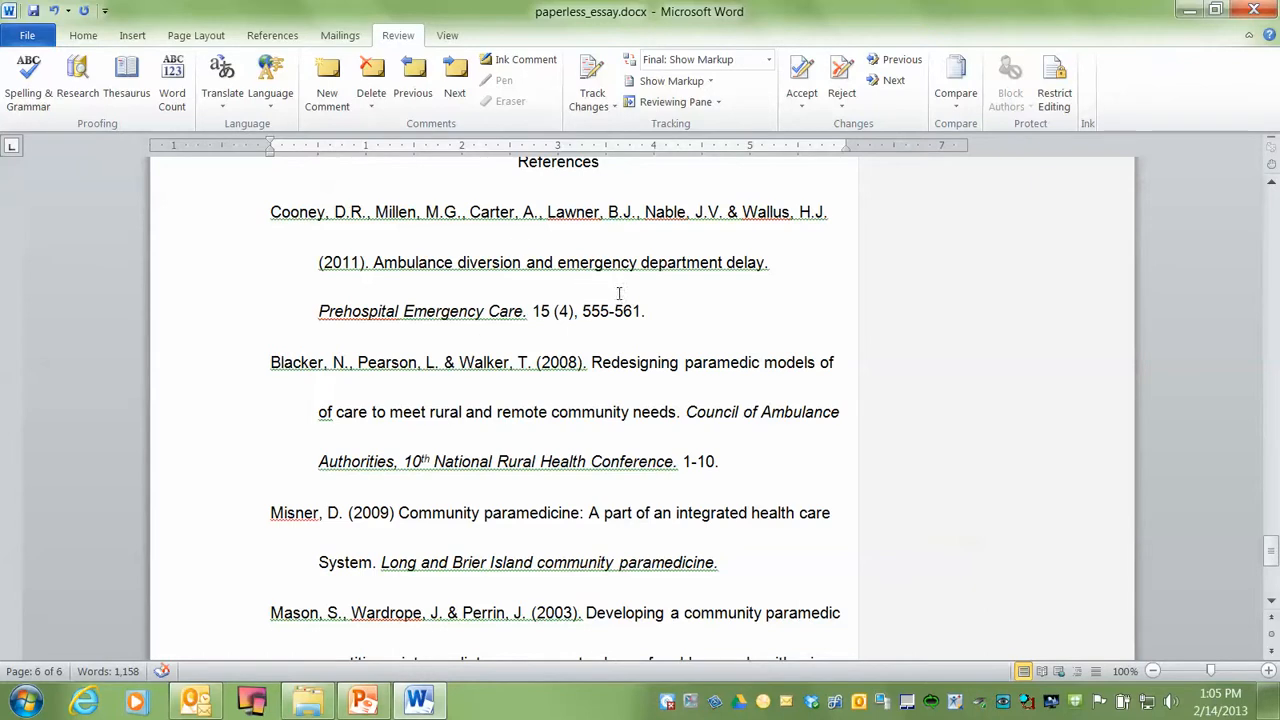
click(648, 324)
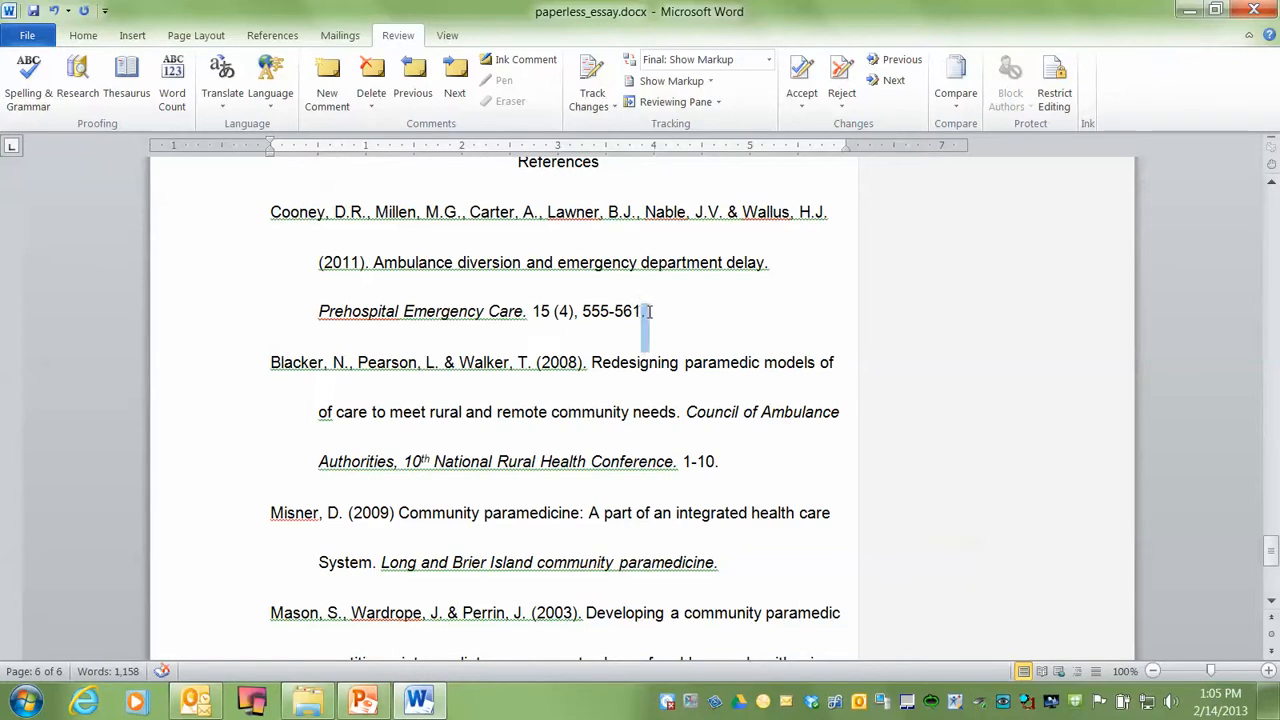
click(328, 76)
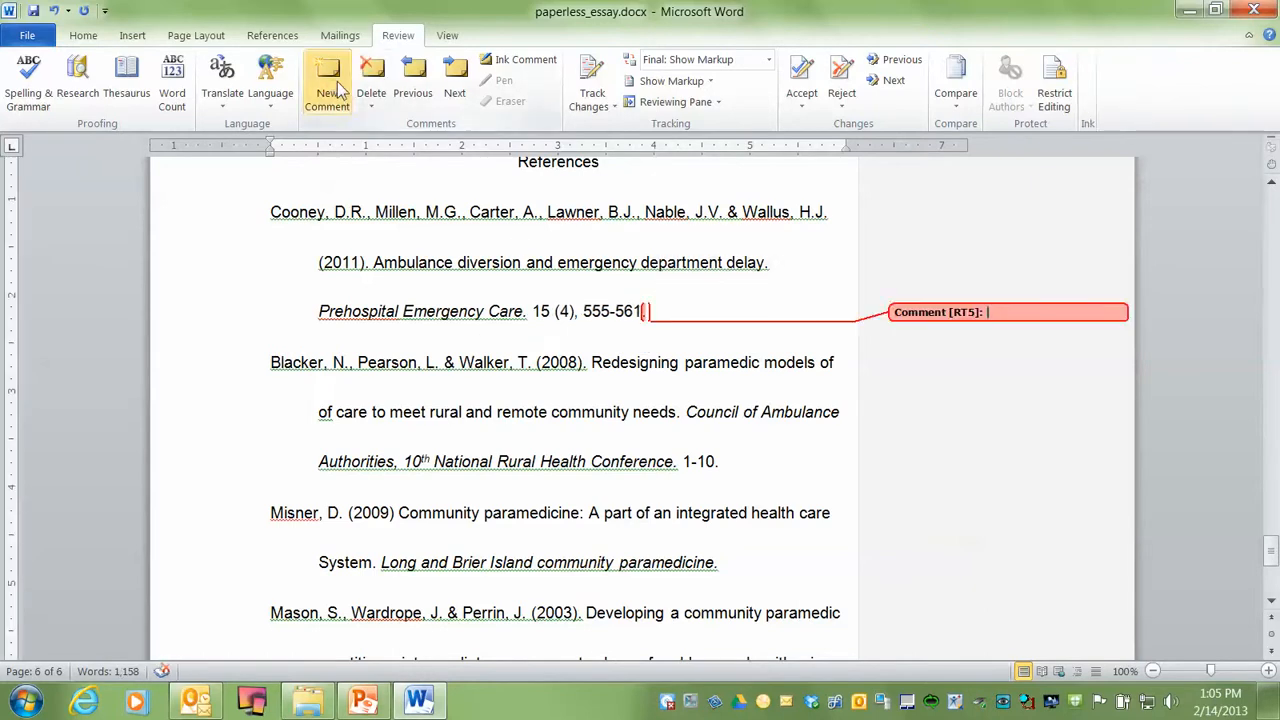
text(Blah)
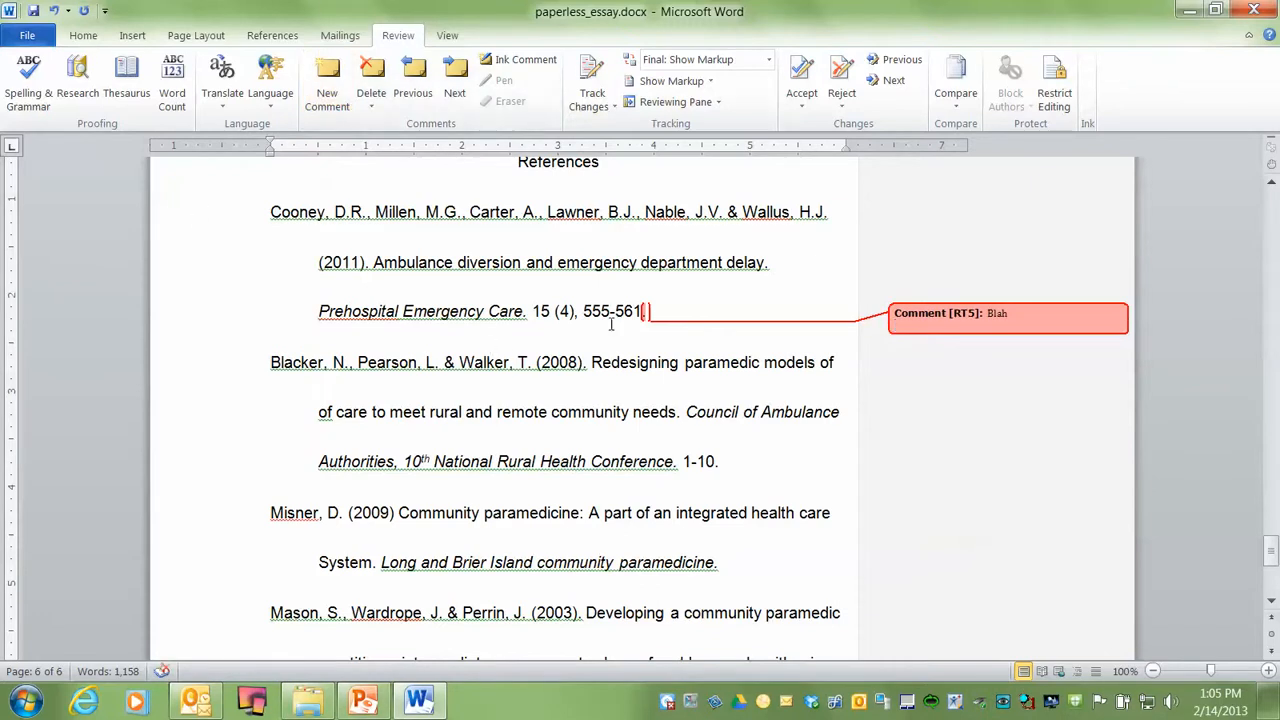
mouse_move(484, 292)
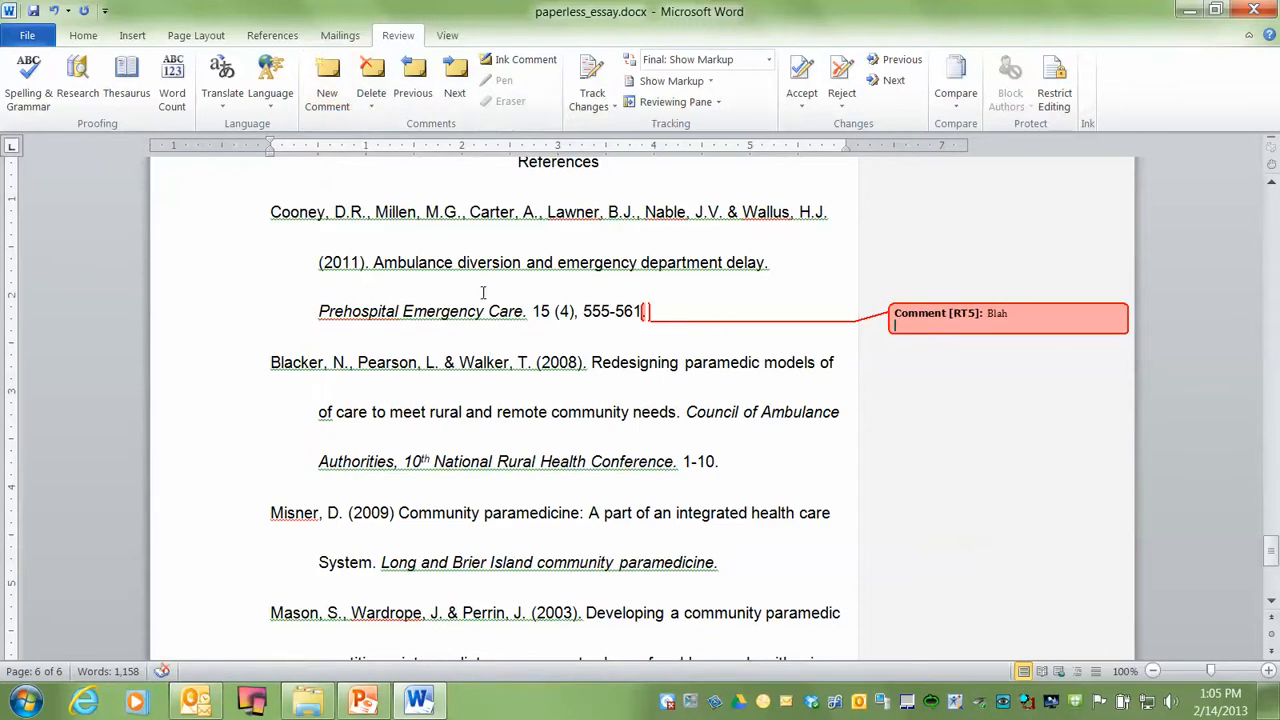
mouse_move(402, 292)
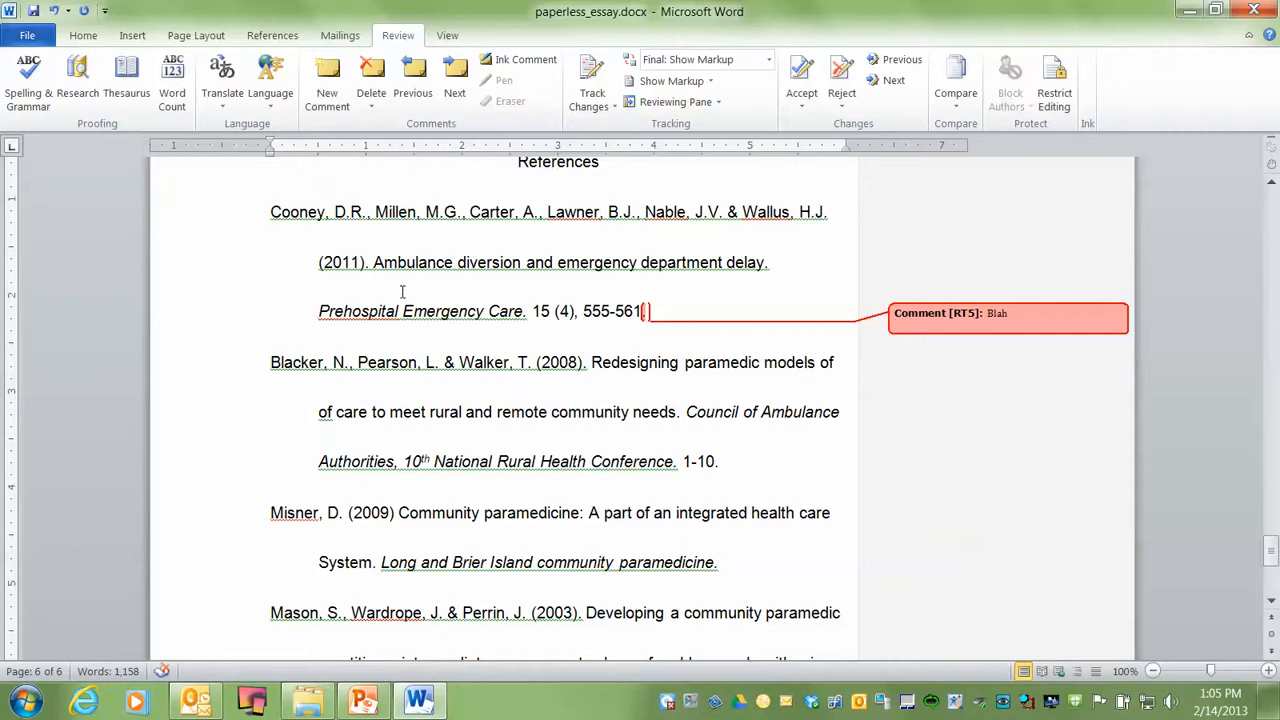
Attach a comment to the essay title and fill it with 'Blah, blah' feedback text
scroll(down, 3)
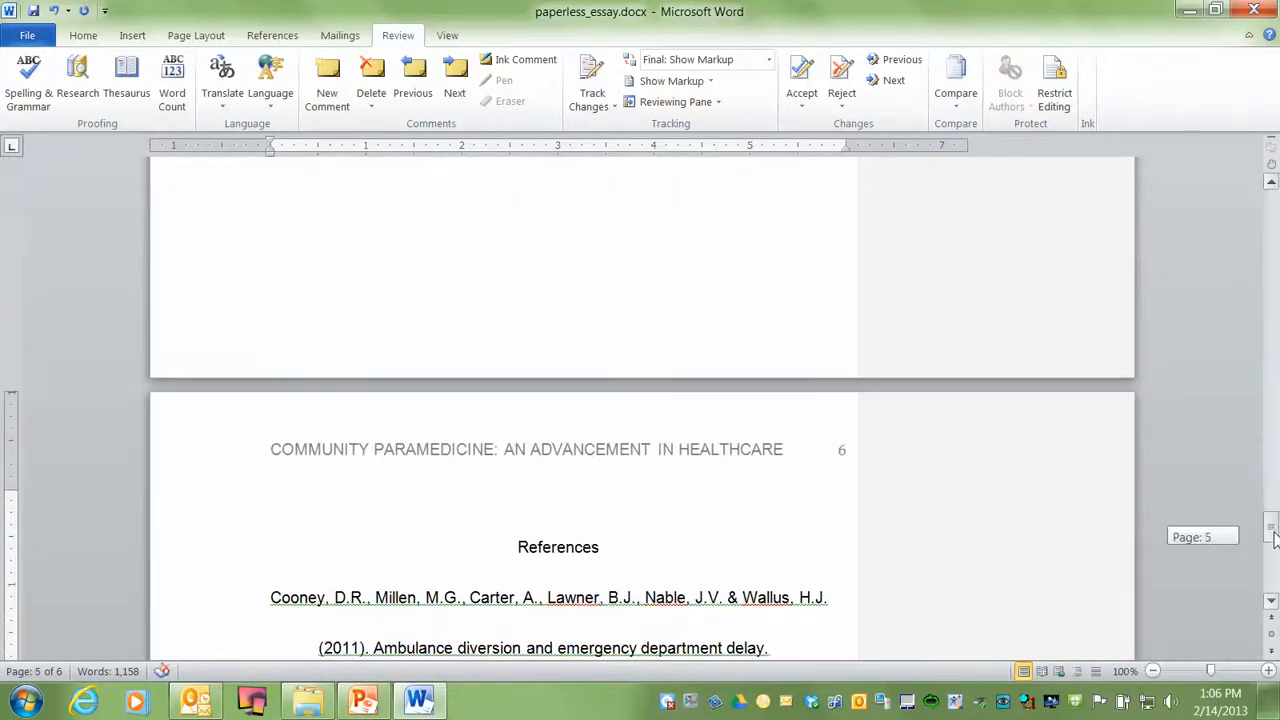
scroll(up, 3)
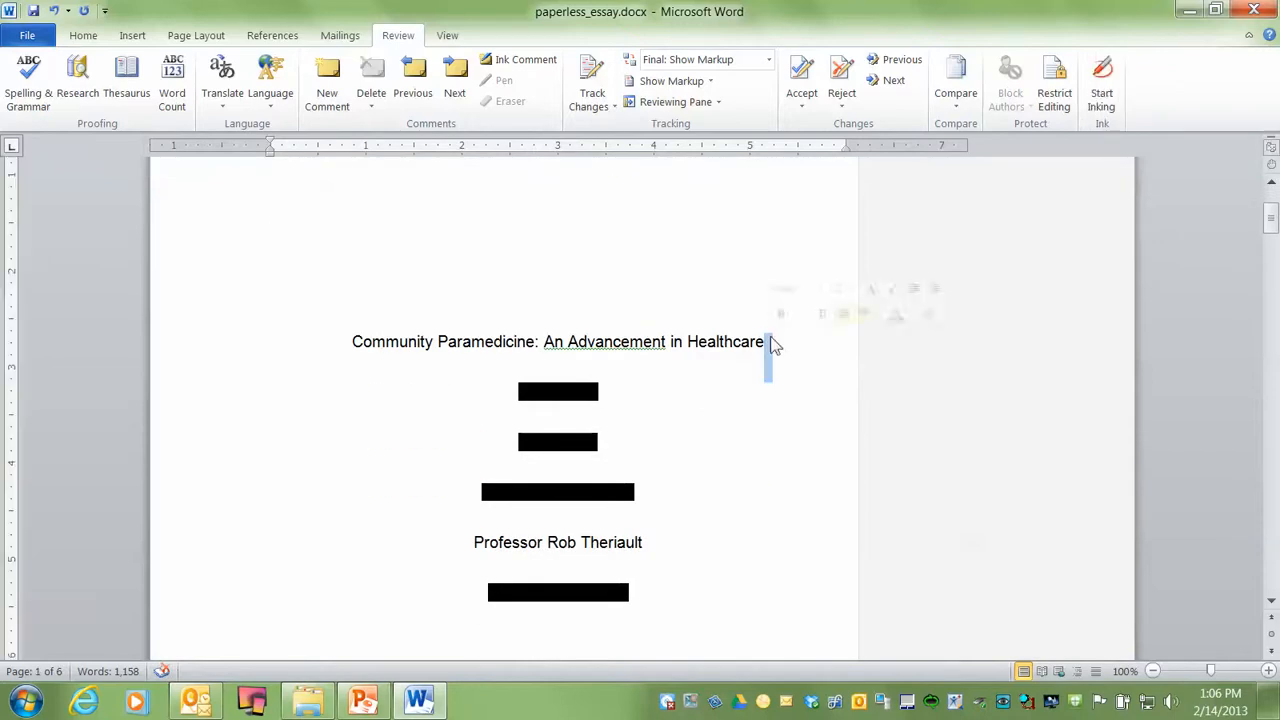
click(326, 76)
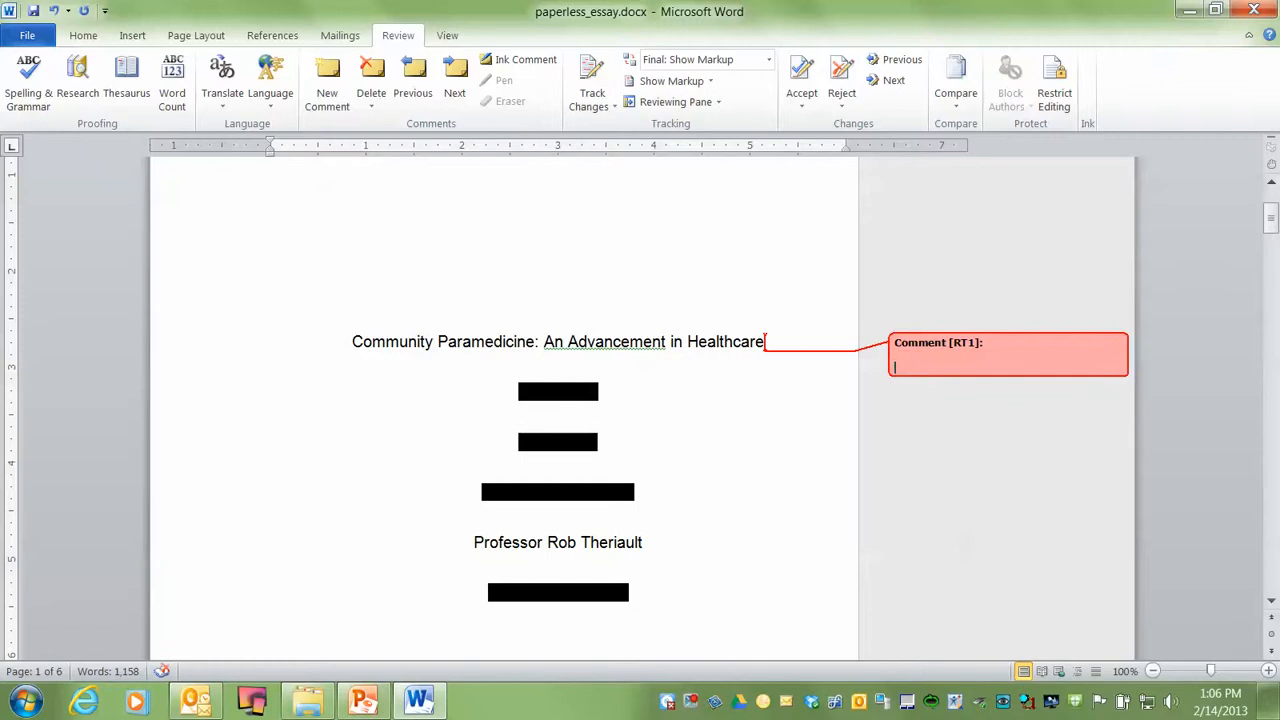
text(blah)
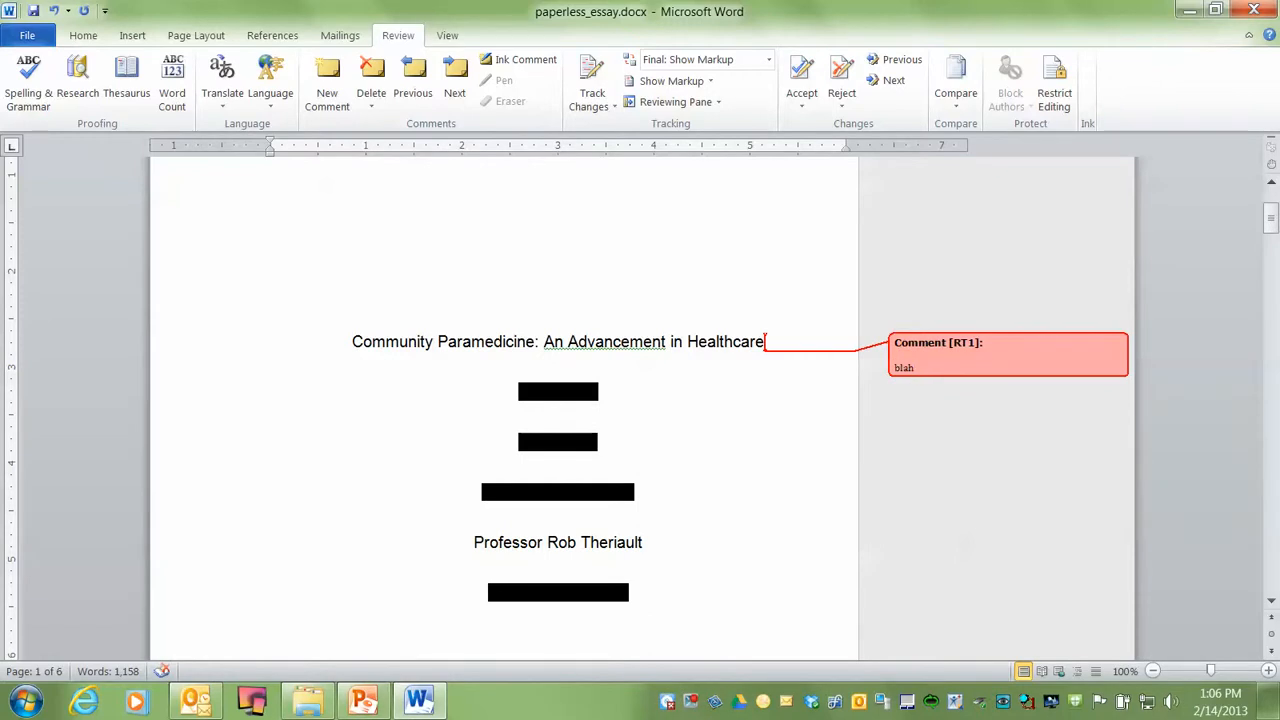
text(Blah, bl)
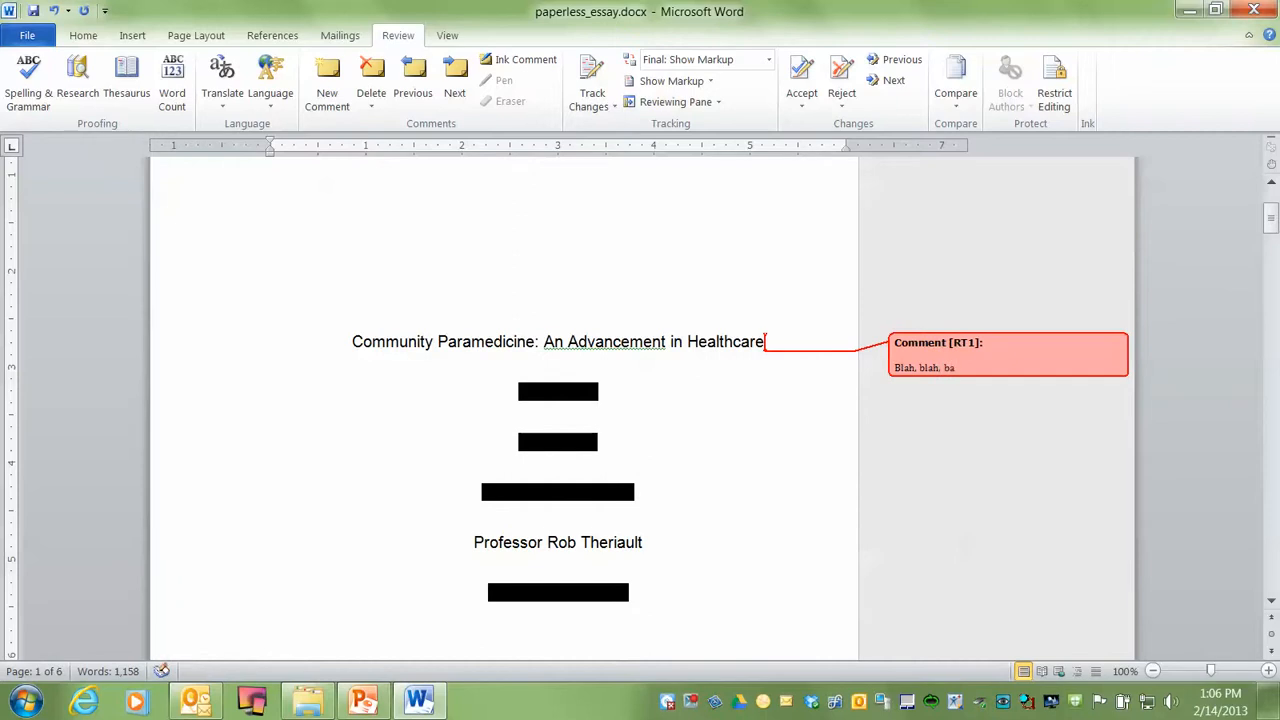
text(lah)
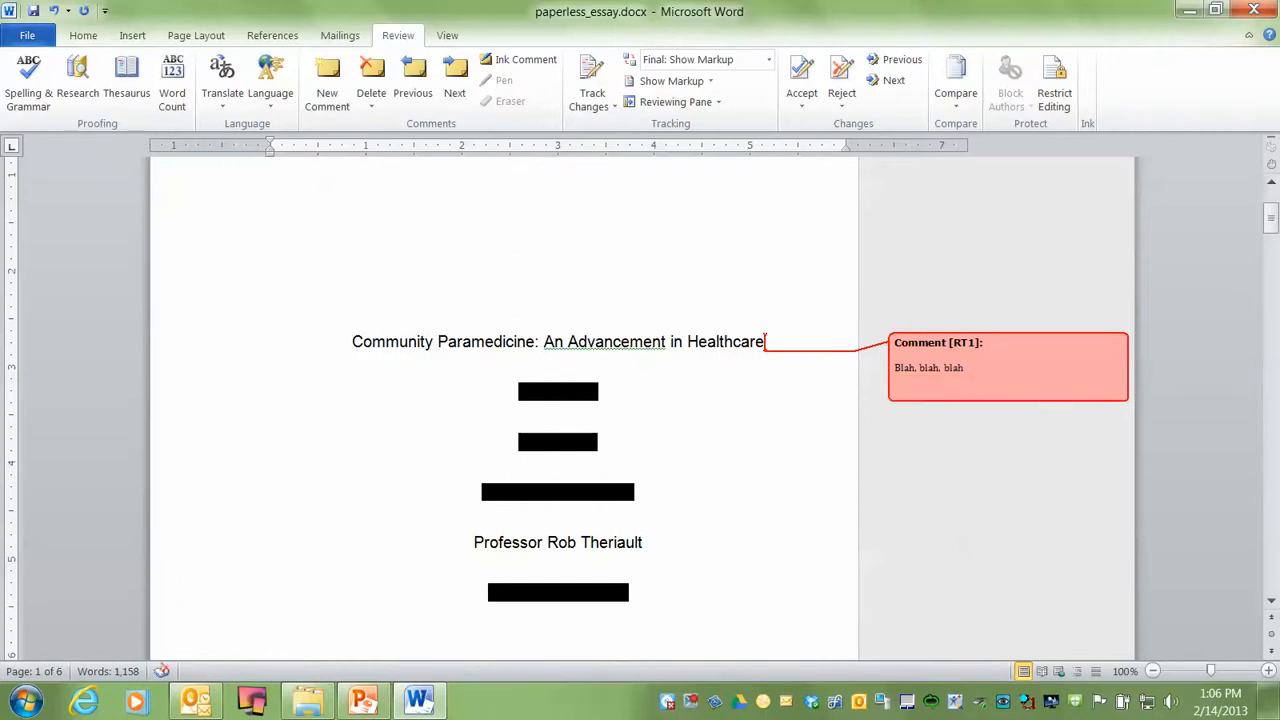
Add a 'Mark:' line and the signature 'Prof. Rob Theriault', then finish the comment
text(mar)
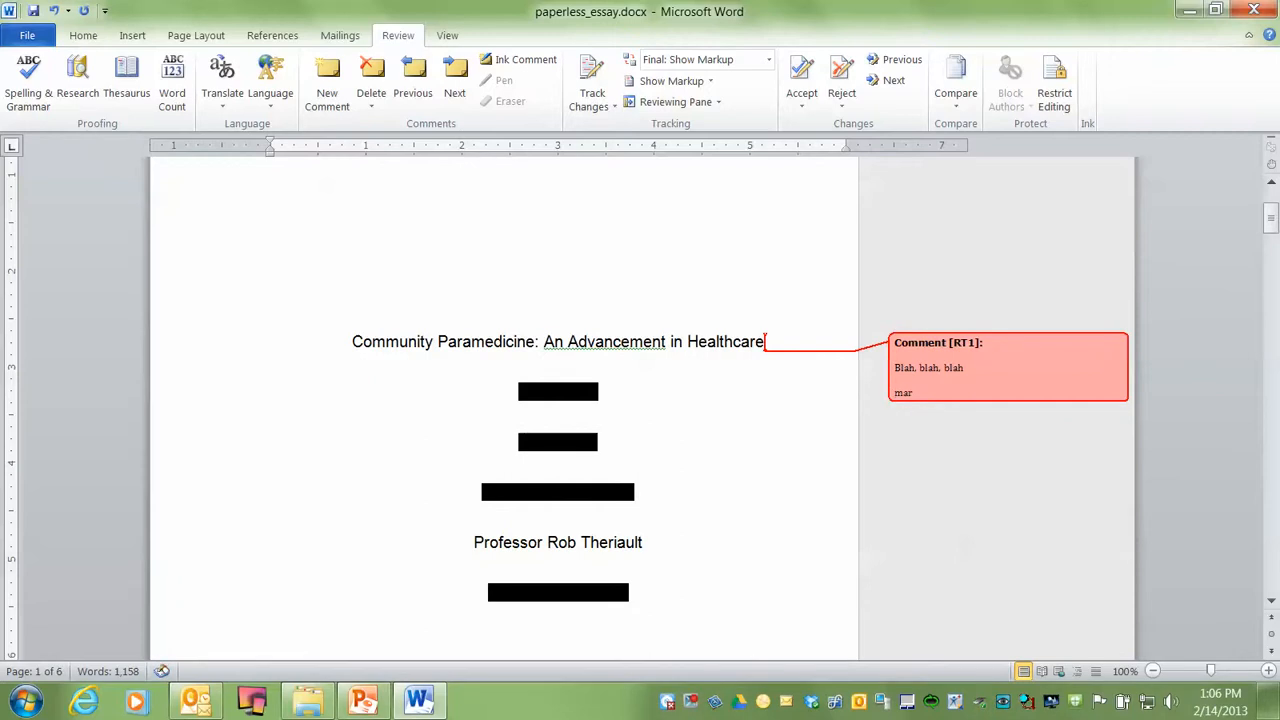
text(Mark:)
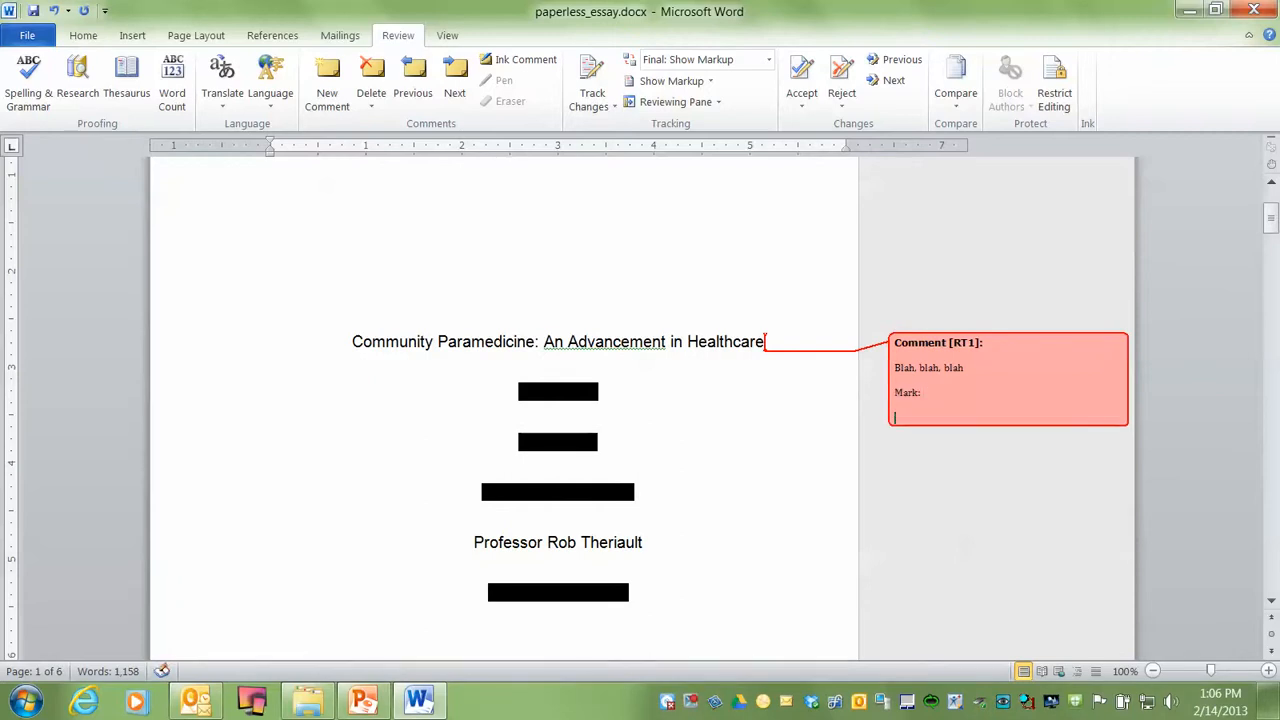
text(Prof. R)
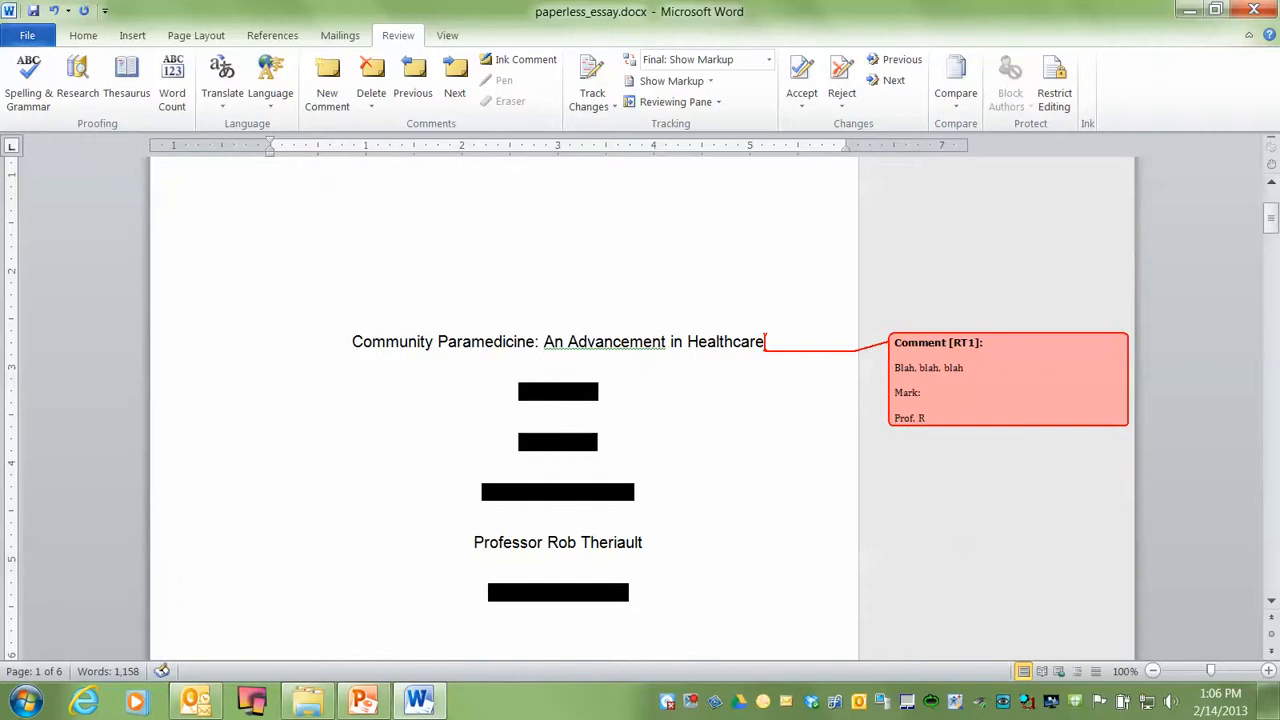
text(ob Theriaul)
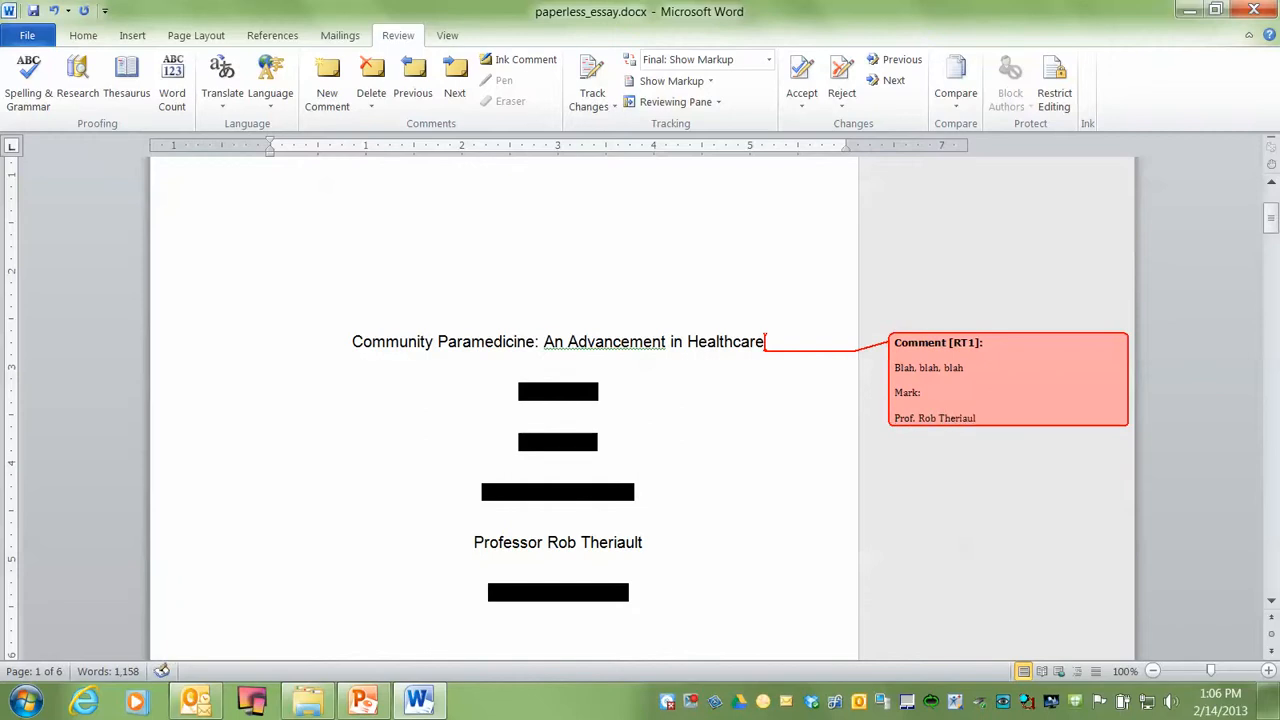
mouse_move(328, 424)
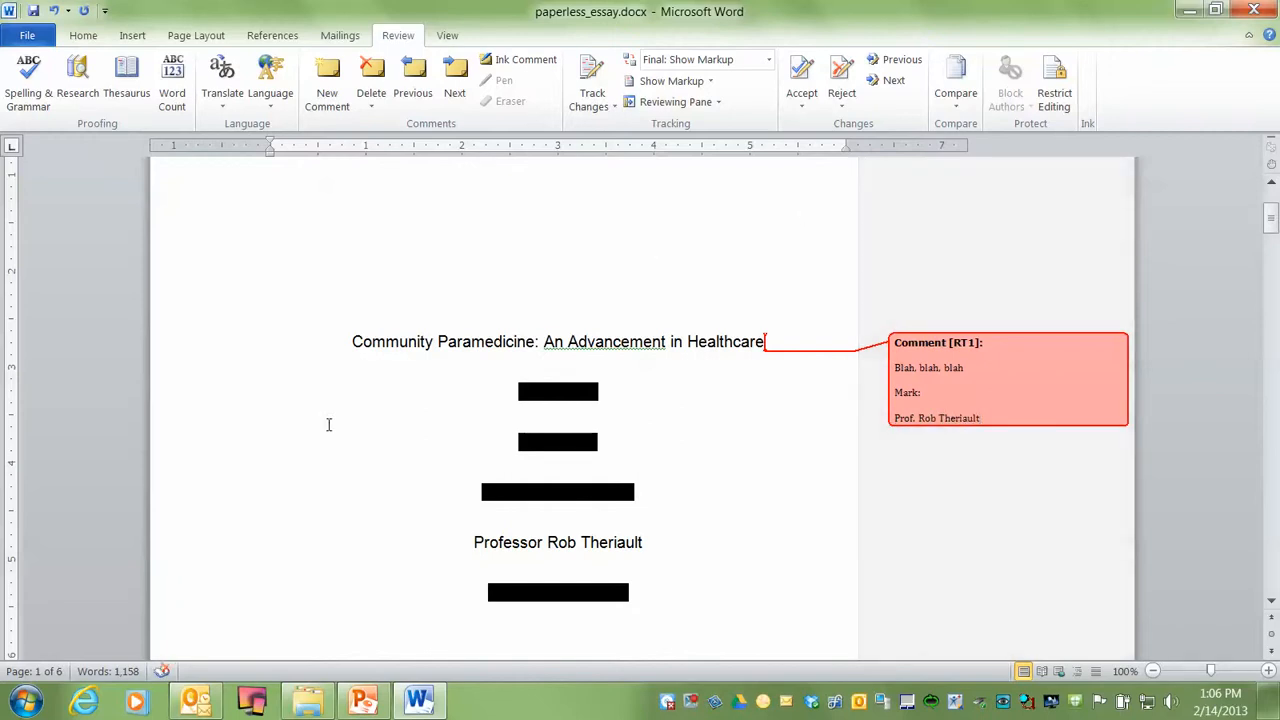
mouse_move(528, 368)
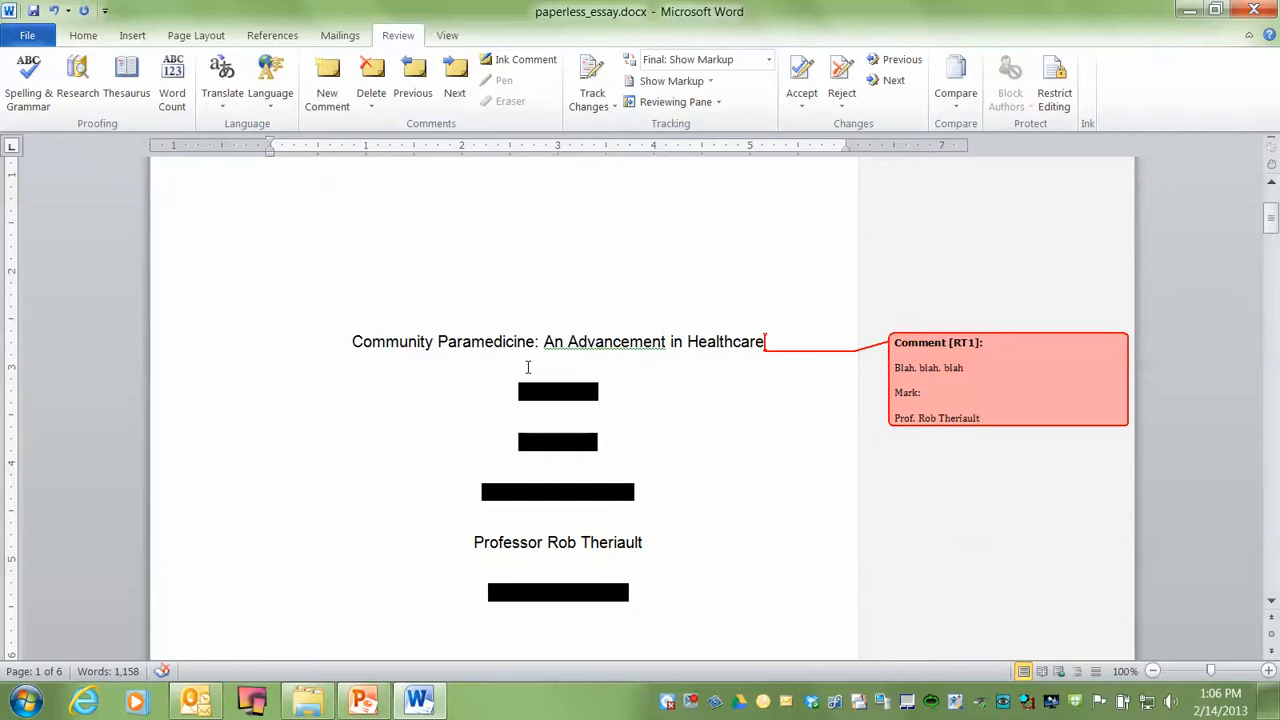
click(980, 418)
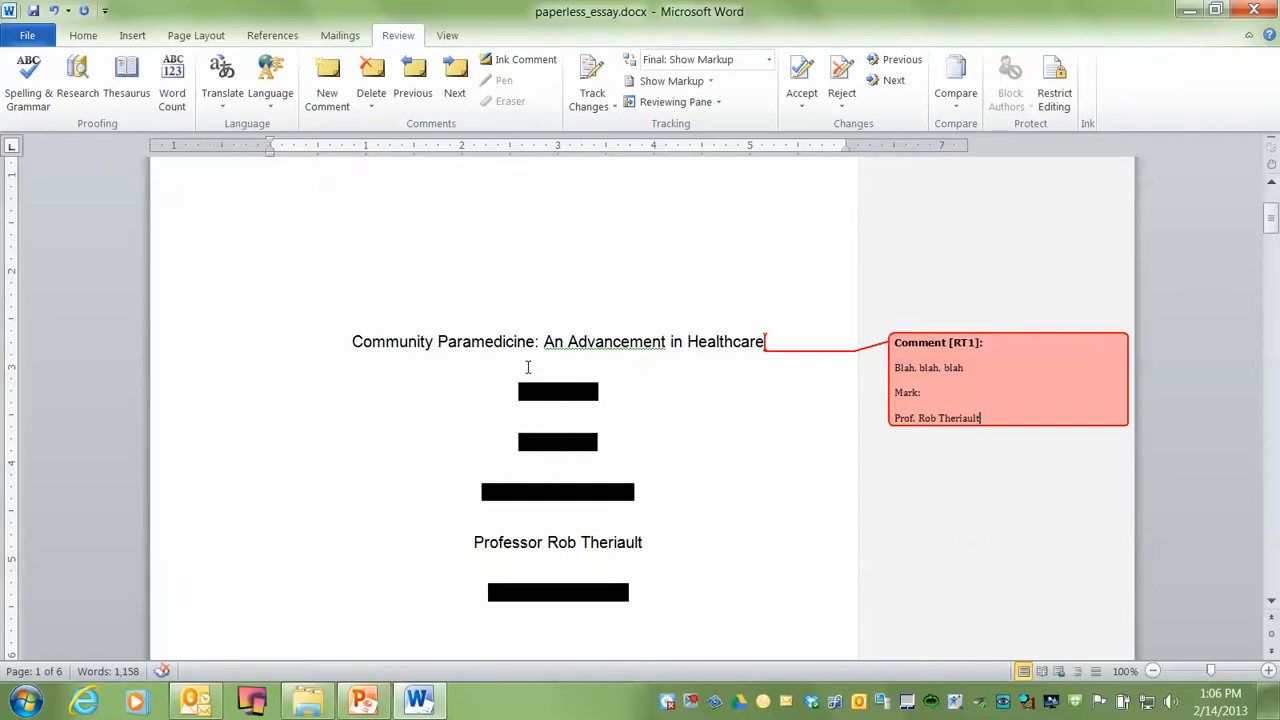
click(474, 700)
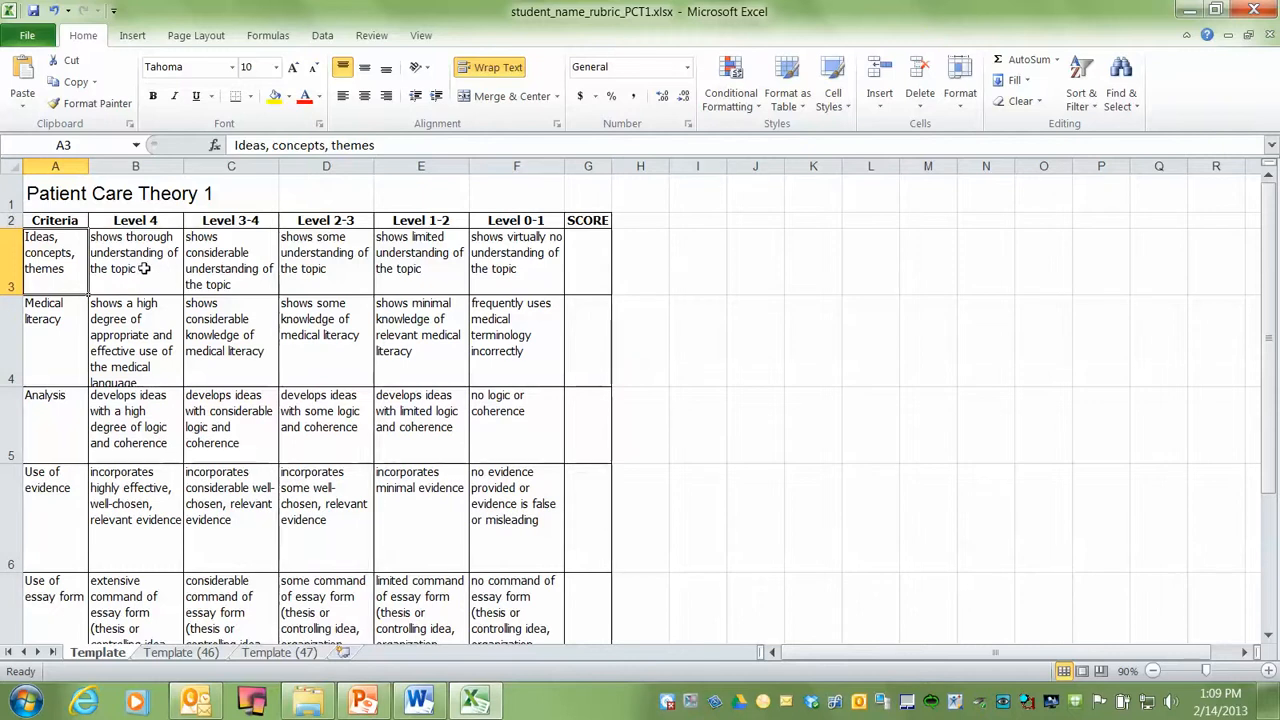
mouse_move(100, 266)
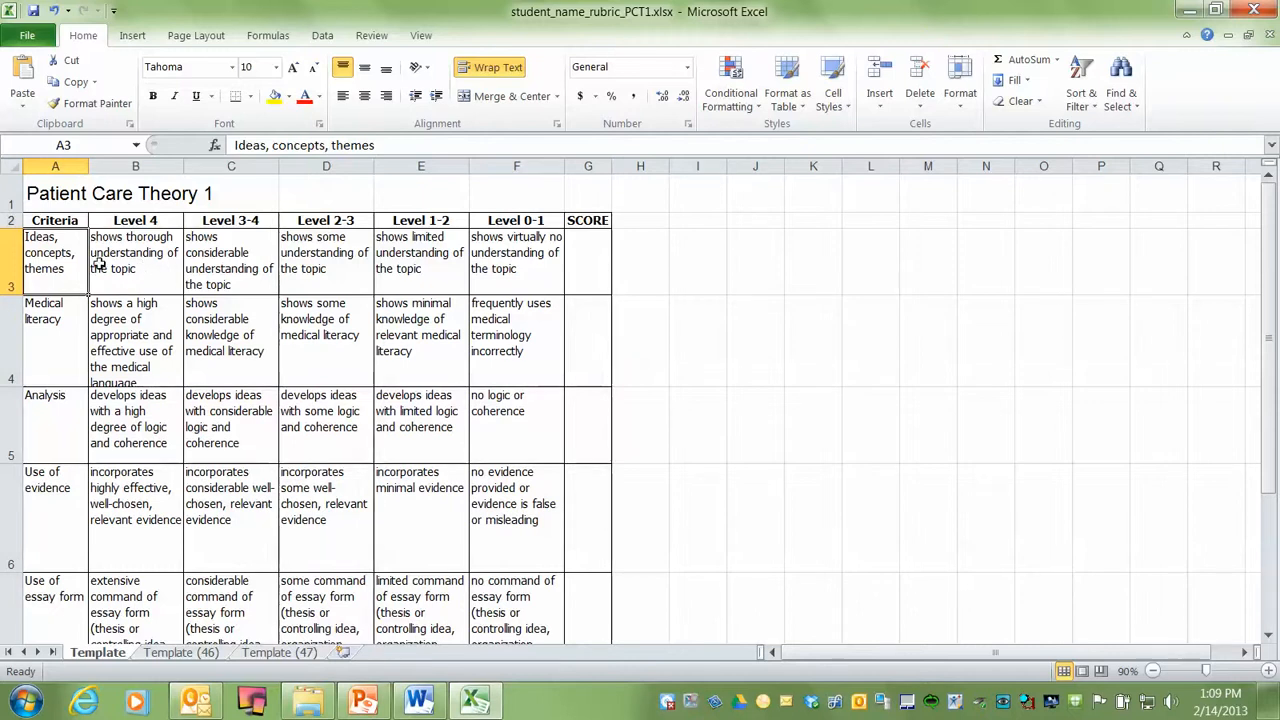
mouse_move(76, 262)
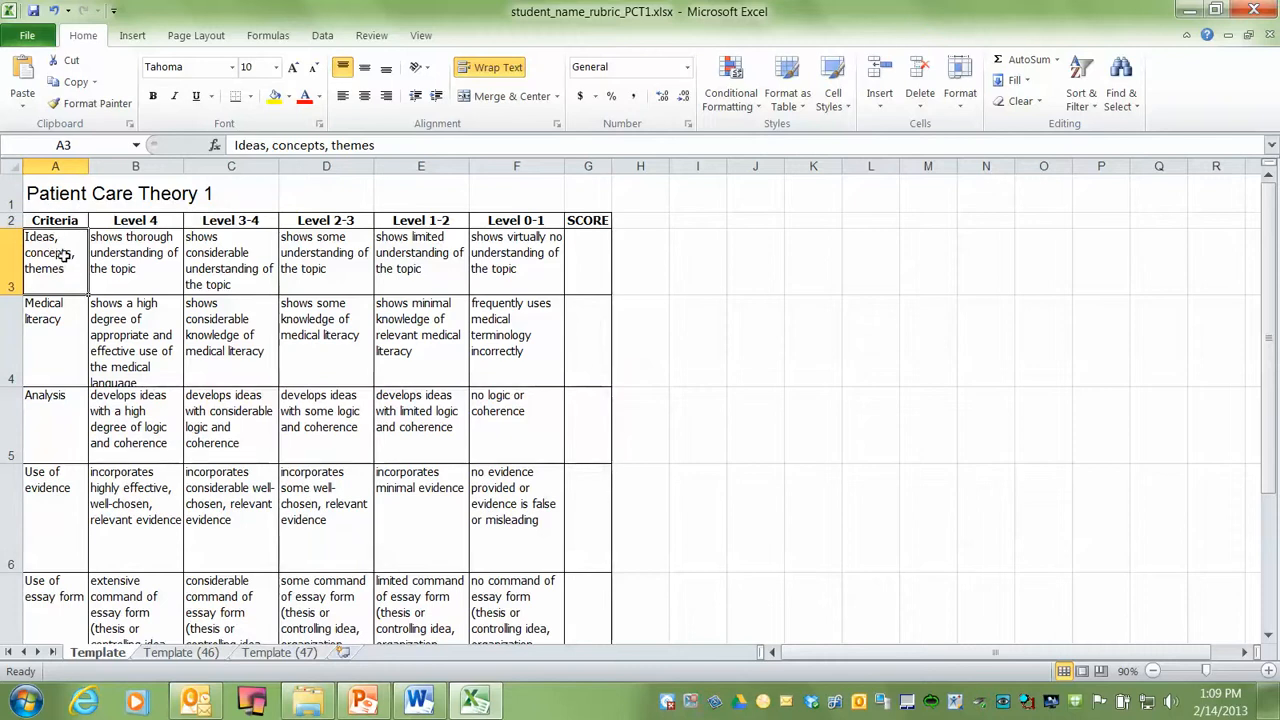
mouse_move(68, 404)
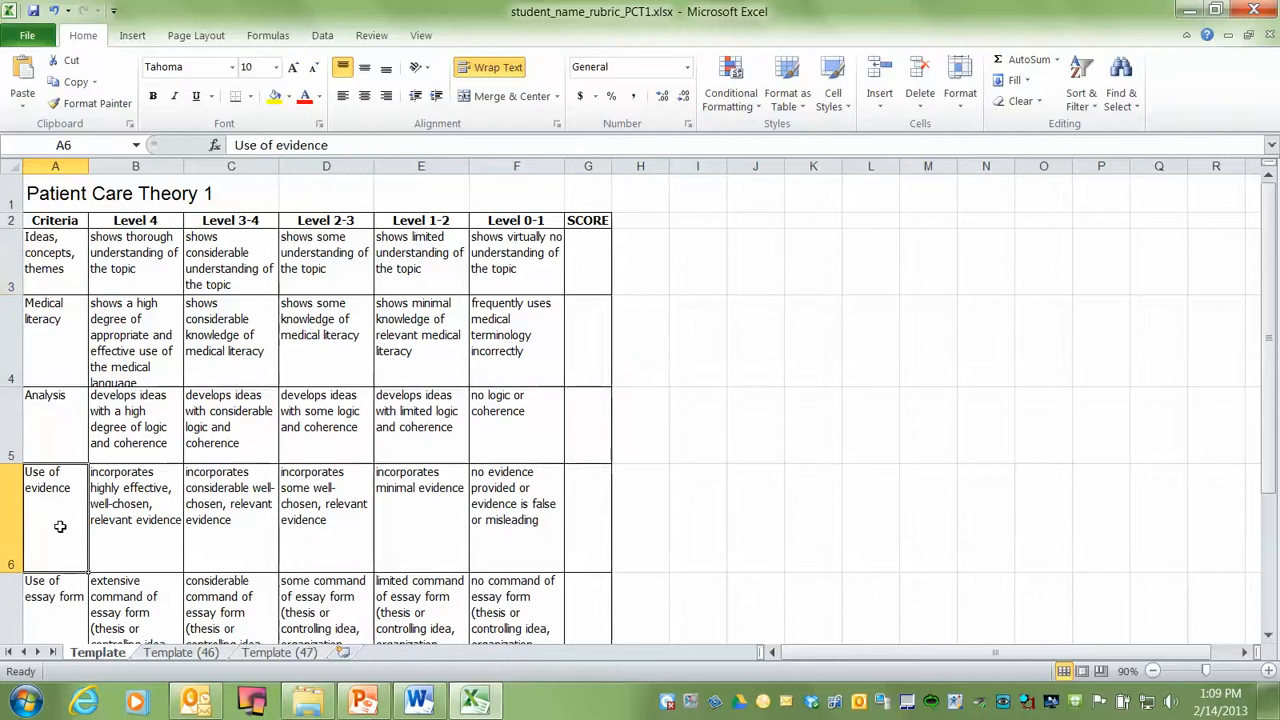
Scroll through the rubric criteria and select the score cell for Ideas, concepts, themes
scroll(down, 3)
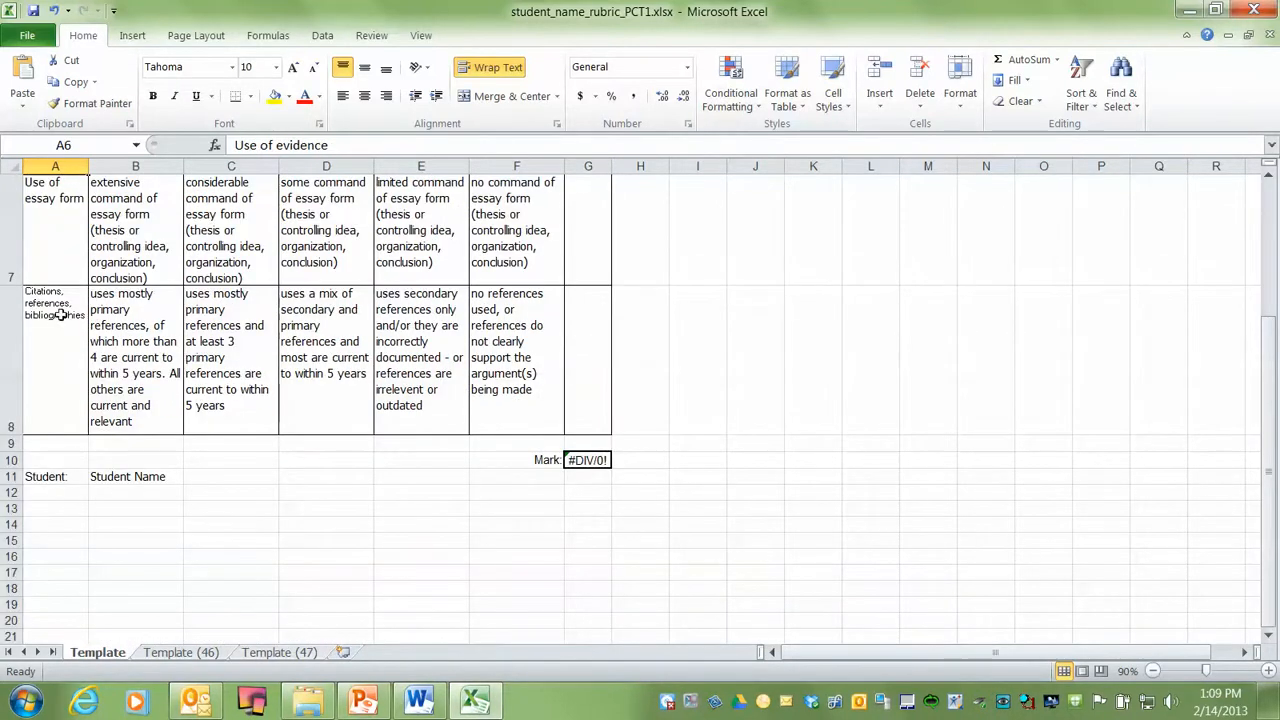
scroll(up, 3)
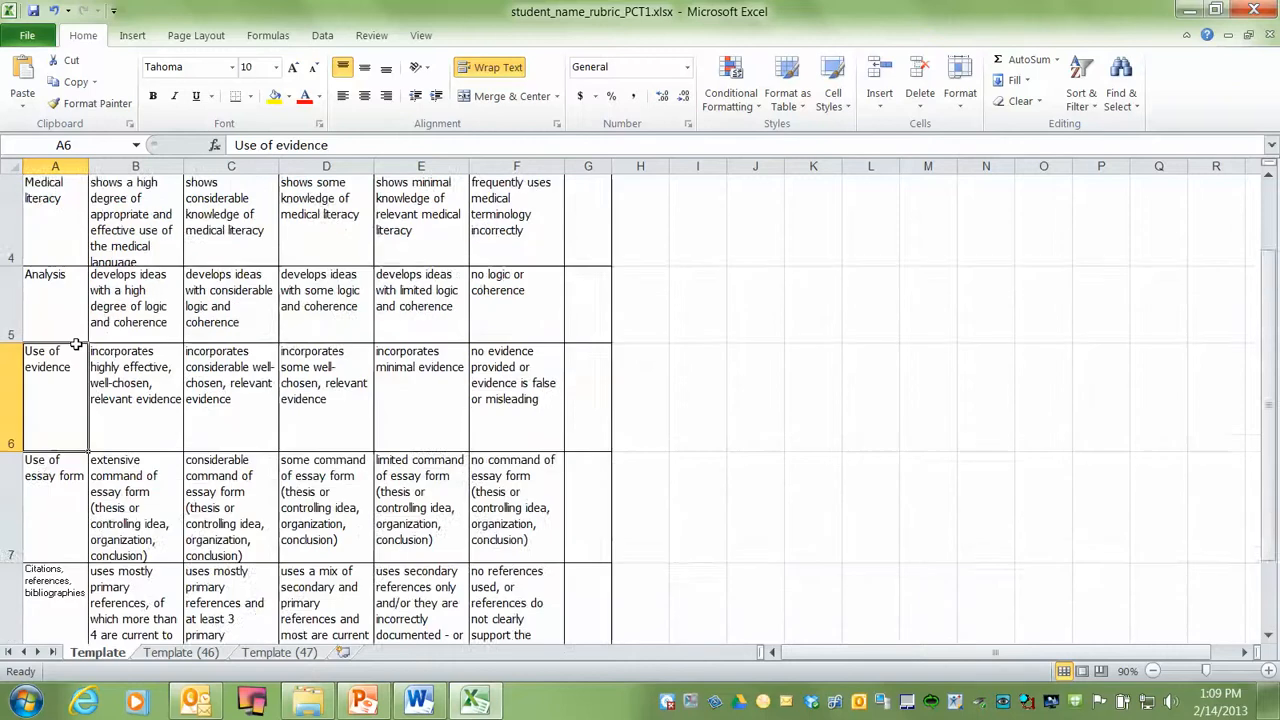
scroll(up, 3)
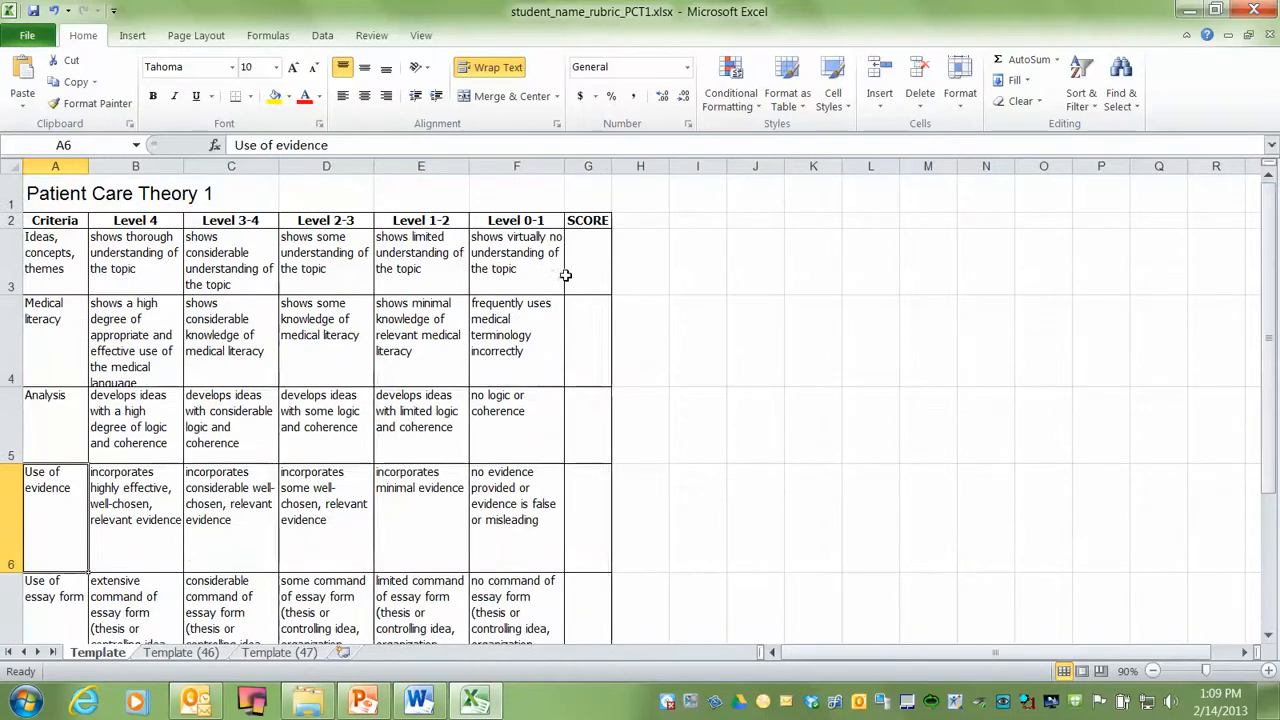
mouse_move(594, 264)
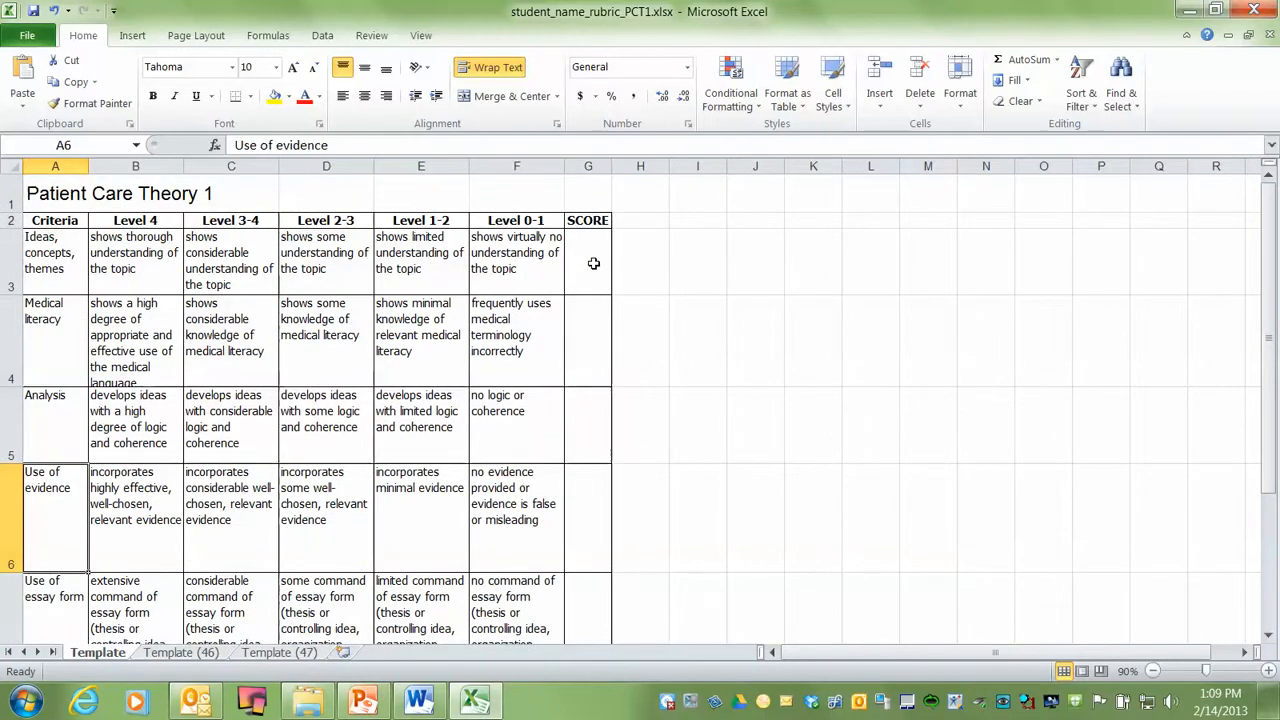
click(588, 262)
text(4)
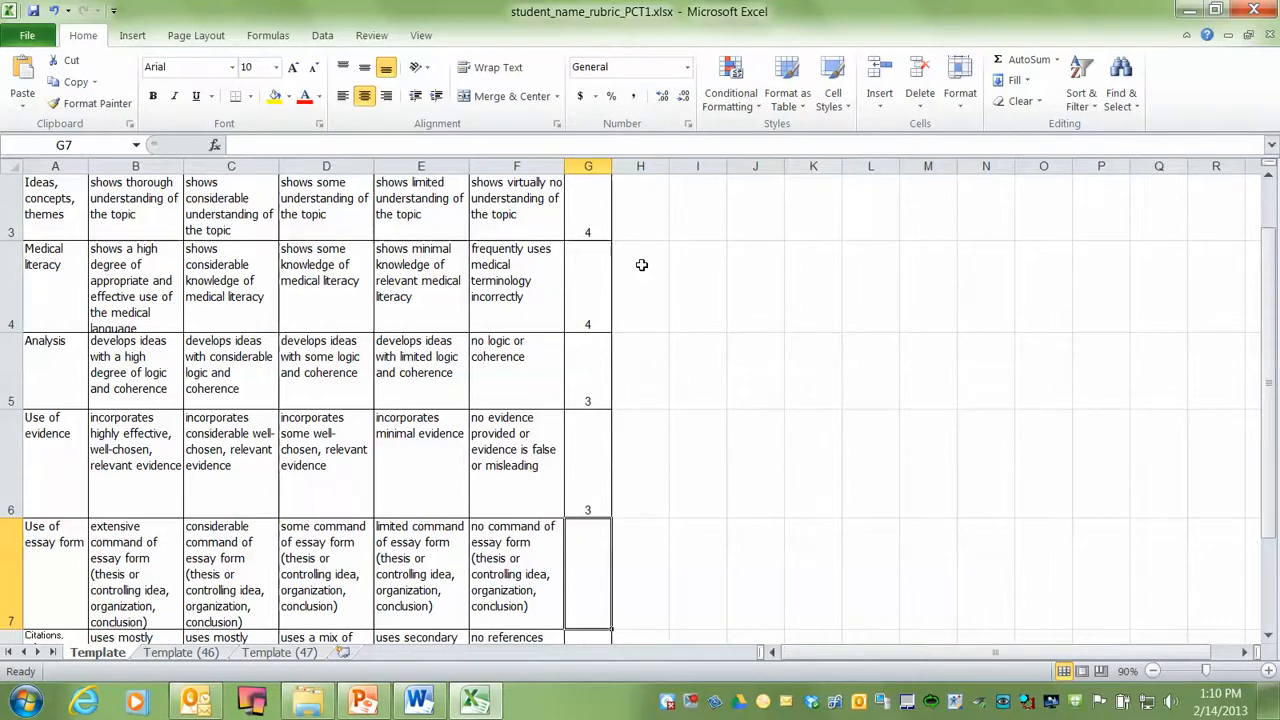
Enter the remaining scores, ending with 4 for citations, so the Mark shows 88%
scroll(down, 3)
text(3)
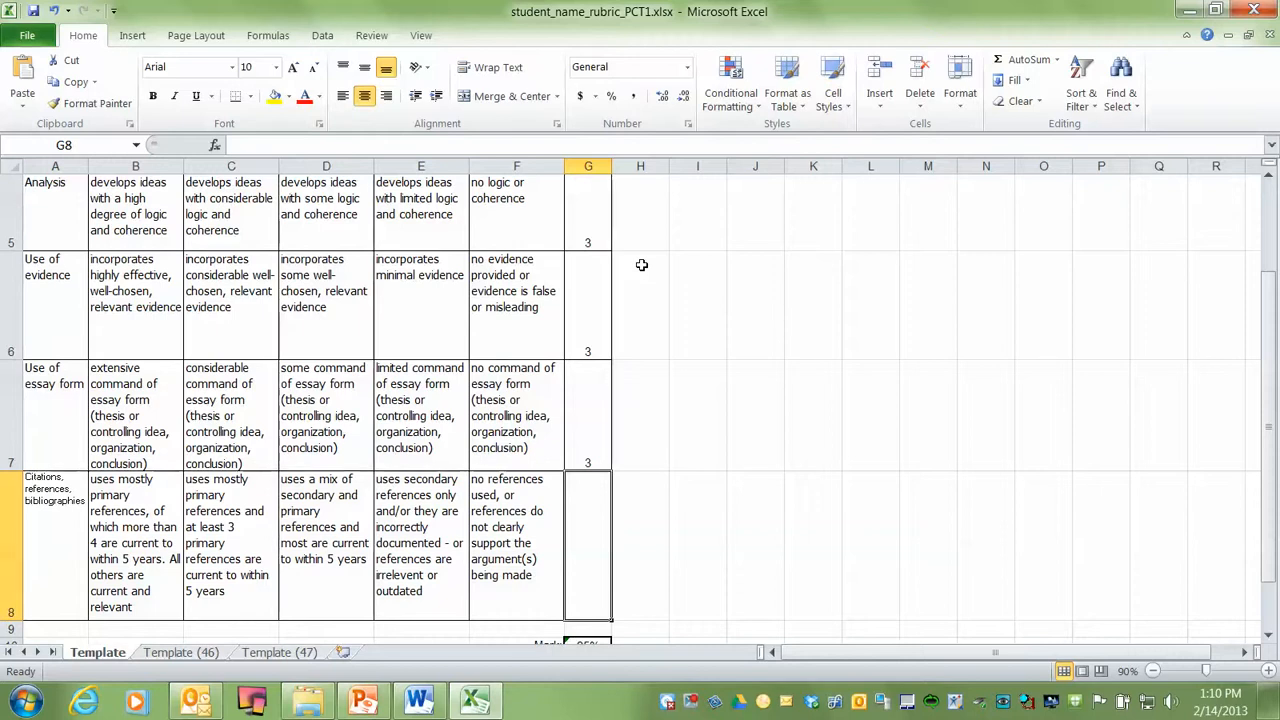
text(4)
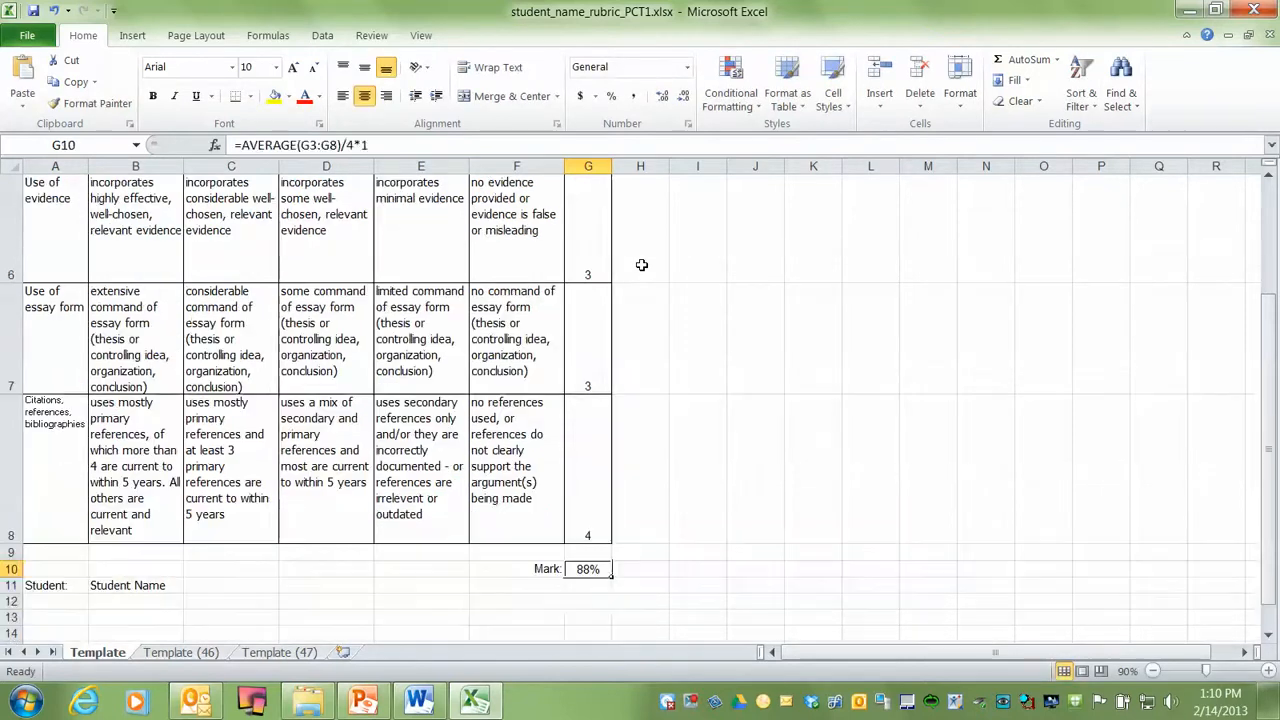
click(588, 600)
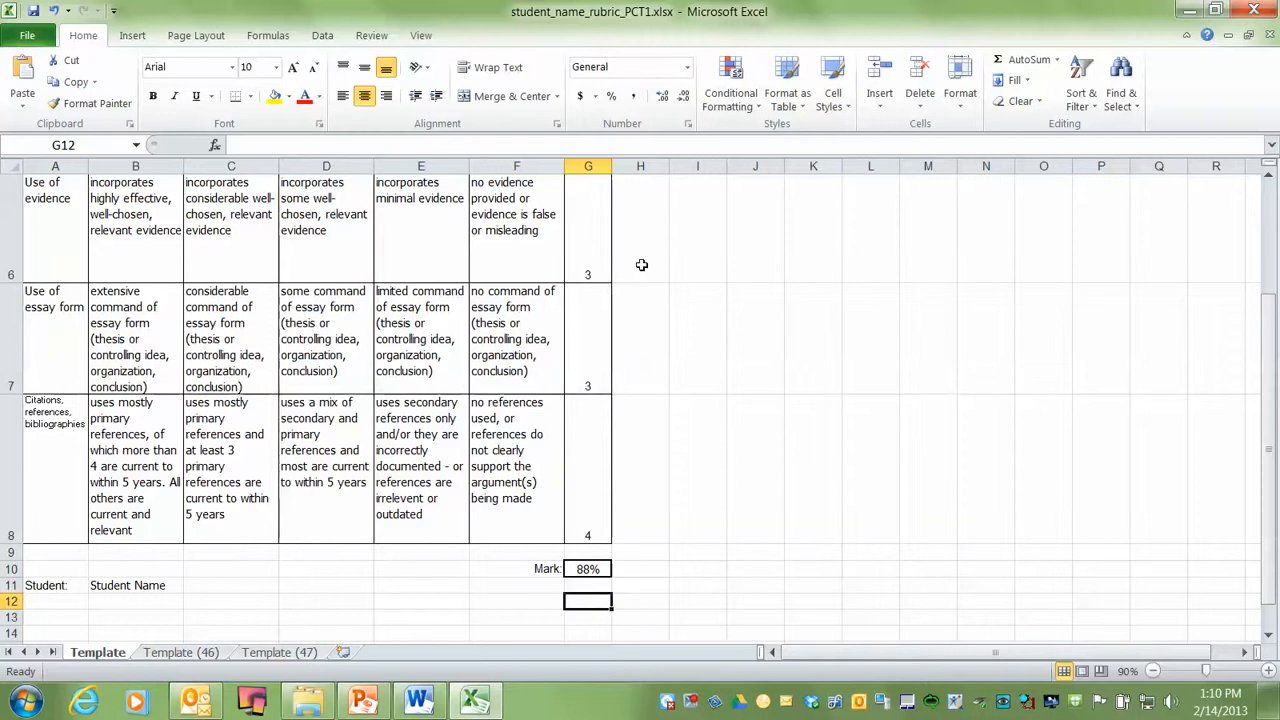
click(588, 568)
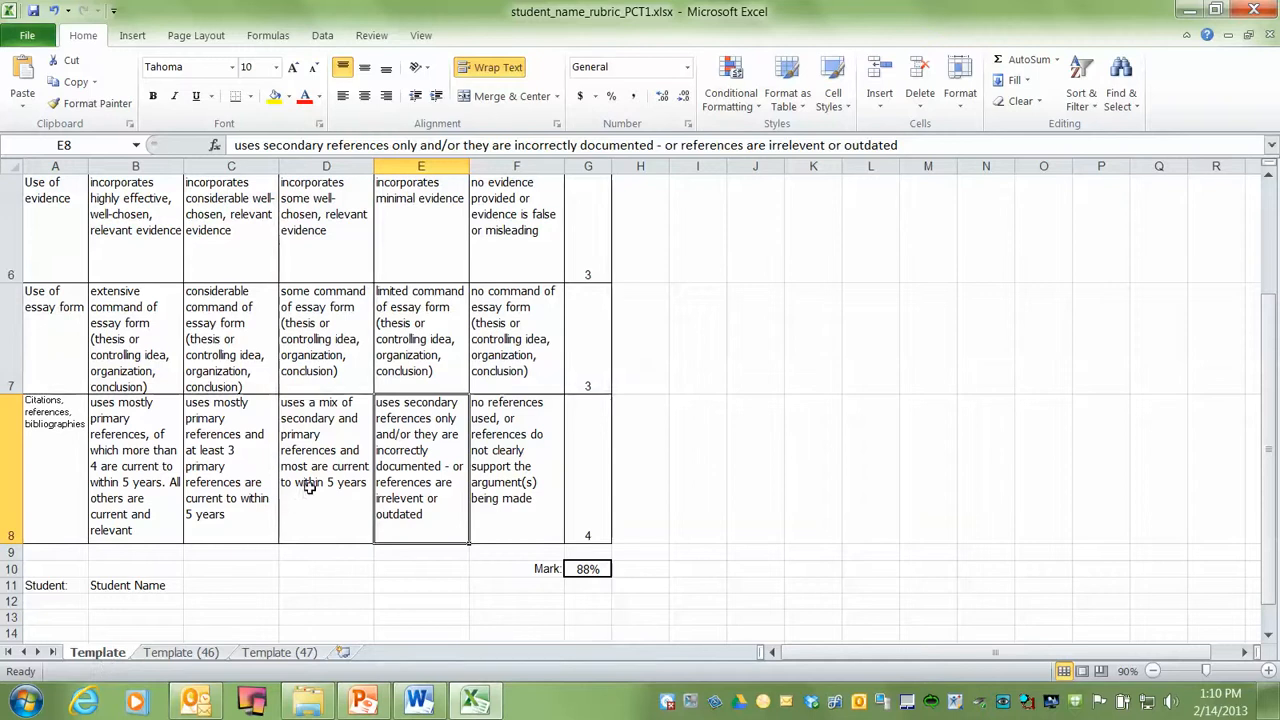
Start Save As for the rubric with PDF as the file type
scroll(up, 3)
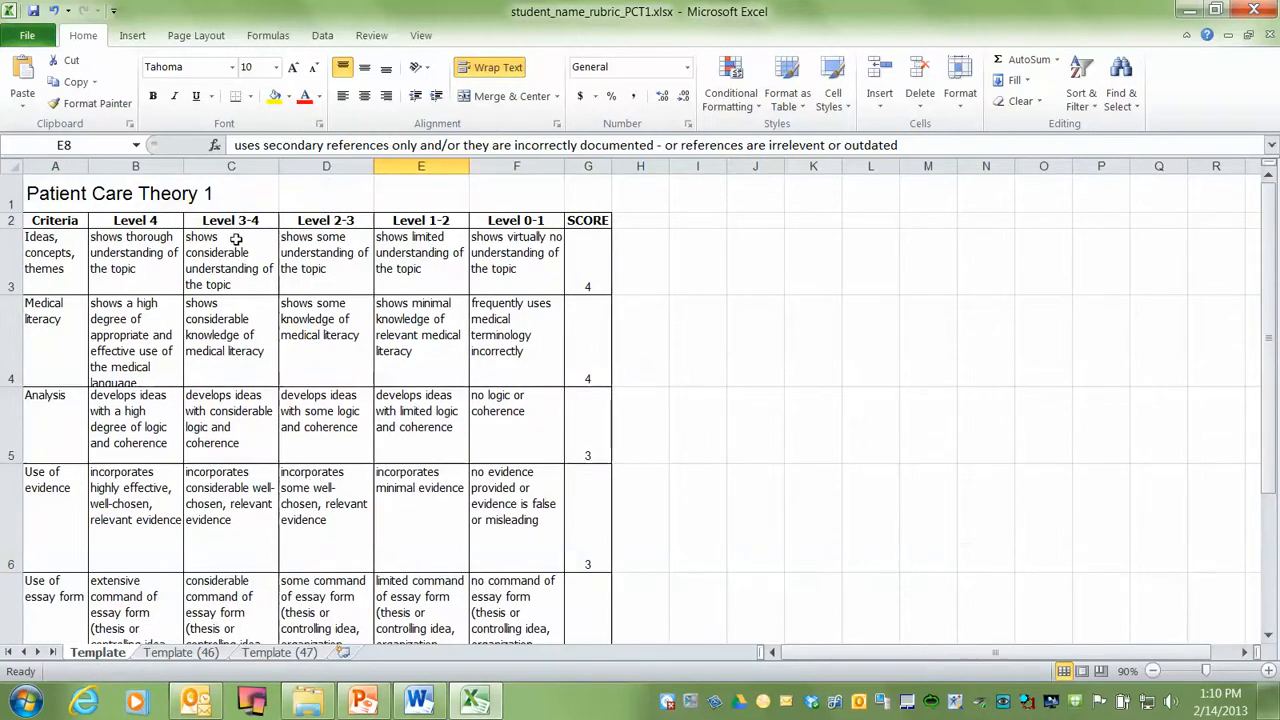
click(56, 252)
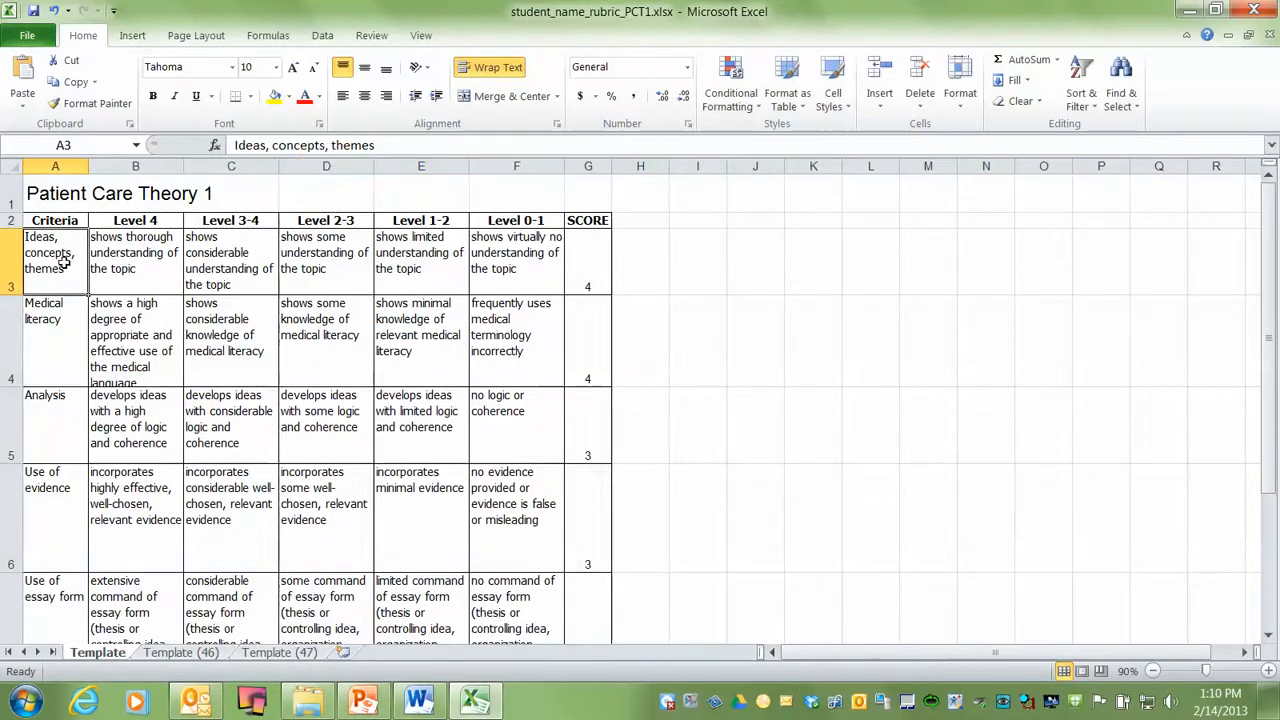
mouse_move(170, 210)
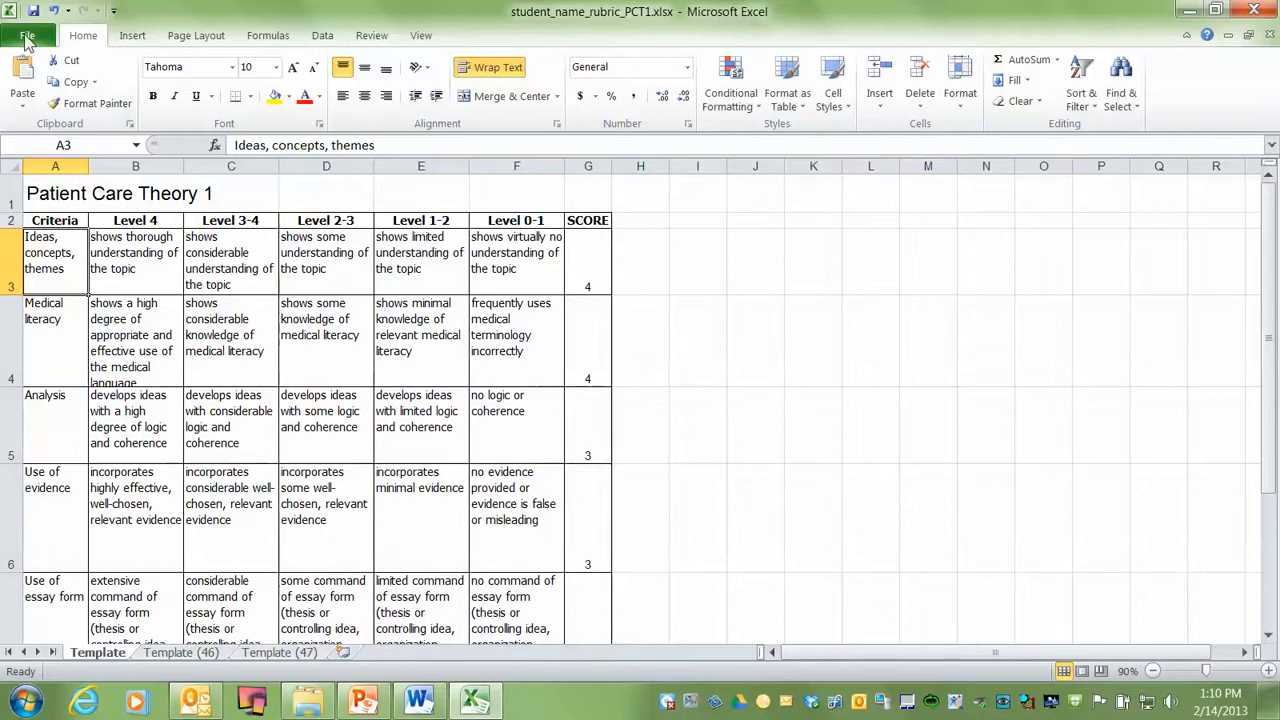
click(28, 36)
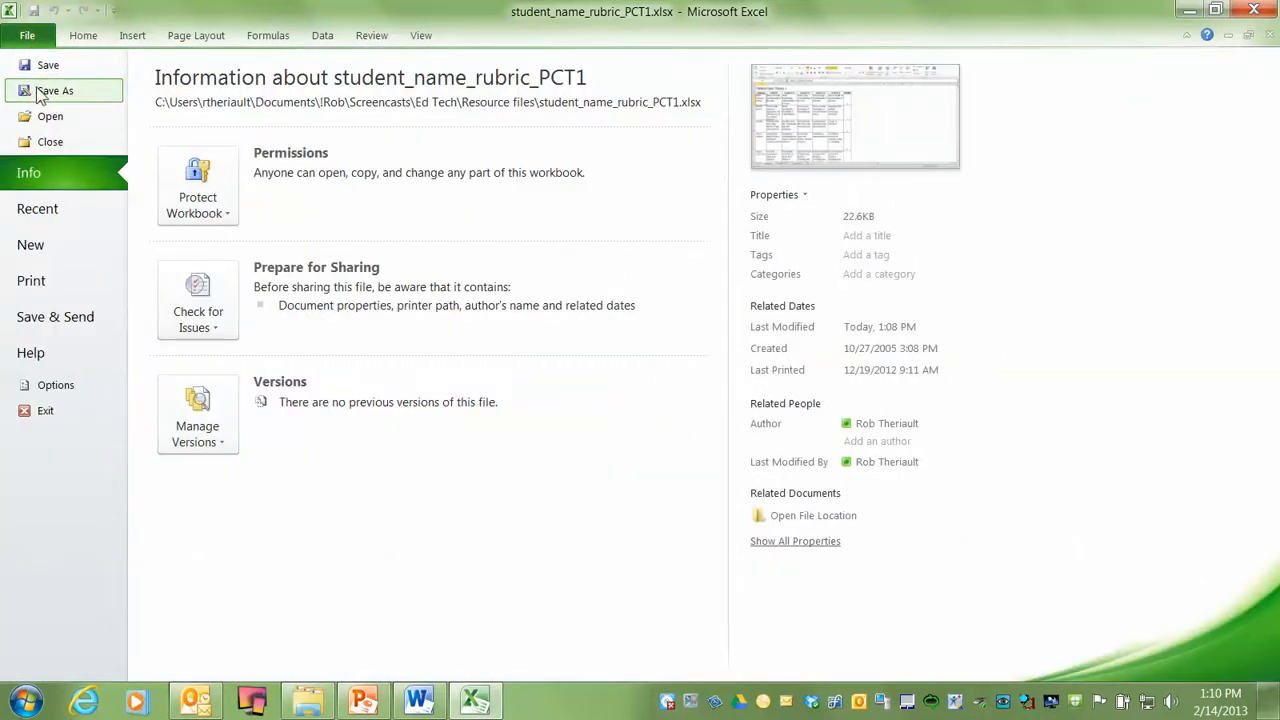
click(56, 90)
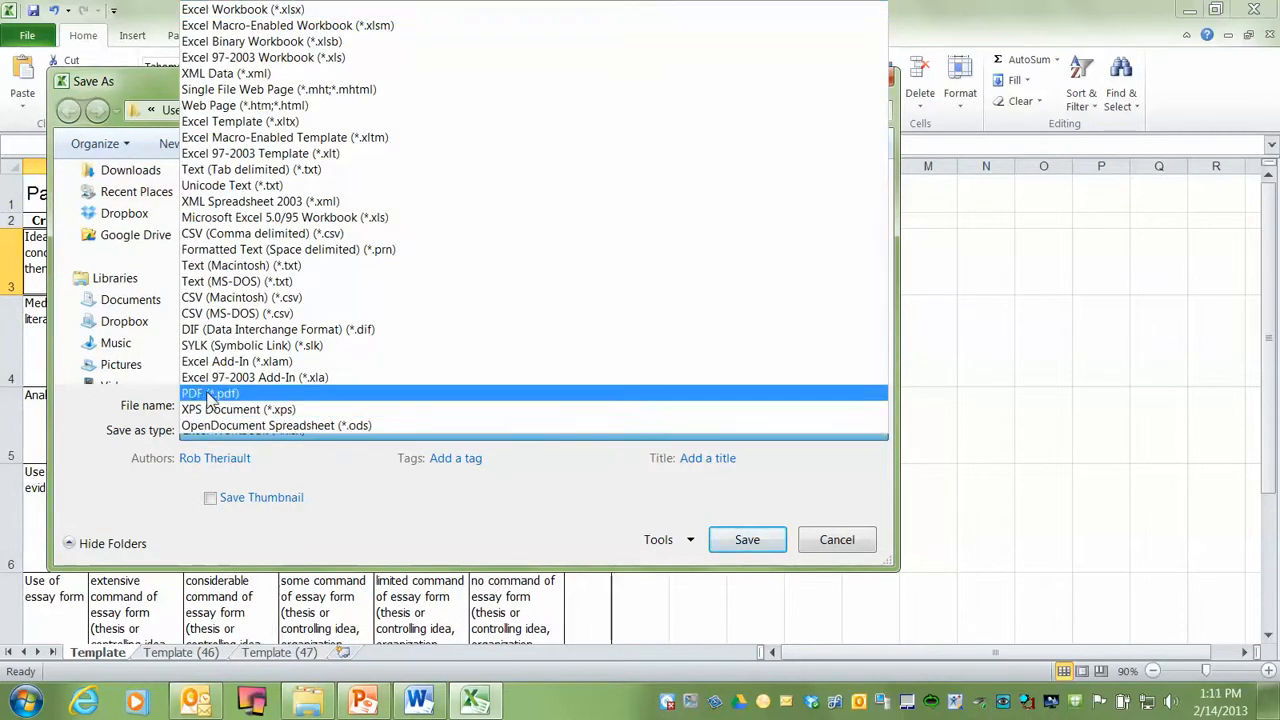
click(210, 392)
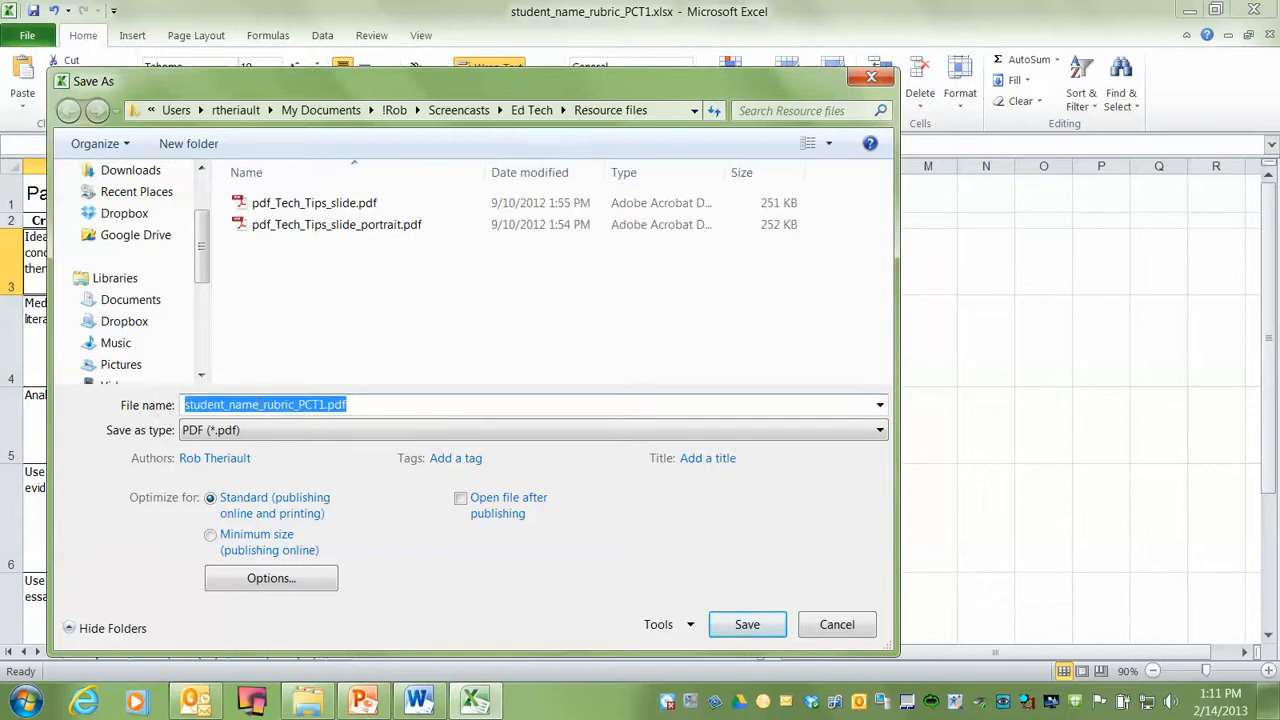
Replace the student_name placeholder in the file name with 'blah blah'
double_click(220, 404)
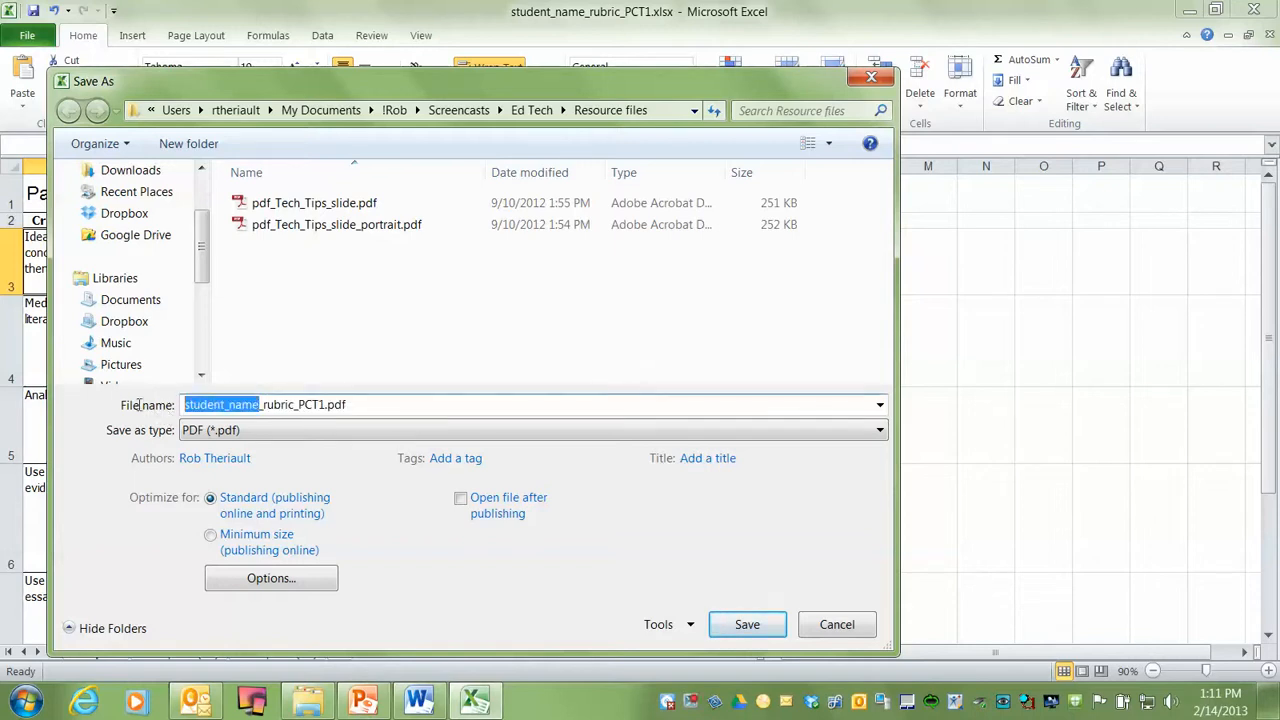
text(blah)
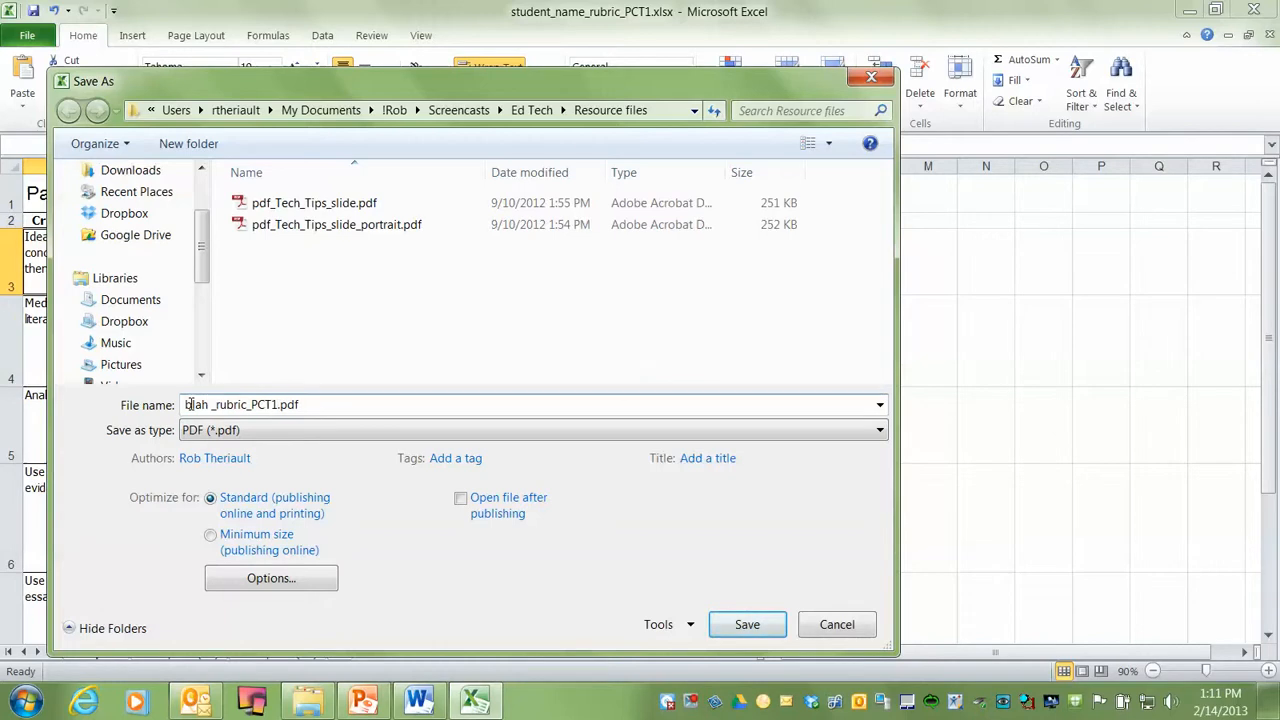
text(blah)
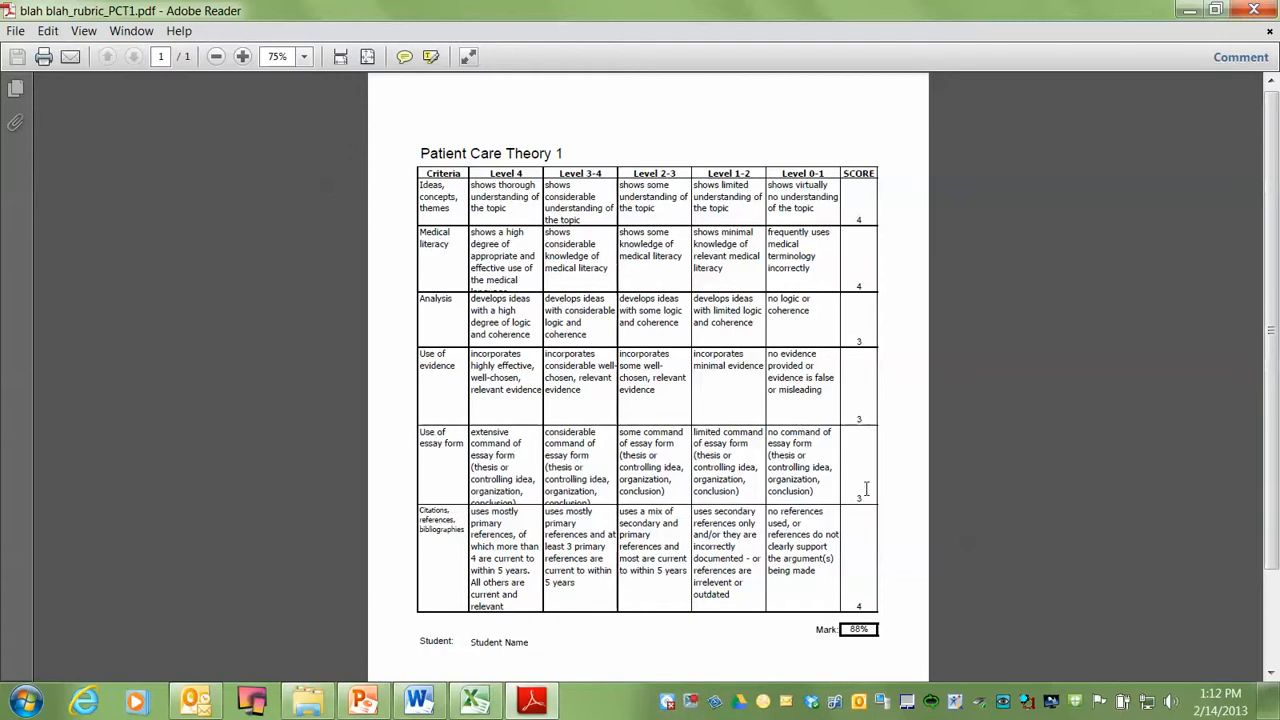
mouse_move(1050, 588)
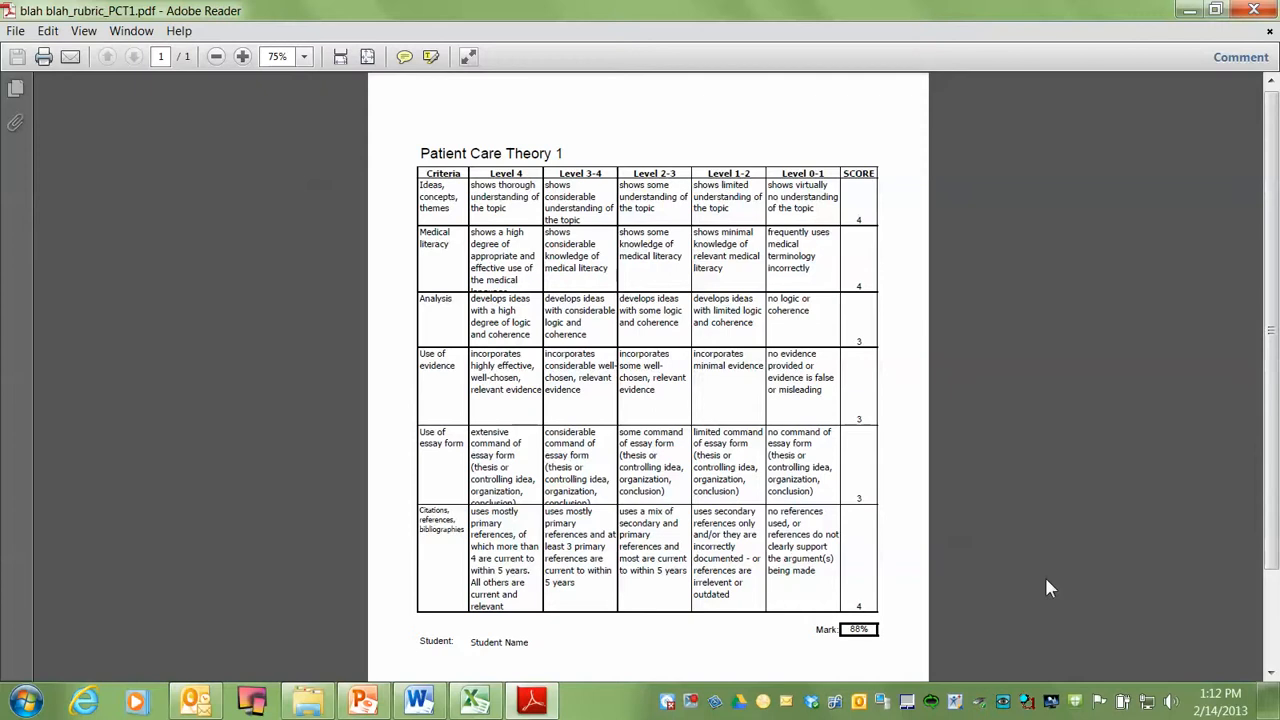
mouse_move(1038, 584)
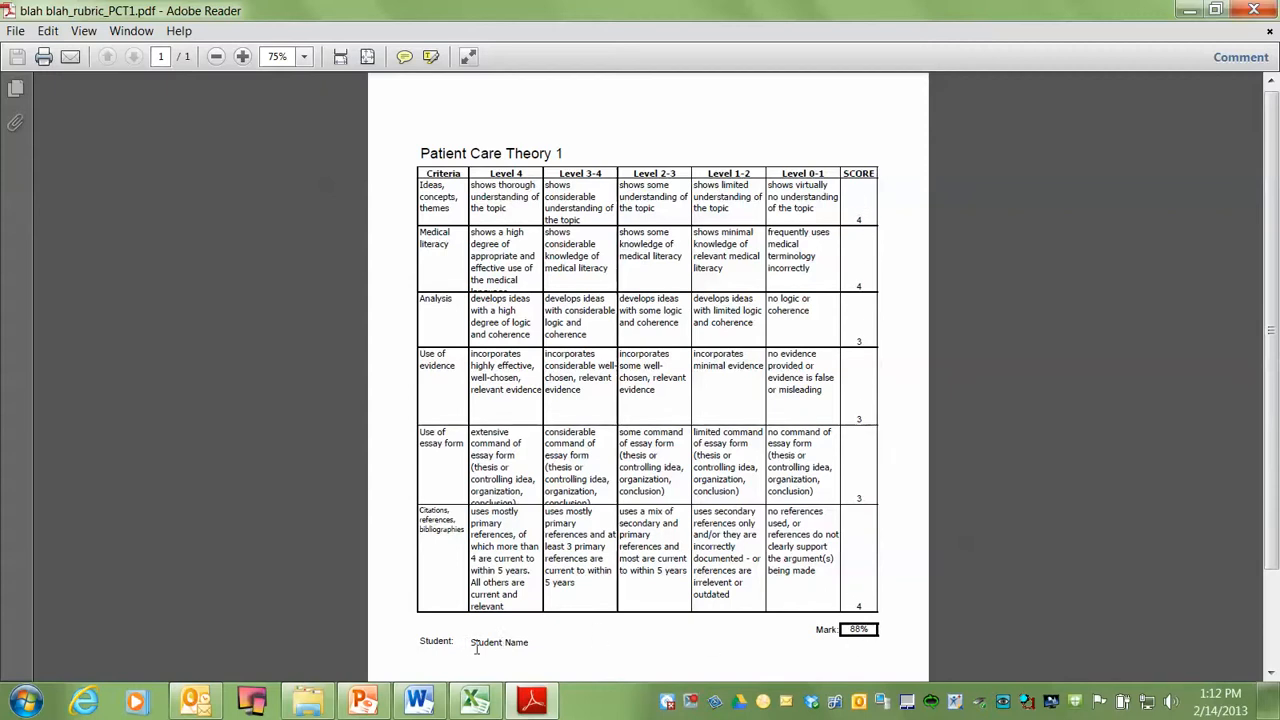
mouse_move(588, 378)
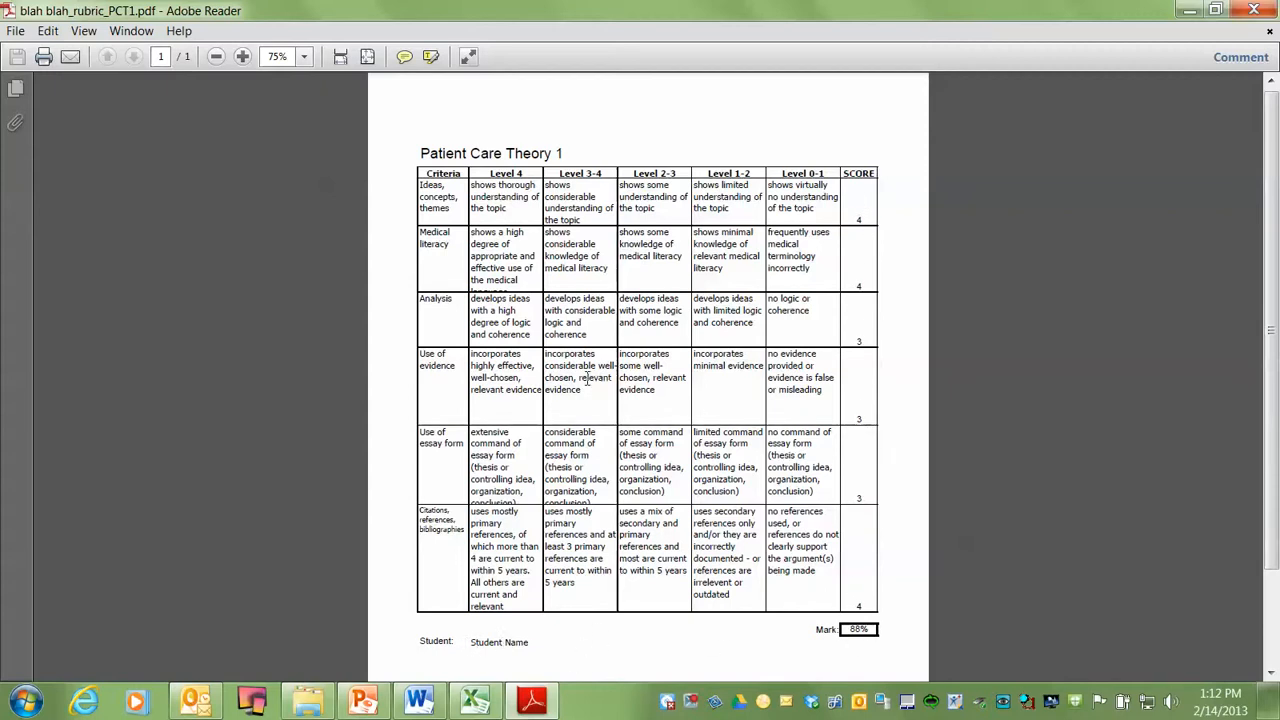
mouse_move(656, 356)
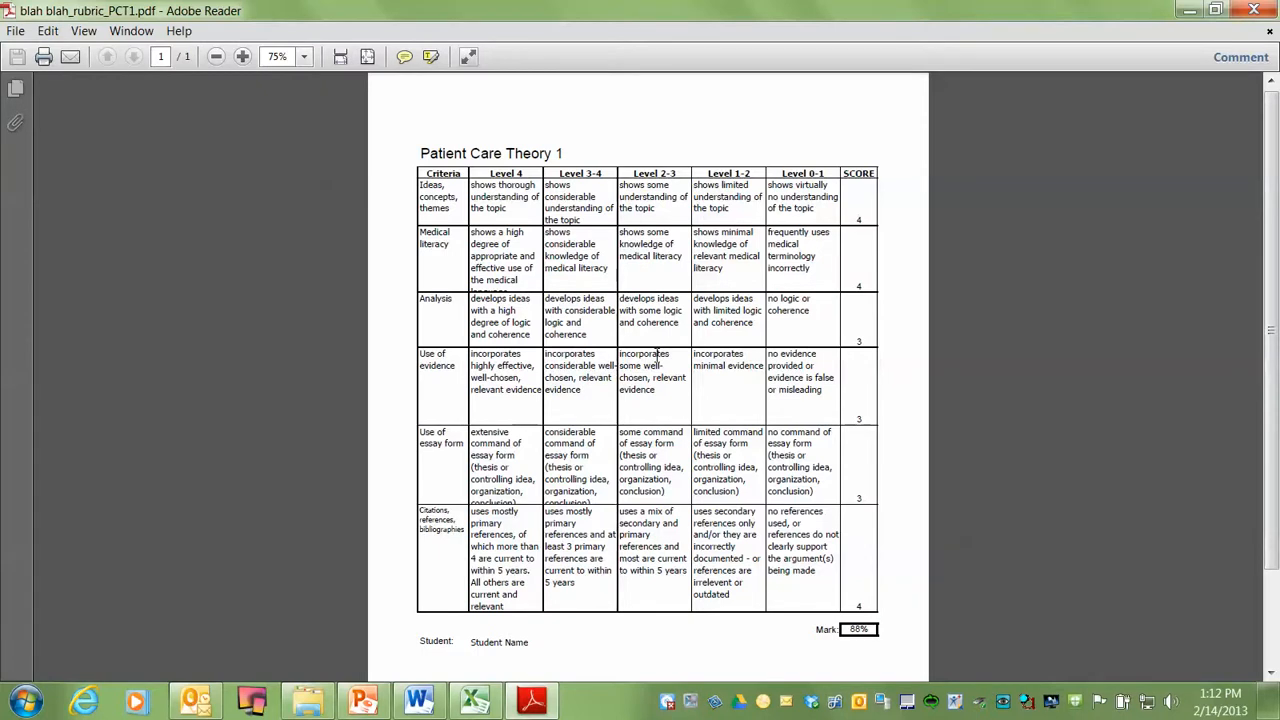
Return from the rubric PDF to the marked essay document in Word
click(418, 700)
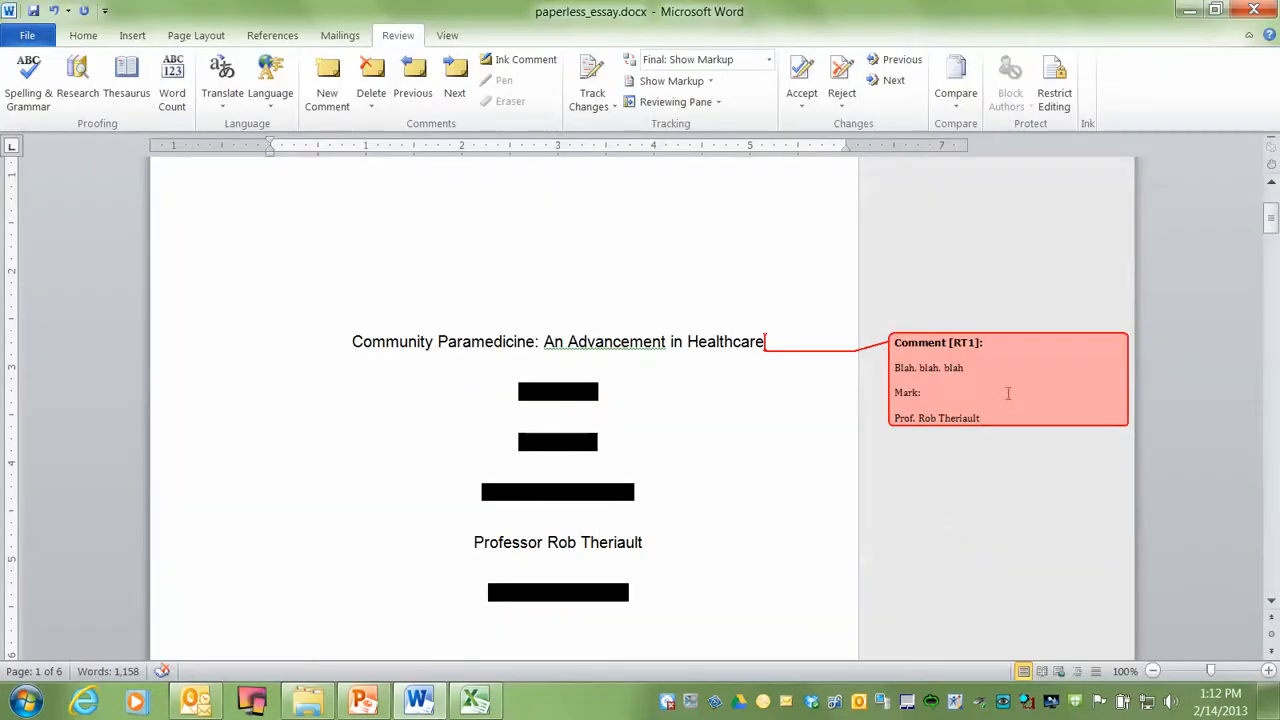
mouse_move(984, 374)
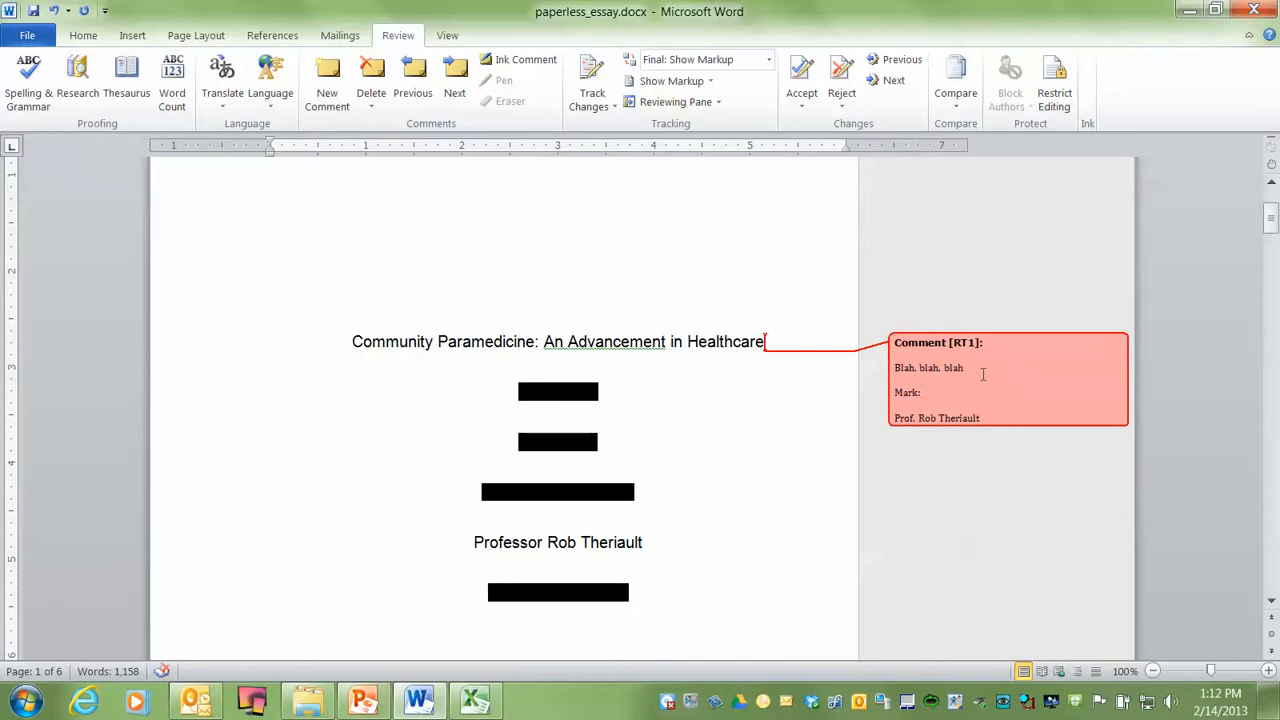
Enter 88% on the Mark line of the title comment balloon
text(88%)
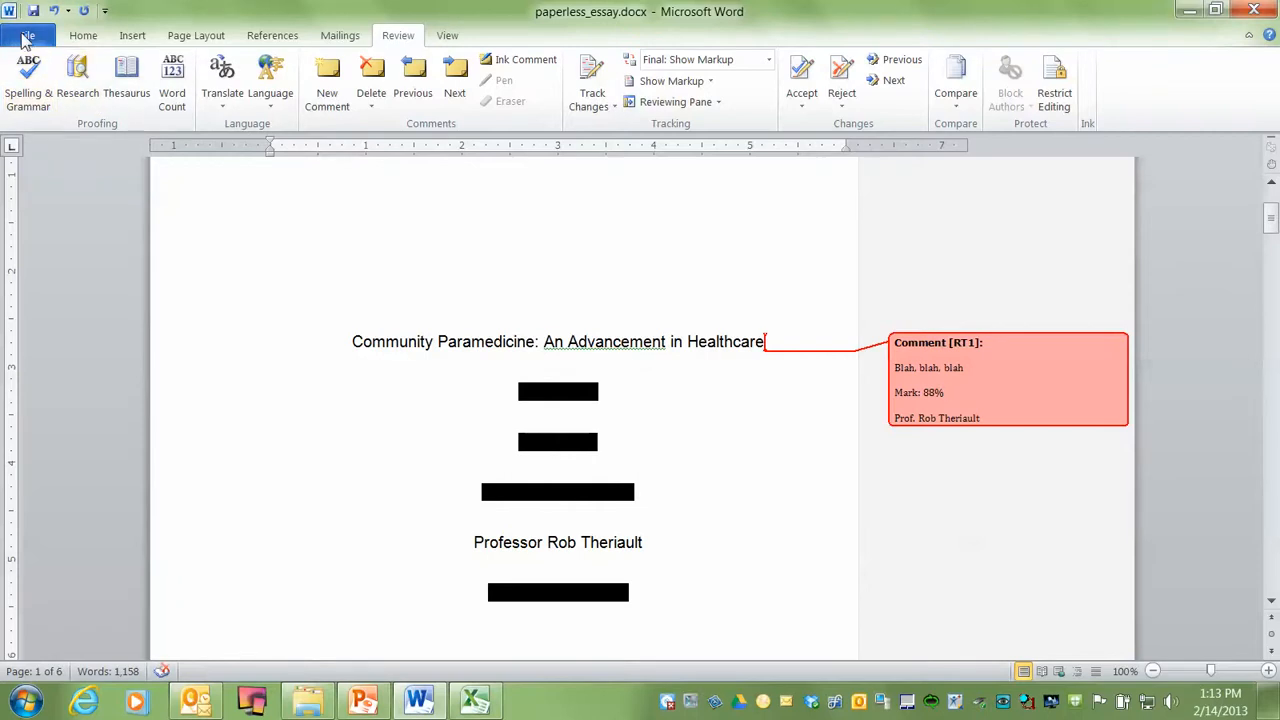
Save a PDF copy of the essay named 'Blah Blah_paperless_essay.pdf' in the Resource files folder
click(28, 36)
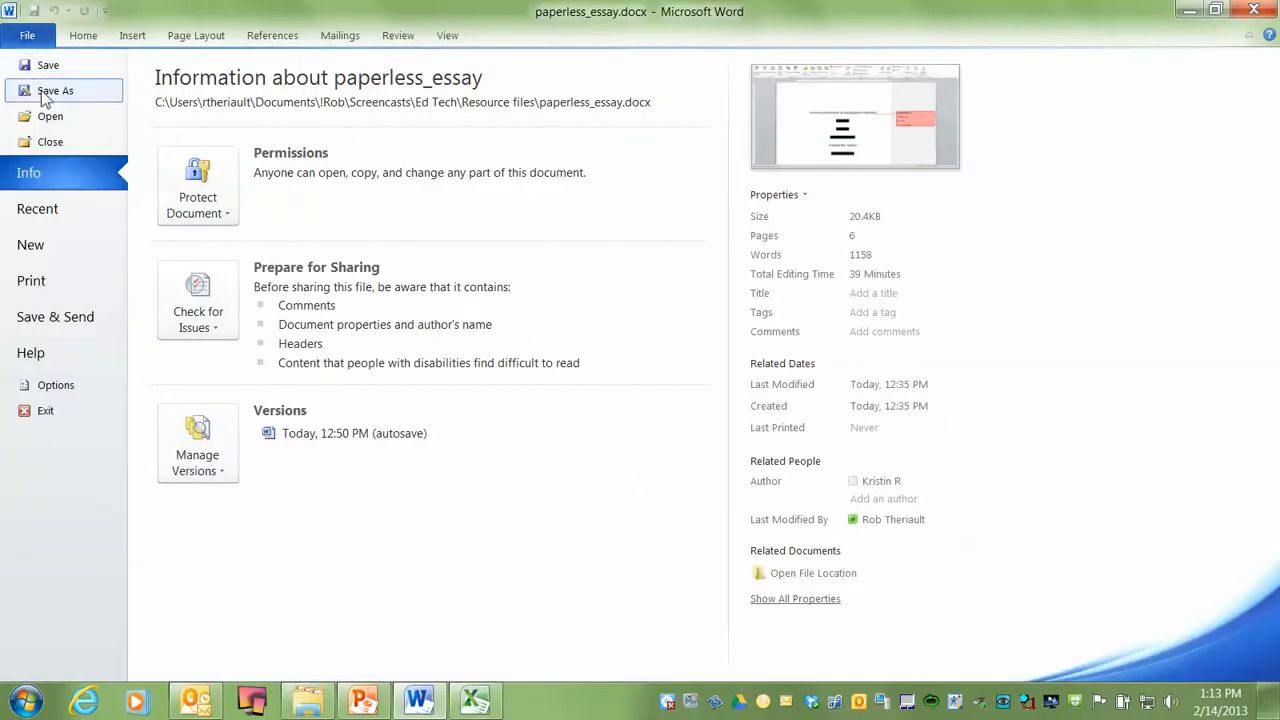
click(56, 90)
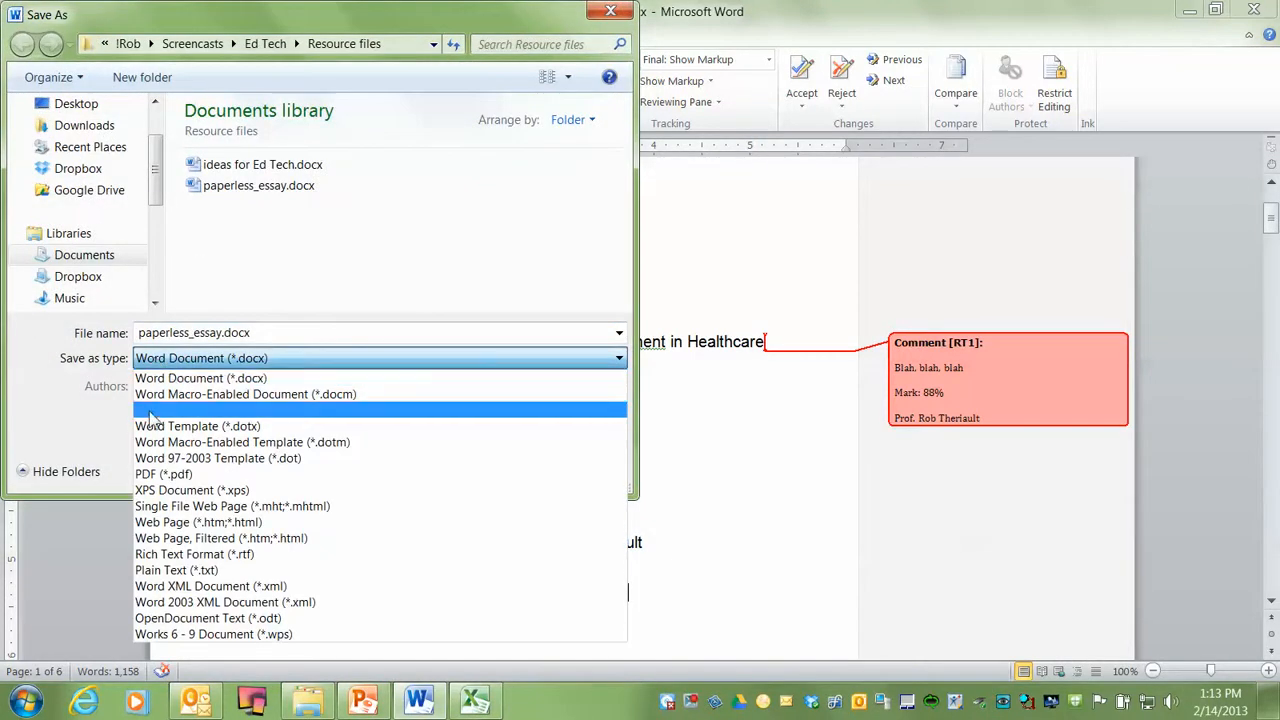
click(164, 472)
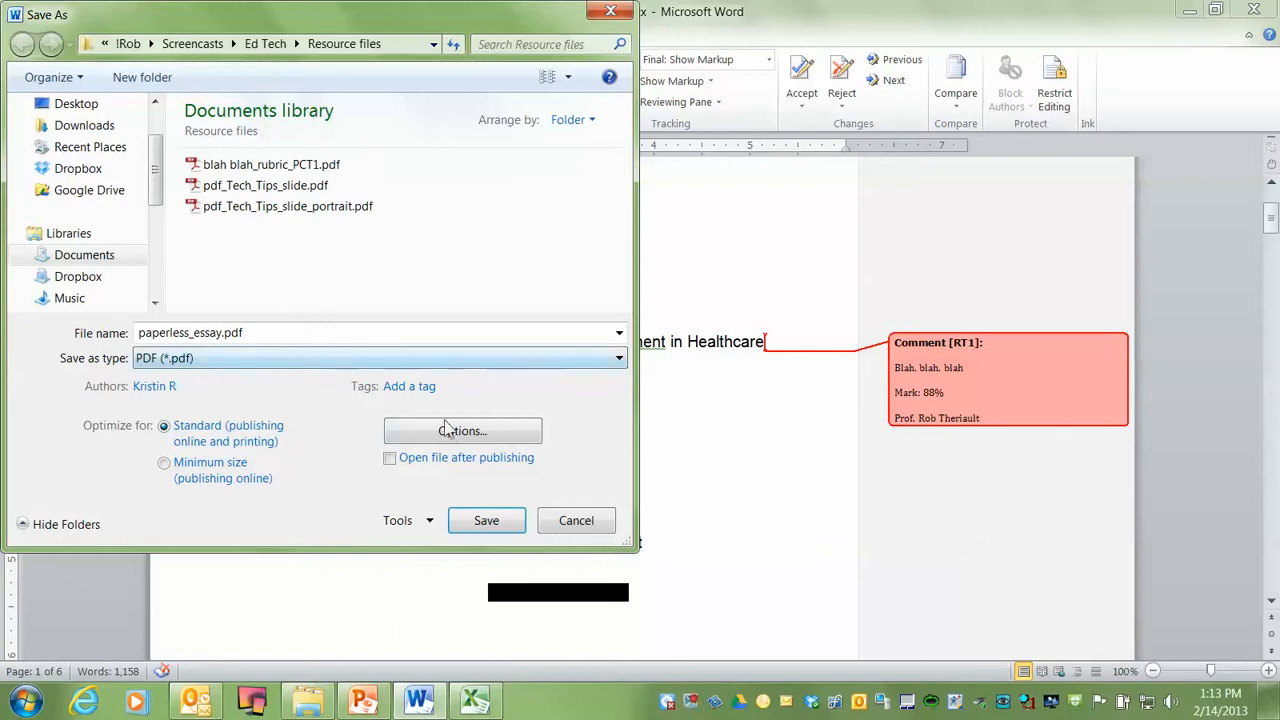
mouse_move(630, 402)
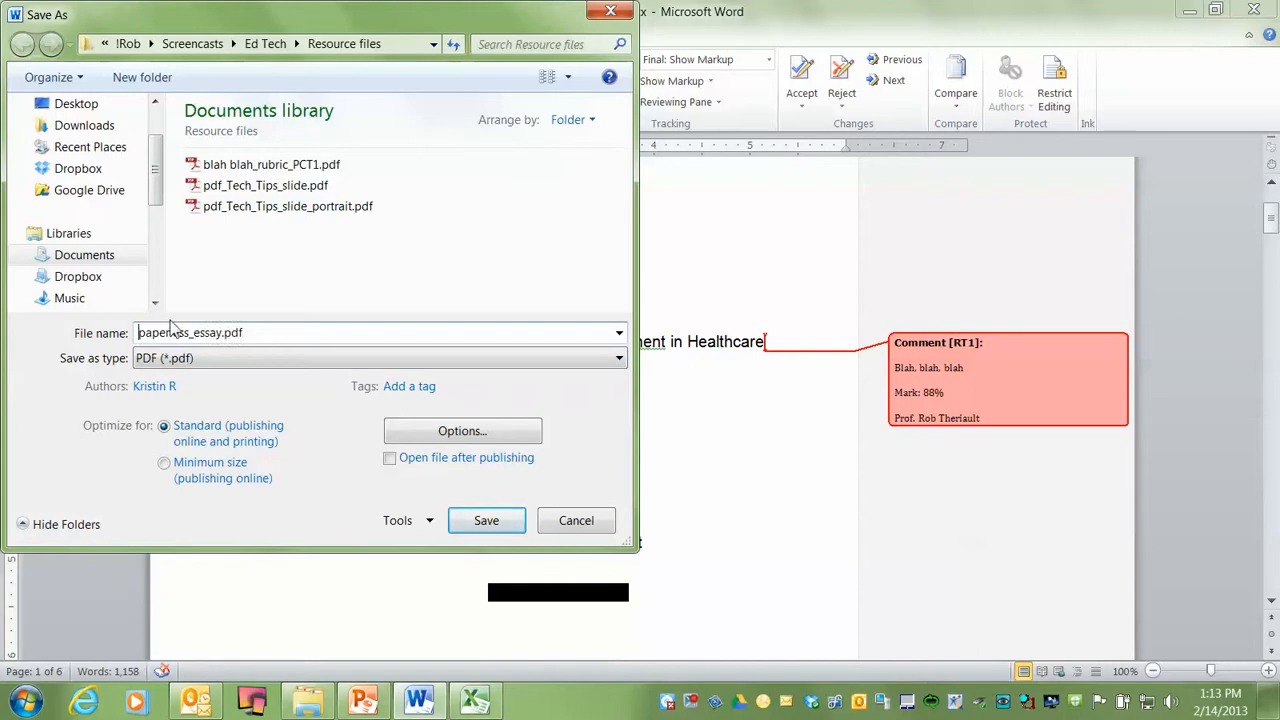
text(Blah)
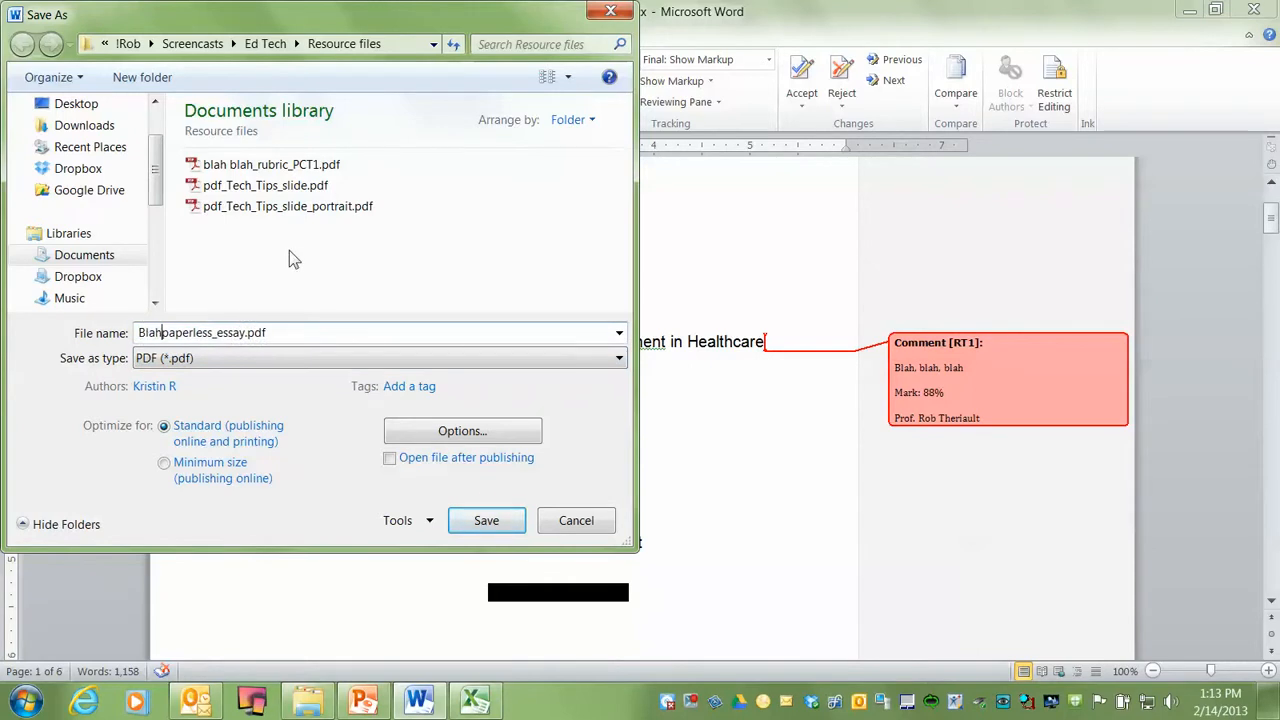
text(Blah_)
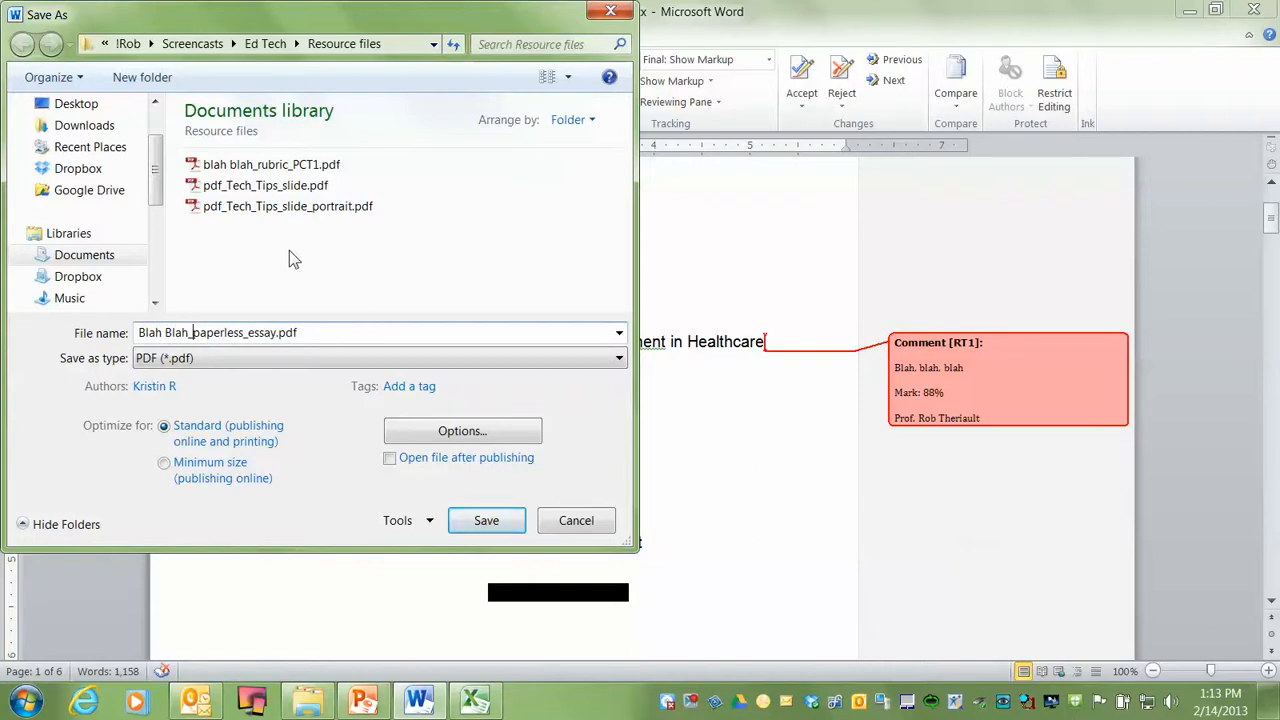
click(486, 520)
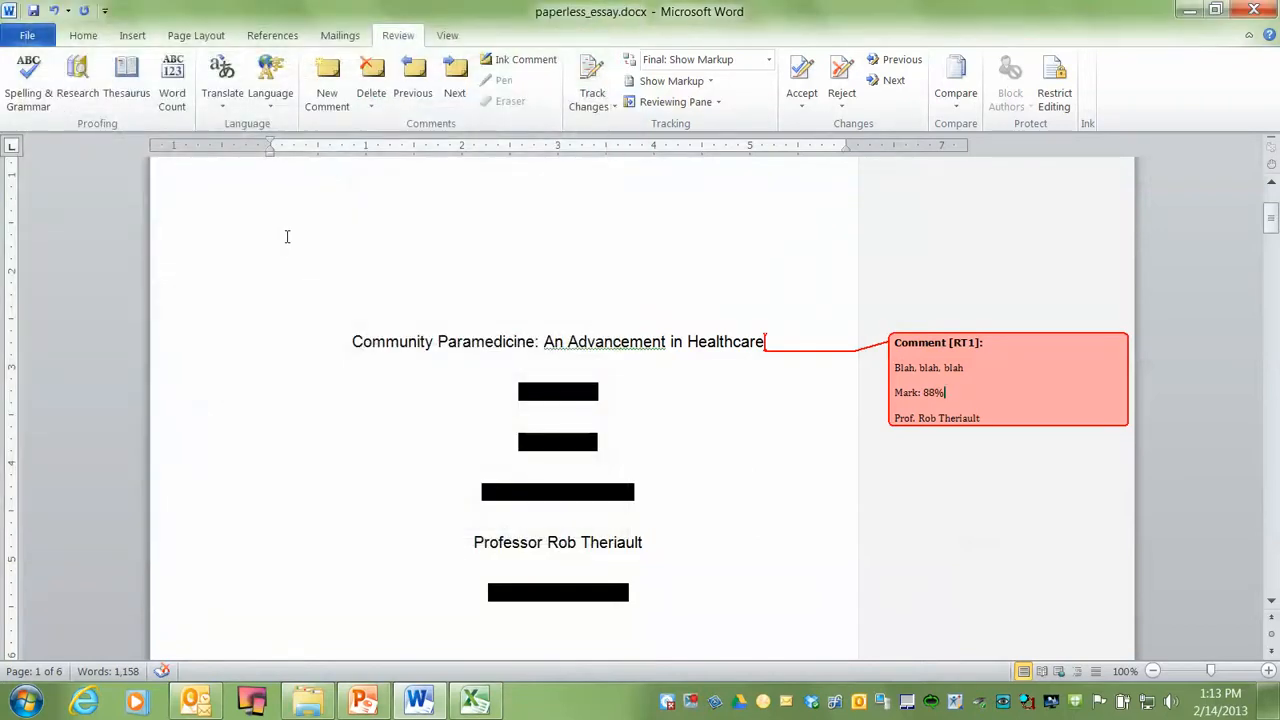
Page through the essay PDF in Adobe Reader, confirming the margin comments and 88% mark appear
click(532, 700)
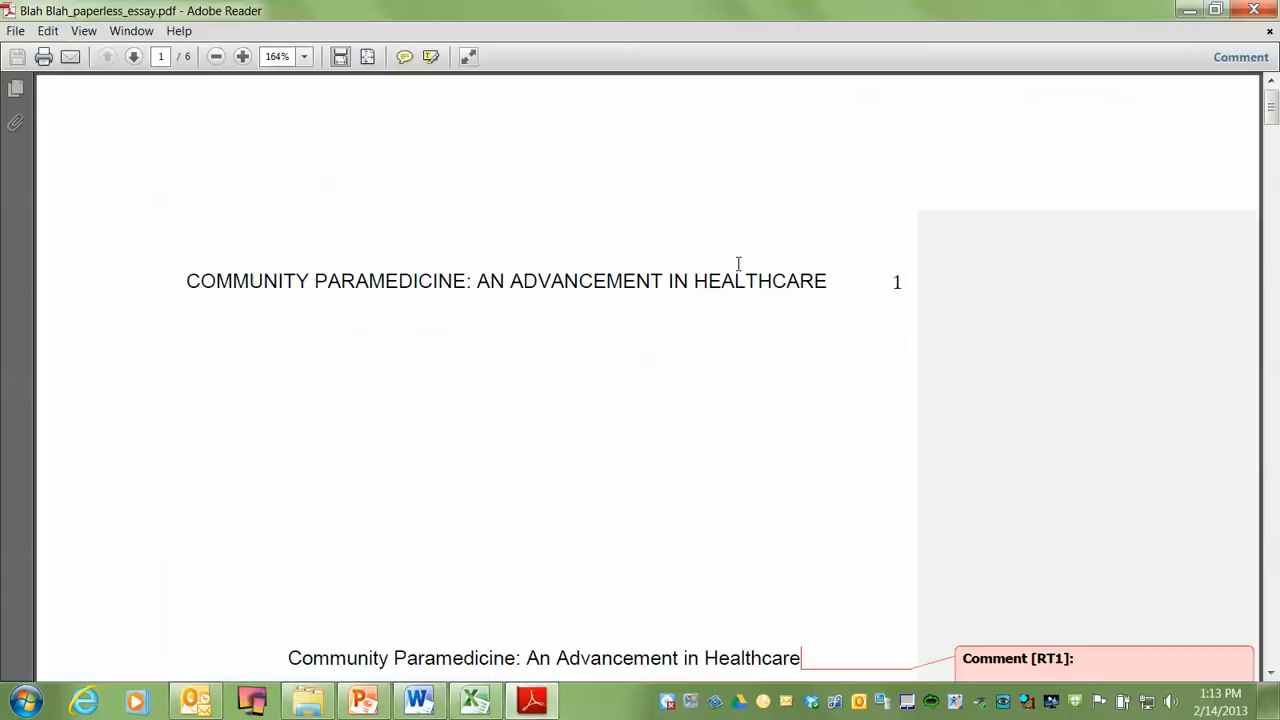
mouse_move(452, 238)
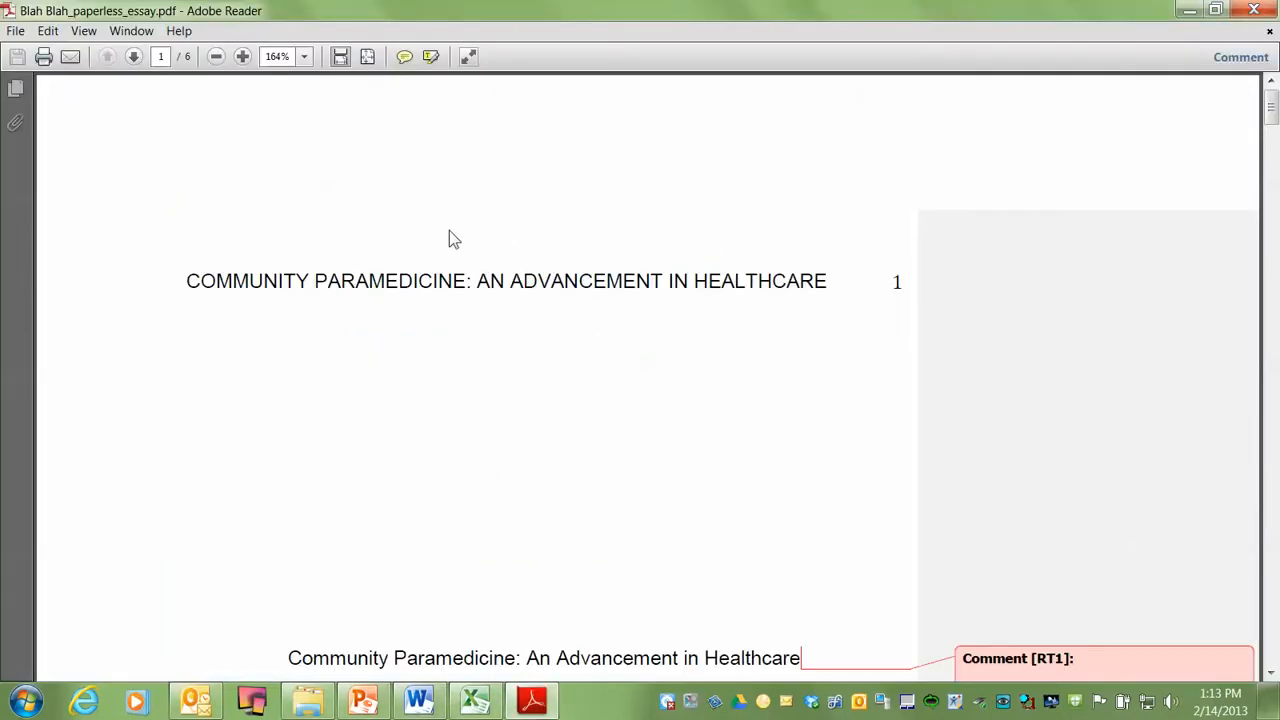
mouse_move(520, 260)
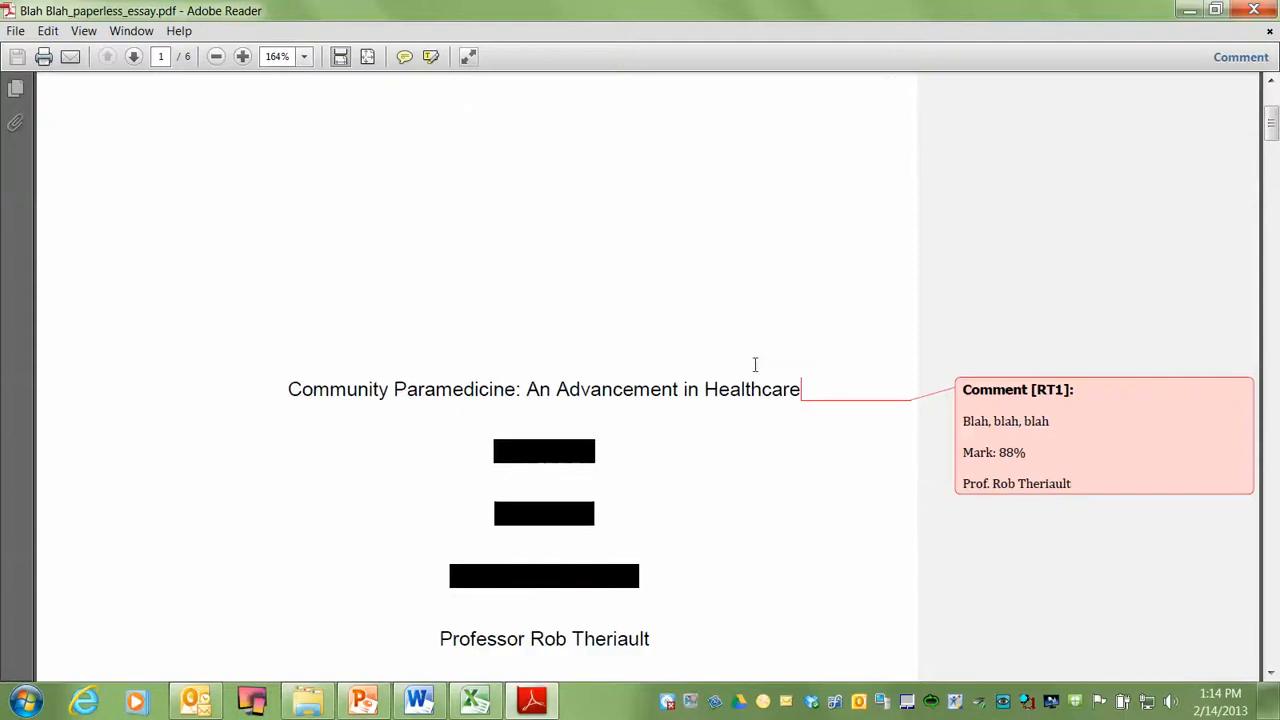
scroll(down, 3)
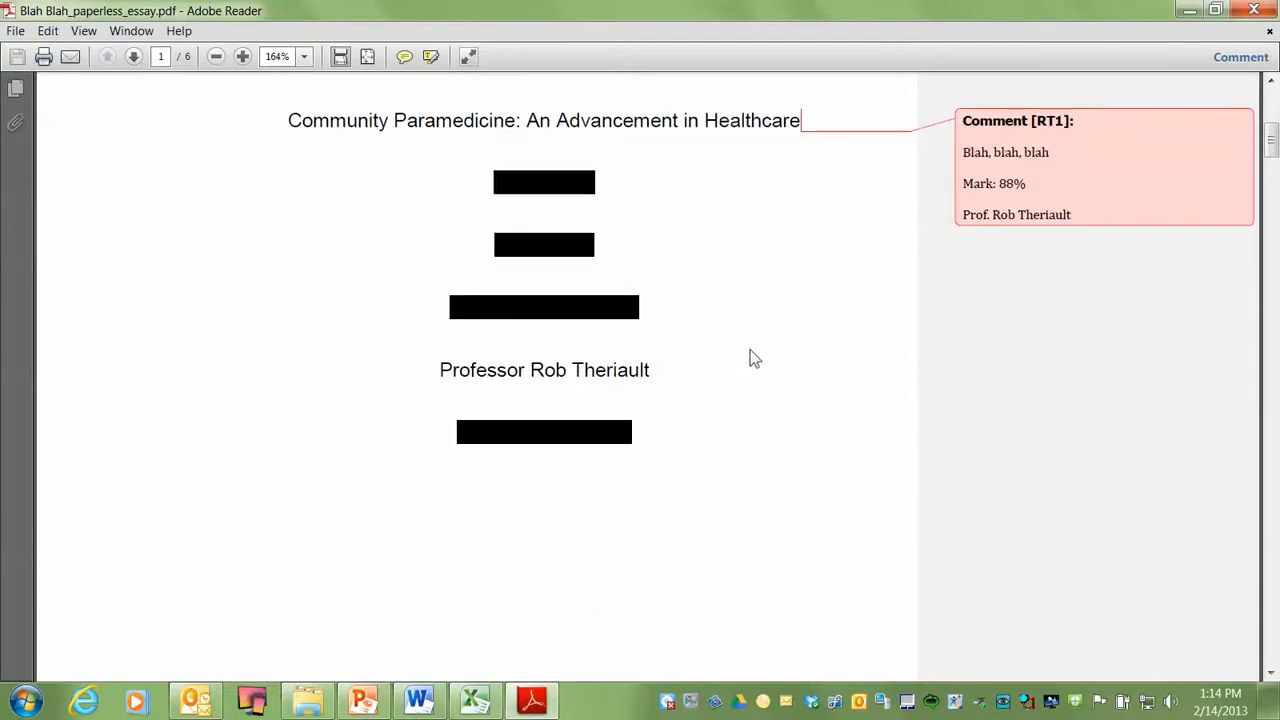
scroll(down, 3)
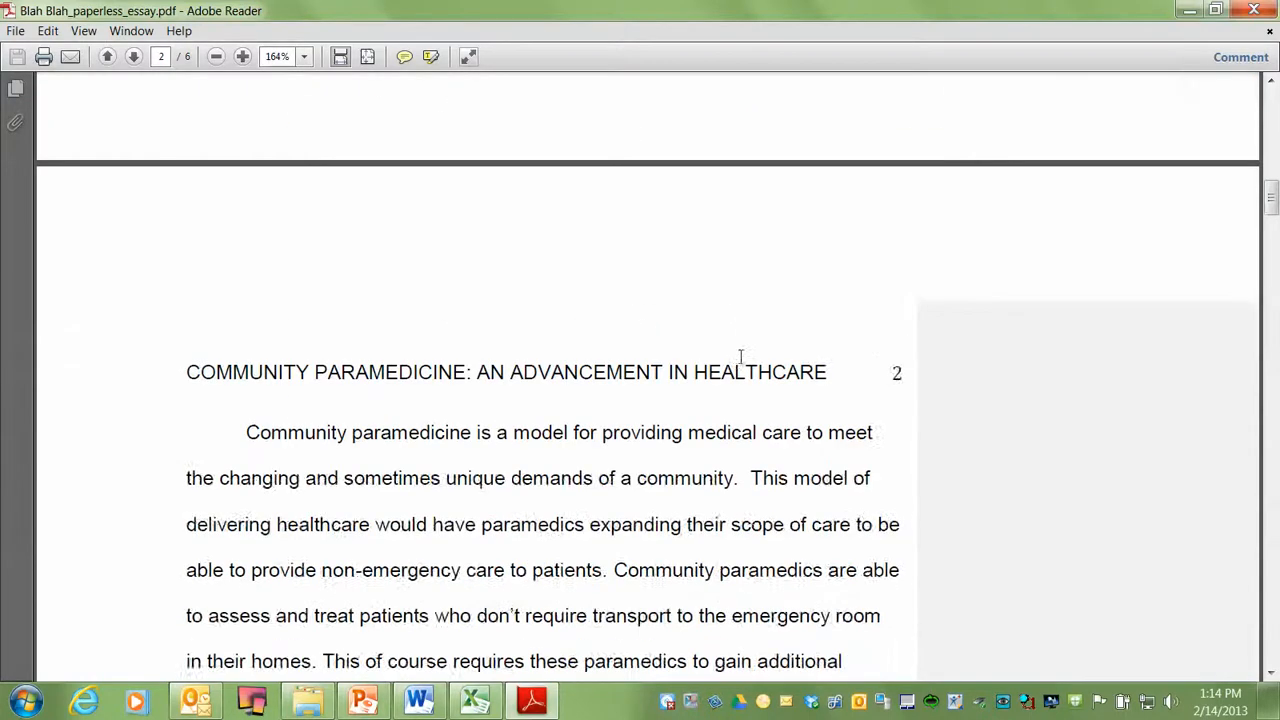
scroll(down, 3)
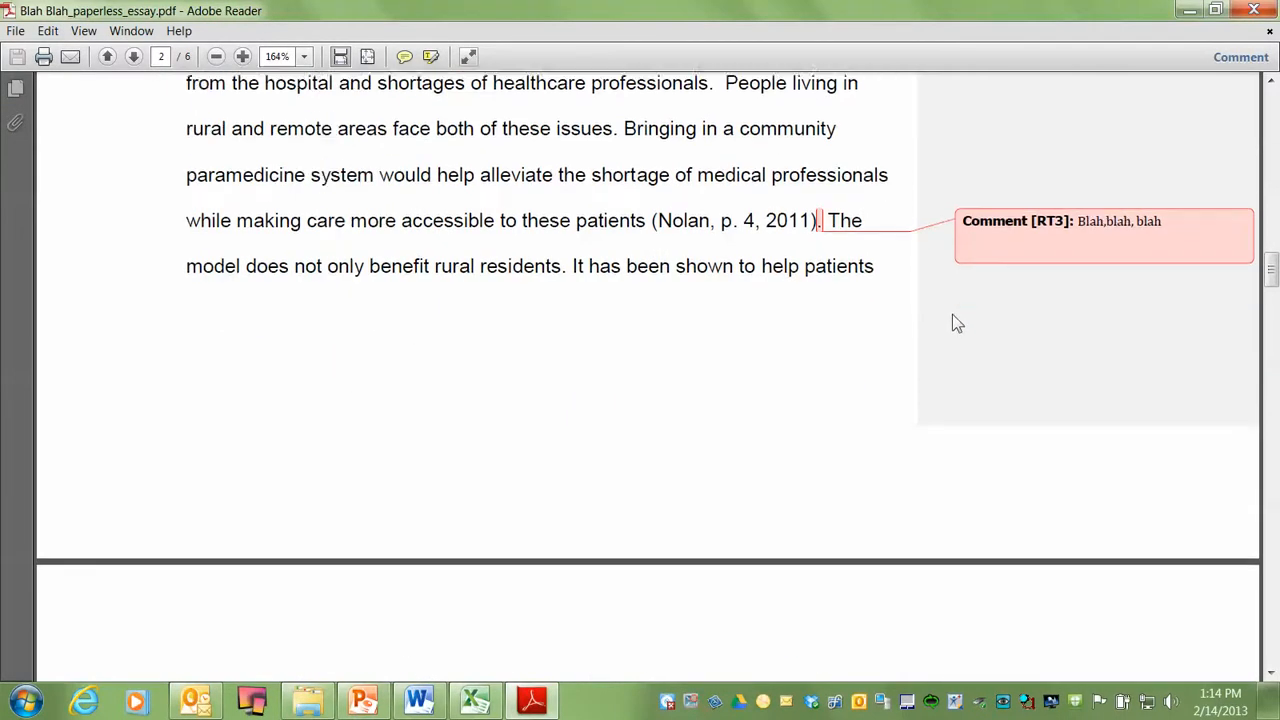
scroll(down, 3)
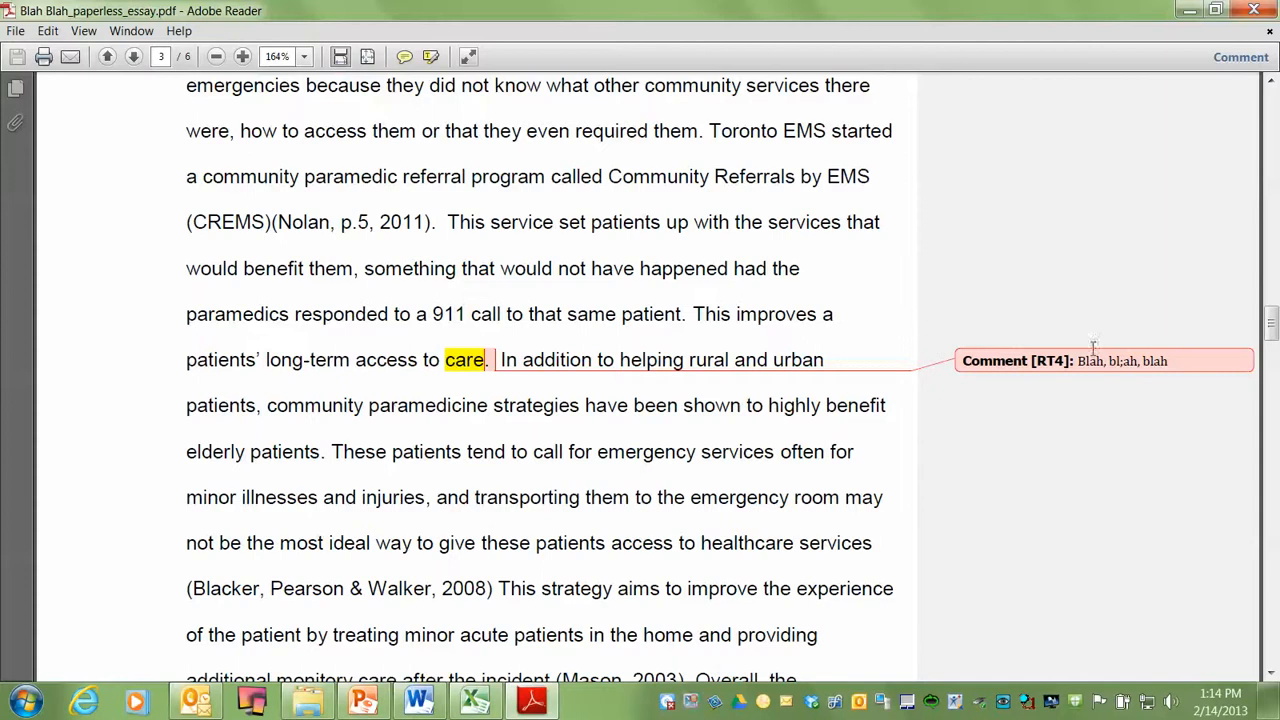
mouse_move(982, 348)
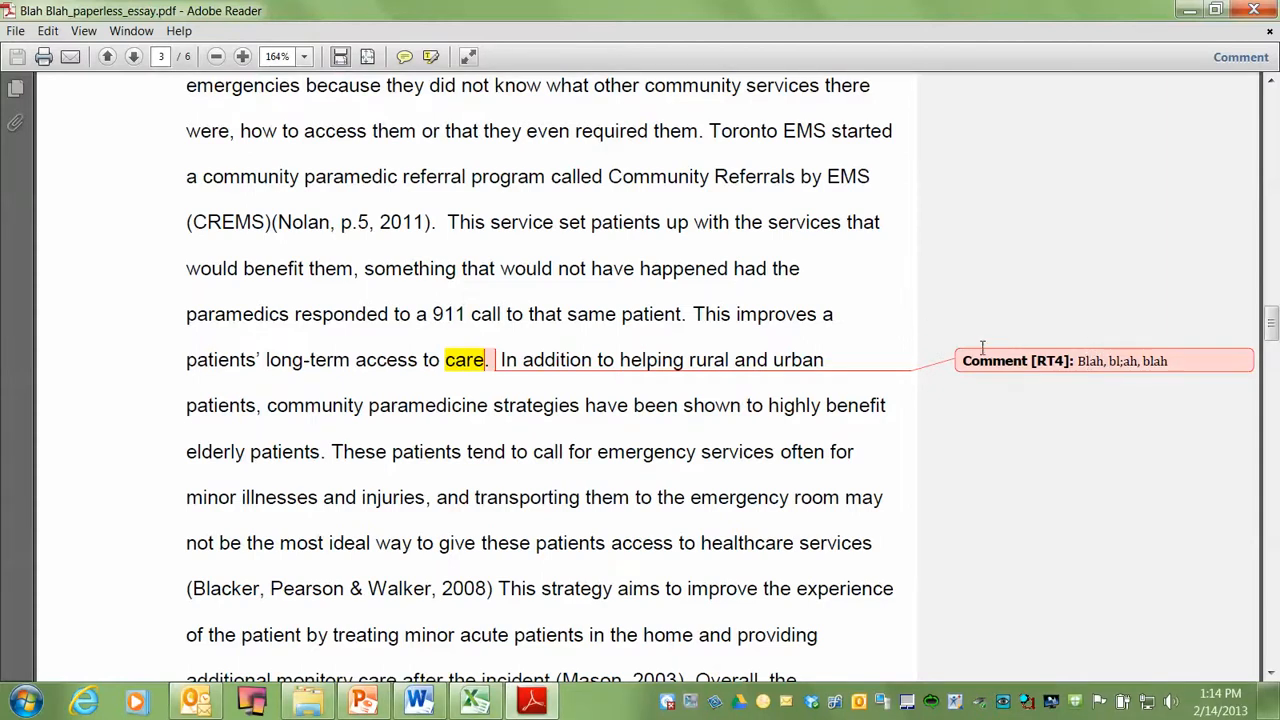
click(132, 56)
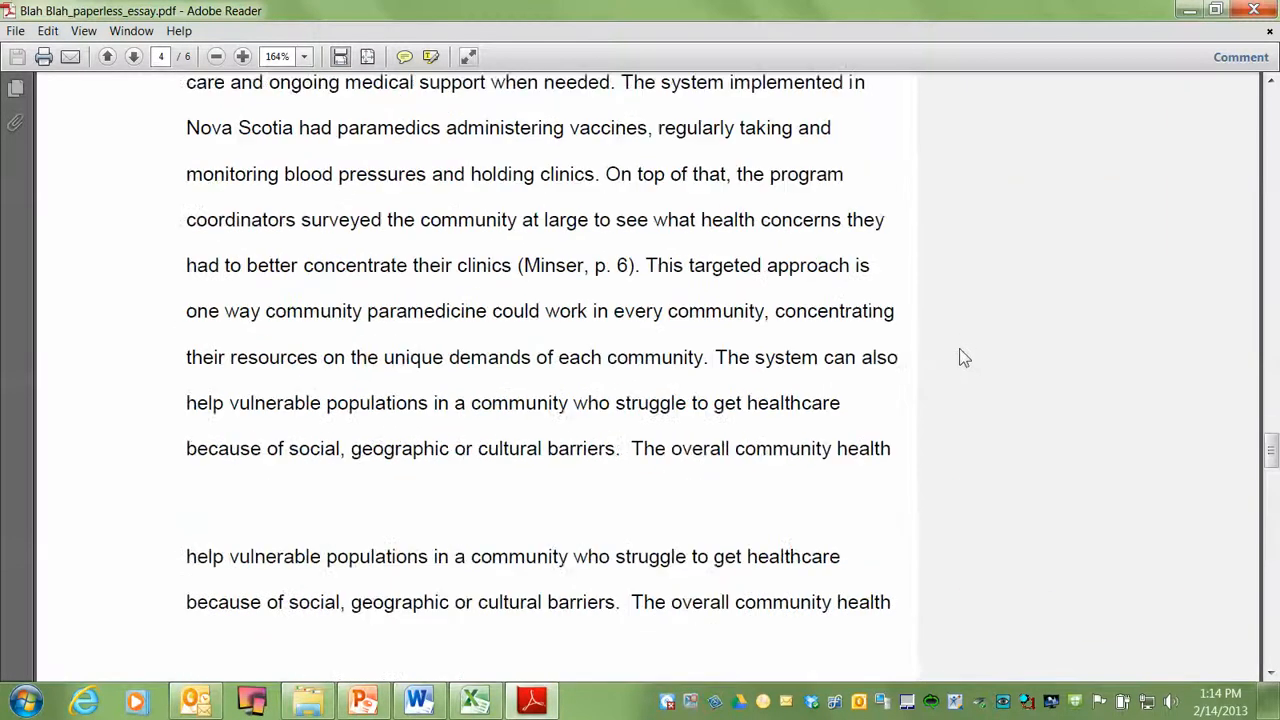
scroll(down, 3)
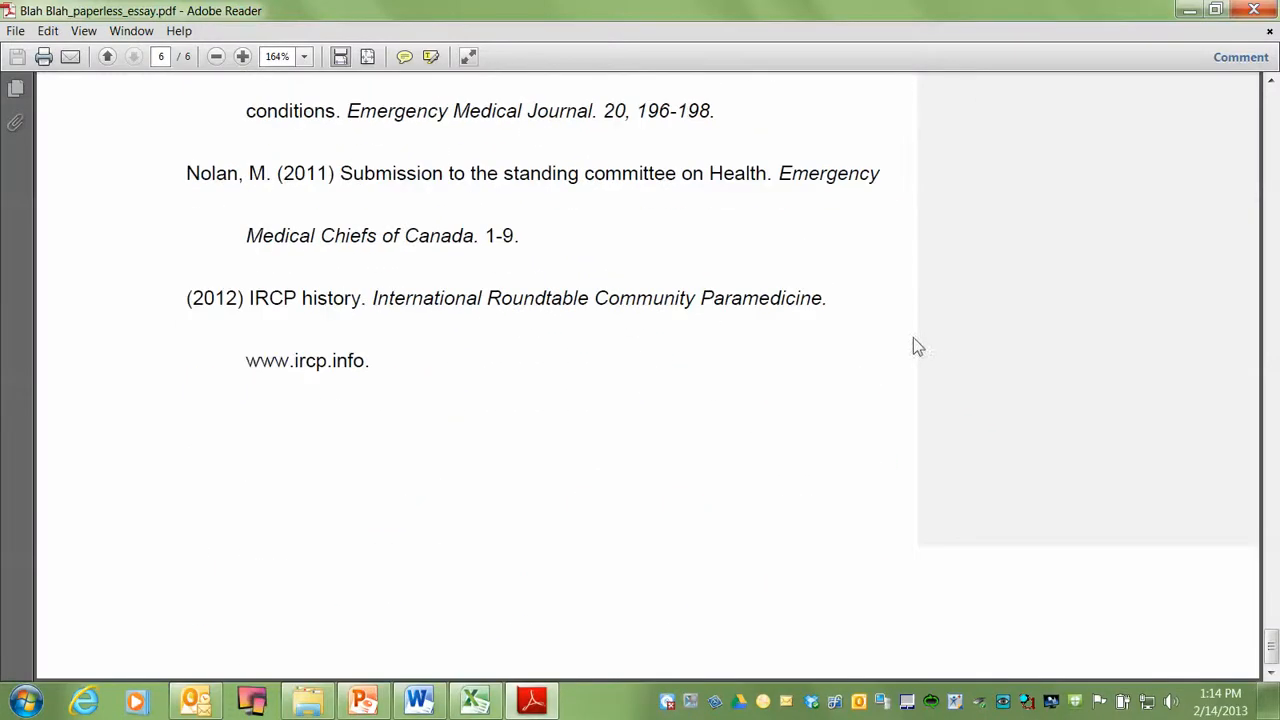
scroll(up, 3)
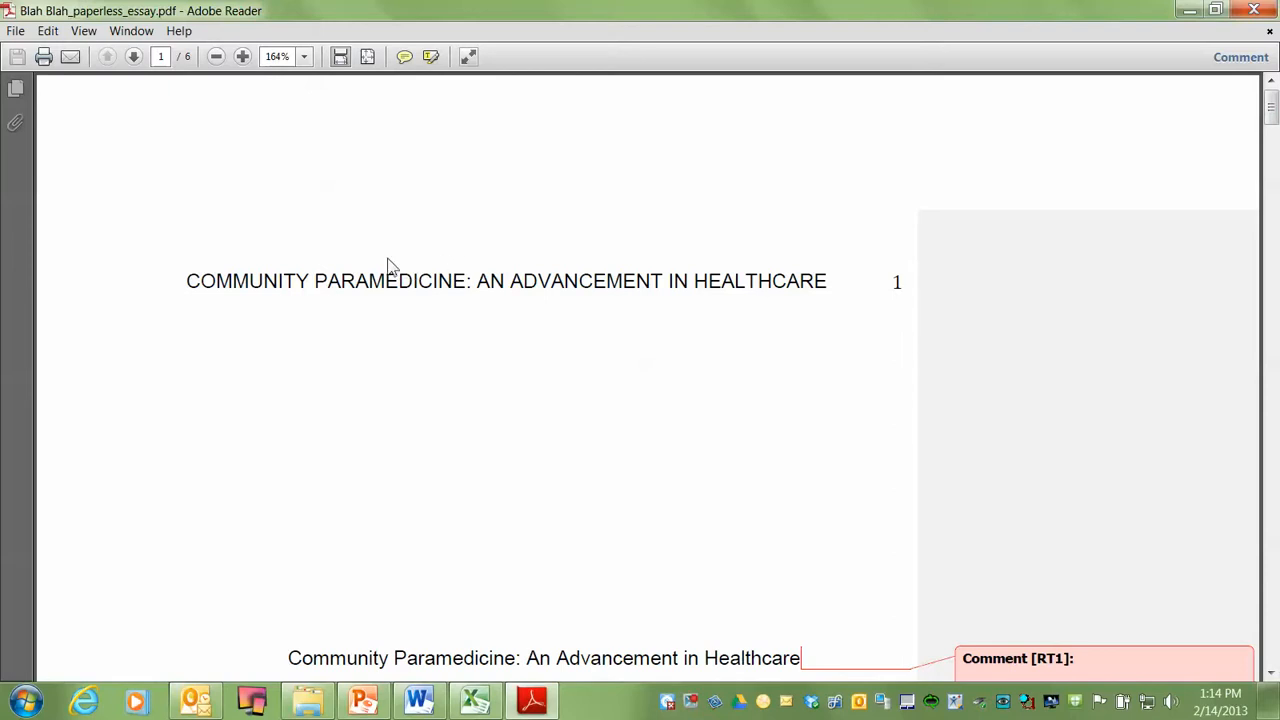
mouse_move(378, 280)
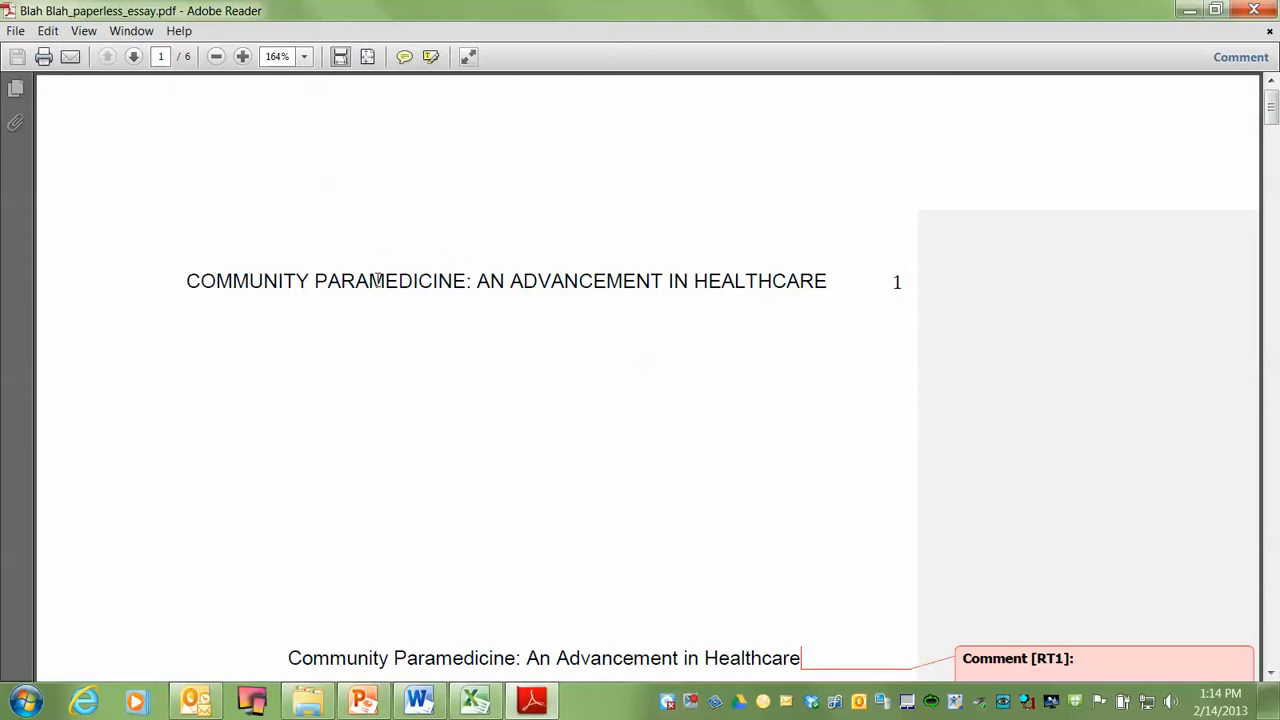